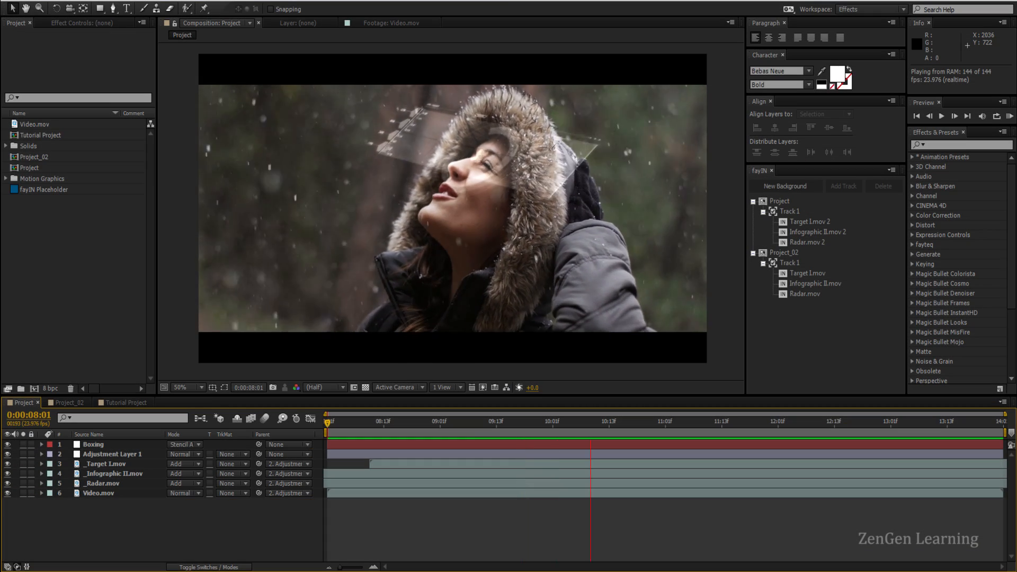
Play the finished HUD composition, then switch to the Tutorial Project composition.
click(820, 421)
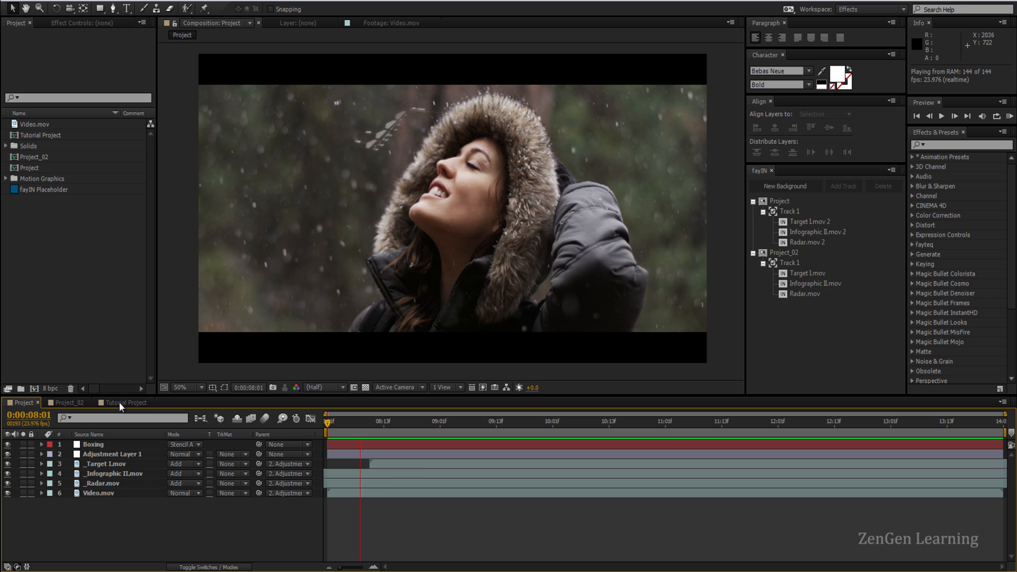
click(126, 403)
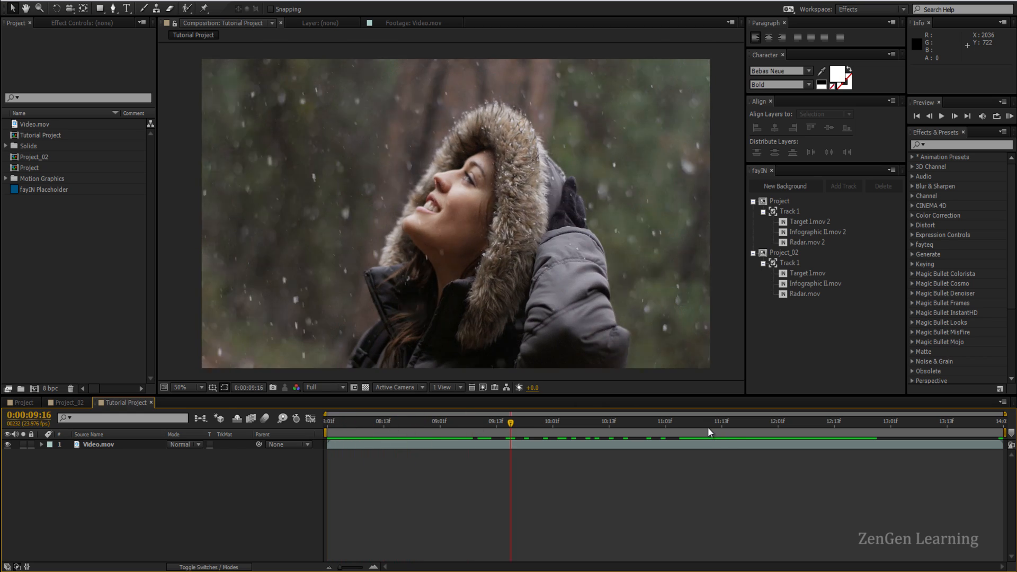
Scrub the raw footage, preview the Project and Project_02 HUD compositions, and return to Project.
click(724, 425)
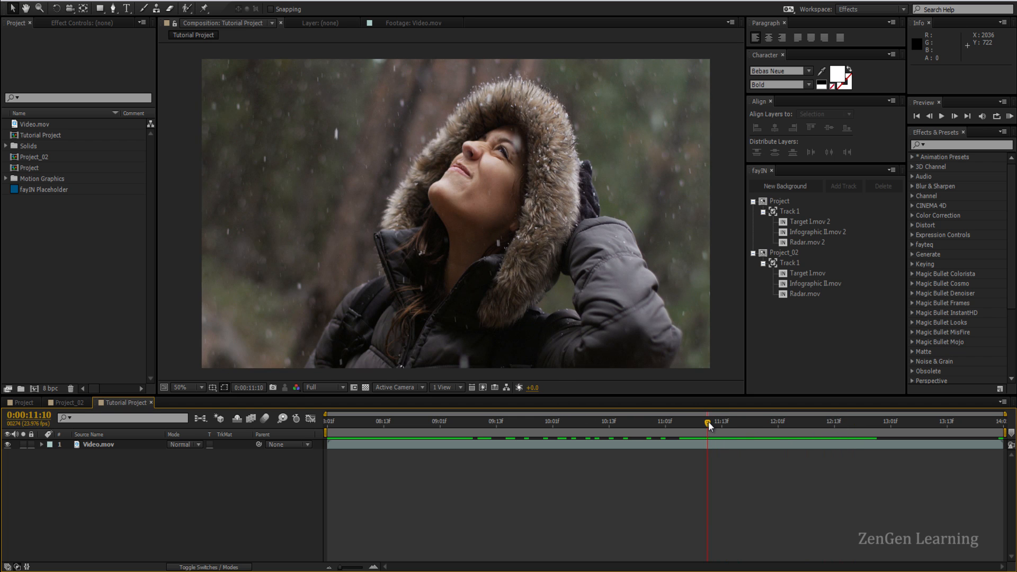
mouse_move(708, 425)
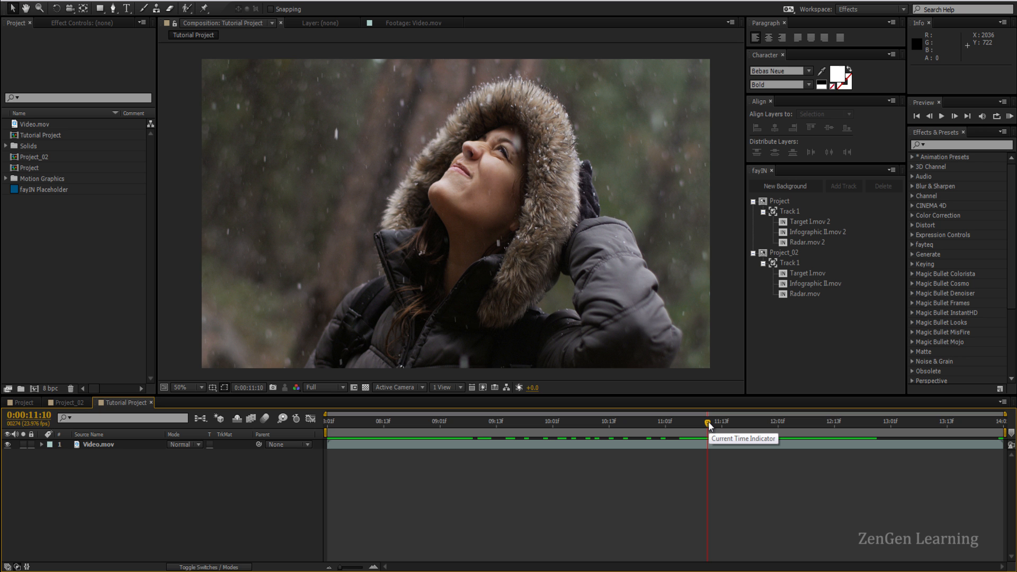
click(22, 403)
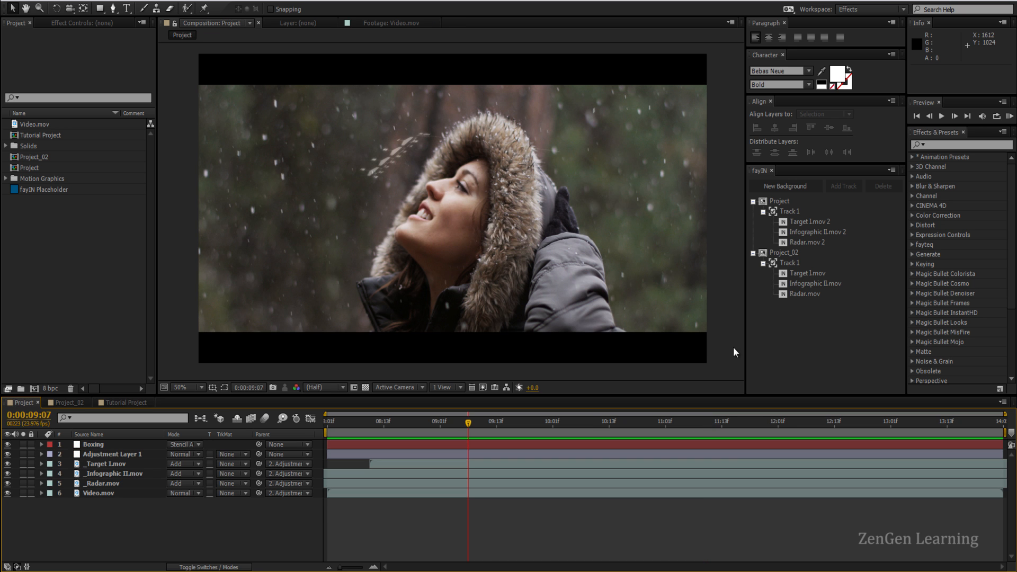
click(940, 116)
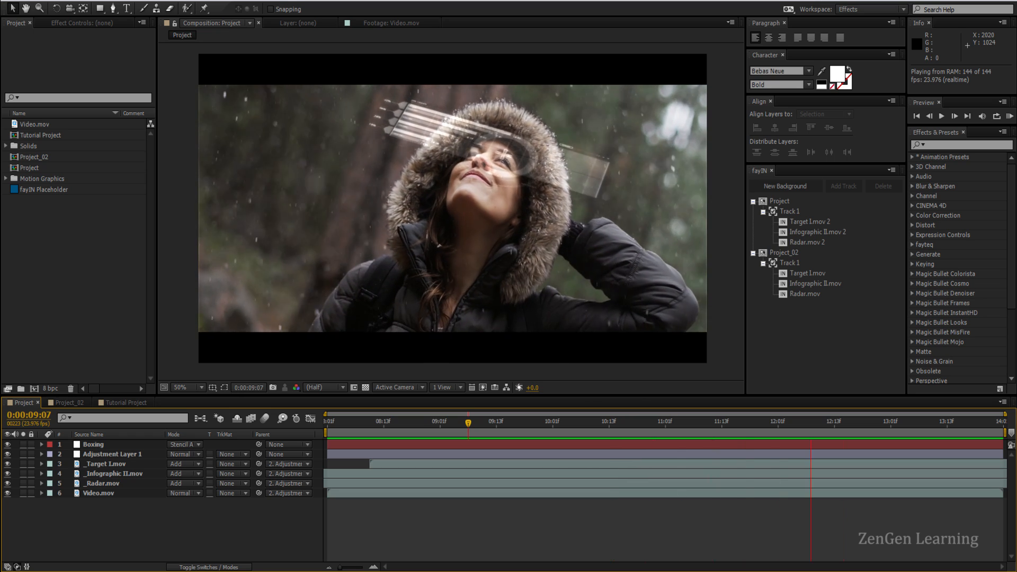
click(375, 422)
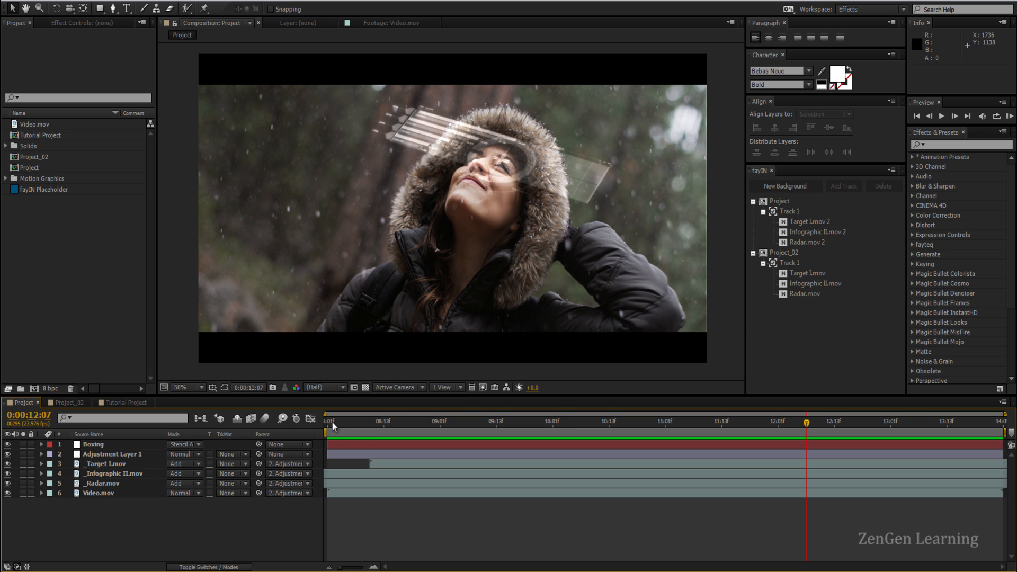
click(326, 420)
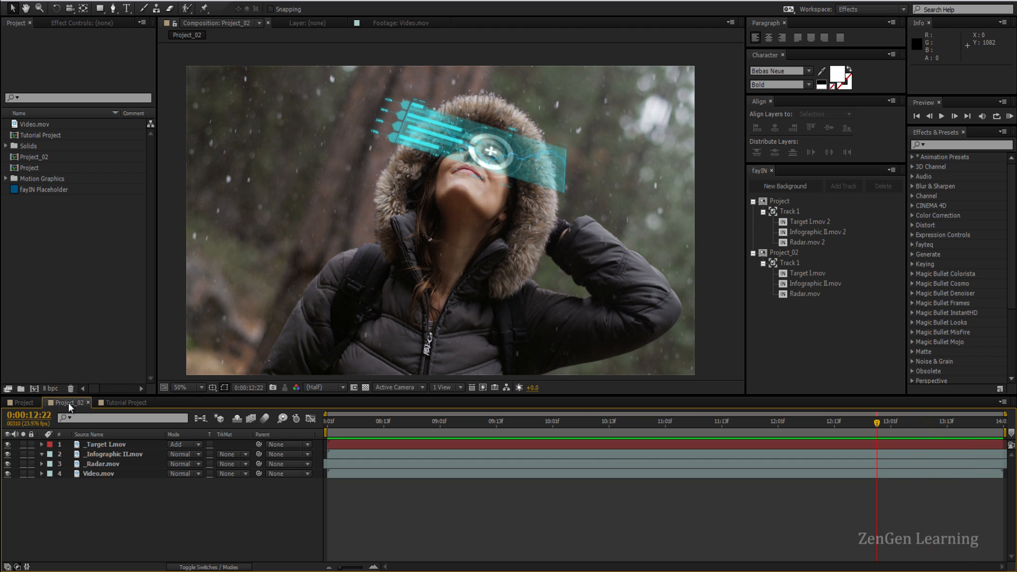
click(22, 403)
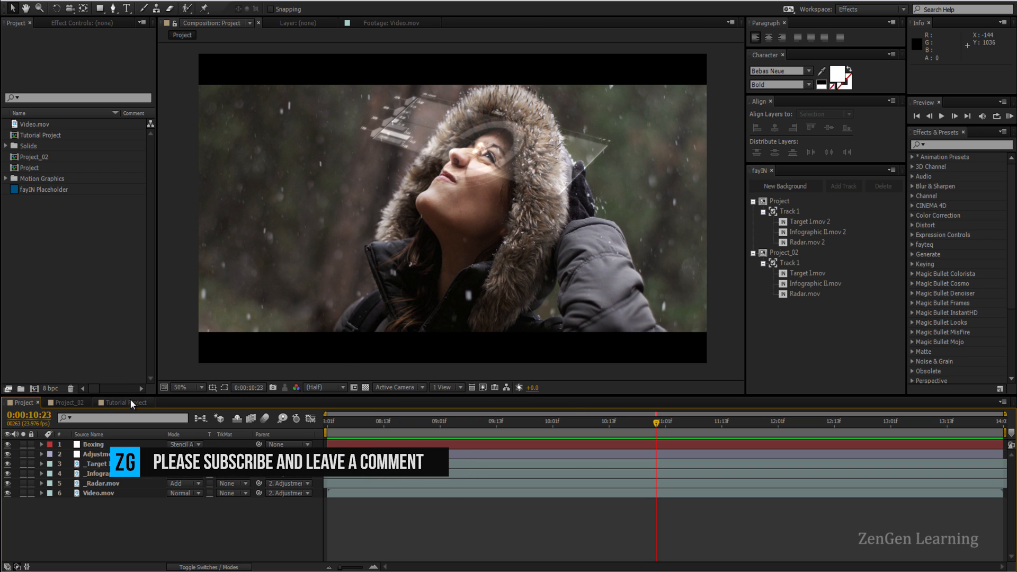
Add a fayIN Track 1 with placeholder to Tutorial Project and move to the first frame.
click(123, 403)
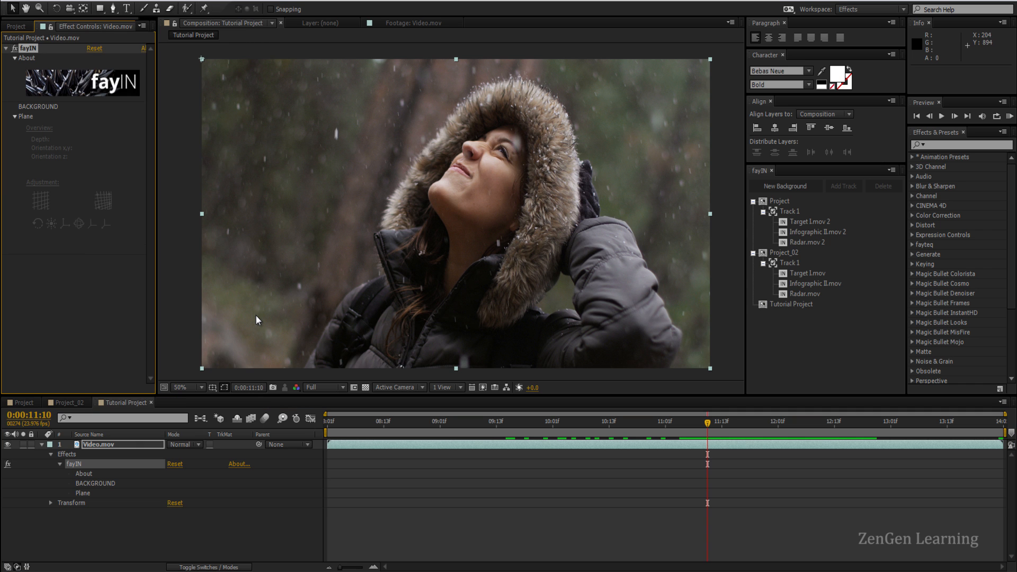
mouse_move(790, 315)
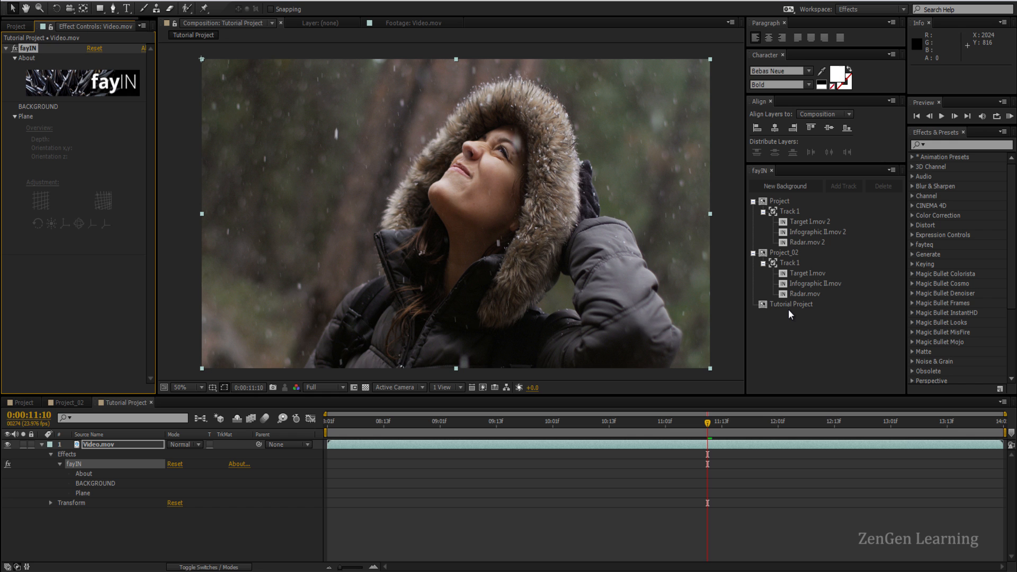
click(791, 304)
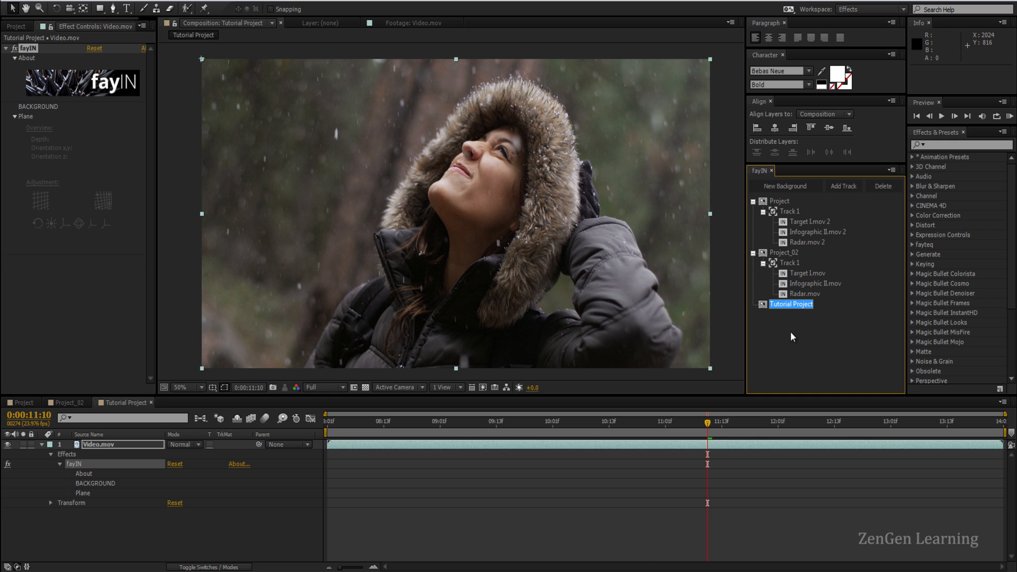
click(842, 187)
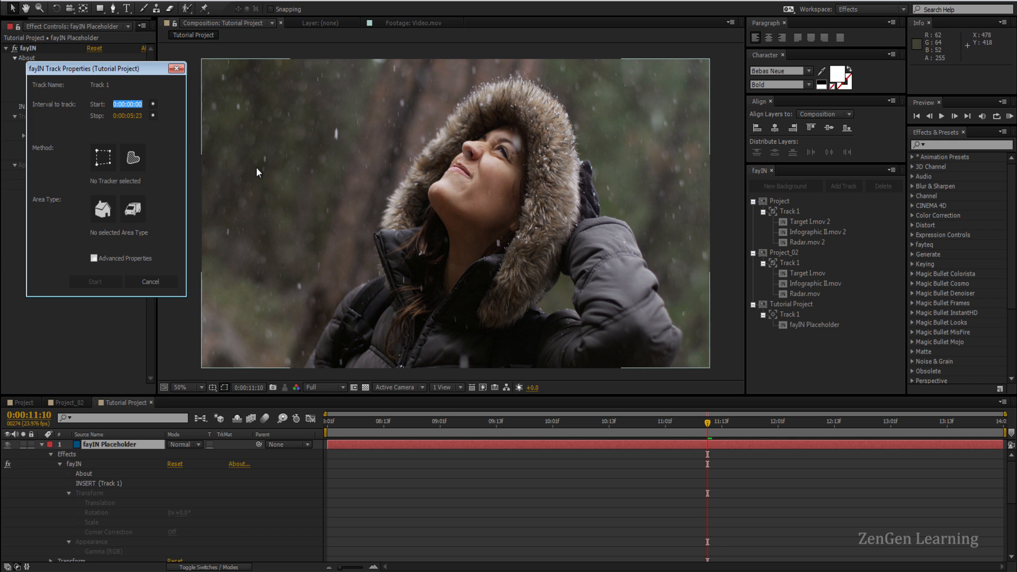
click(327, 421)
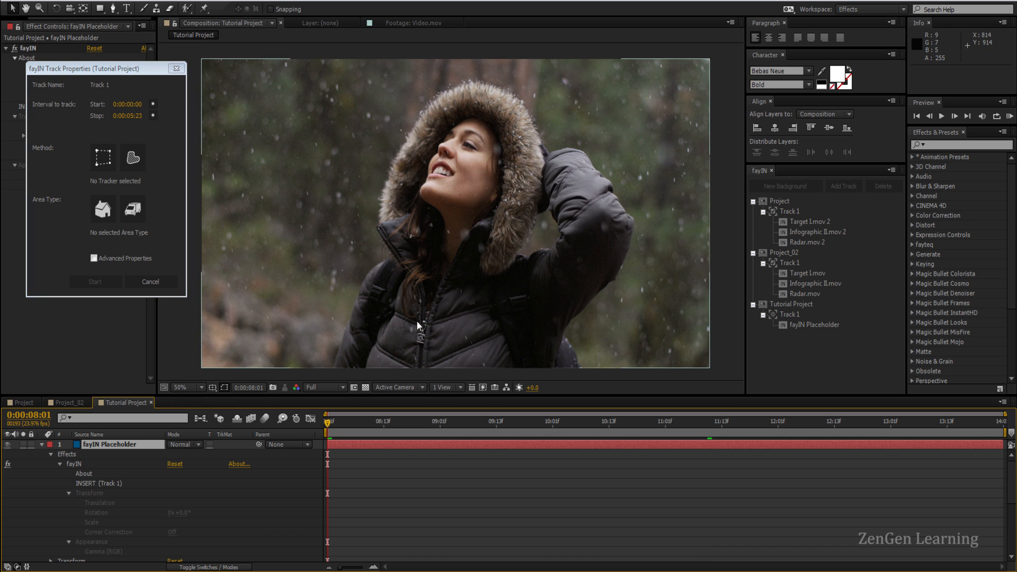
mouse_move(307, 458)
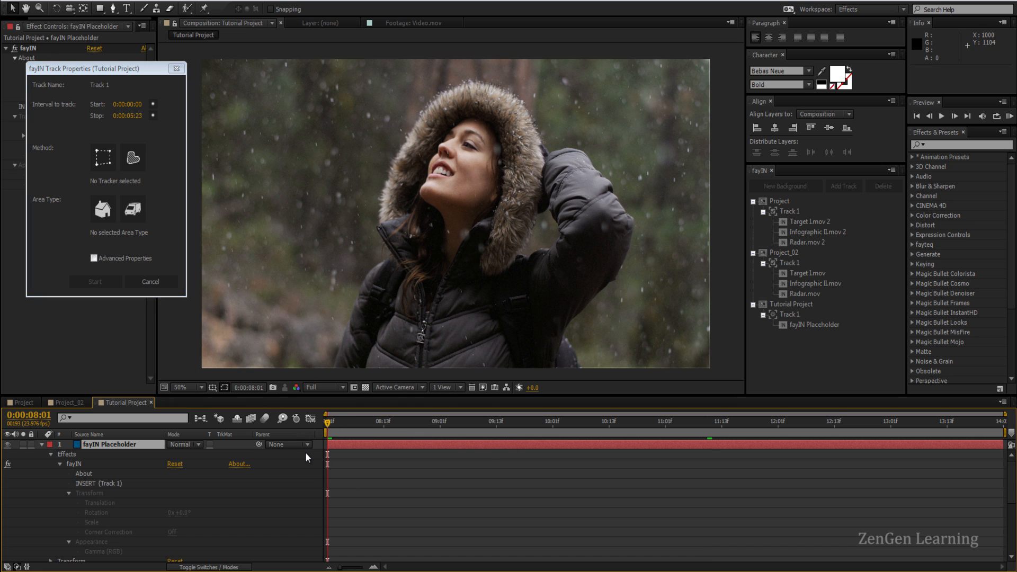
Choose Rectangle Region Tracker and draw the tracking region over the woman's hooded face.
click(103, 158)
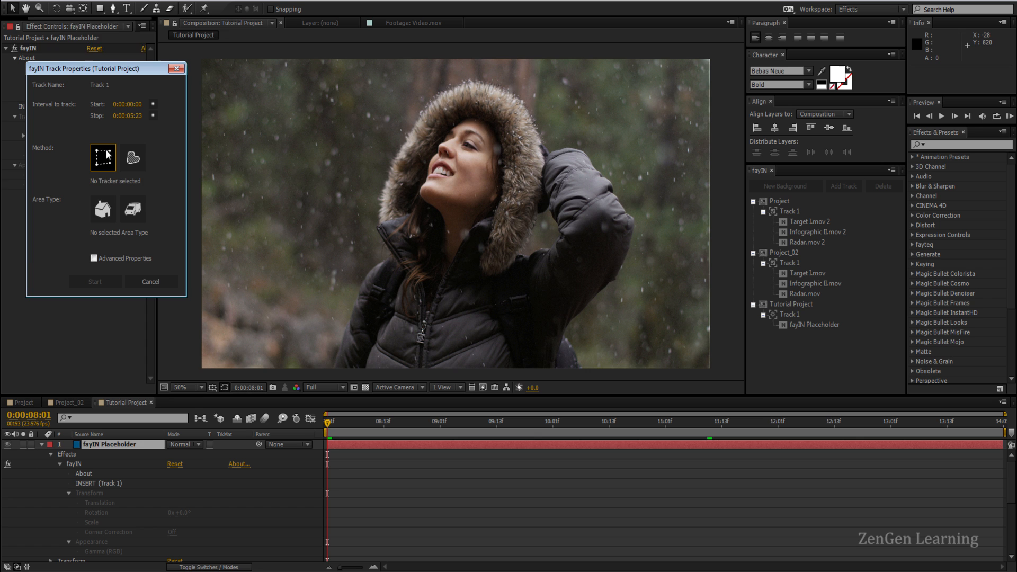
click(103, 157)
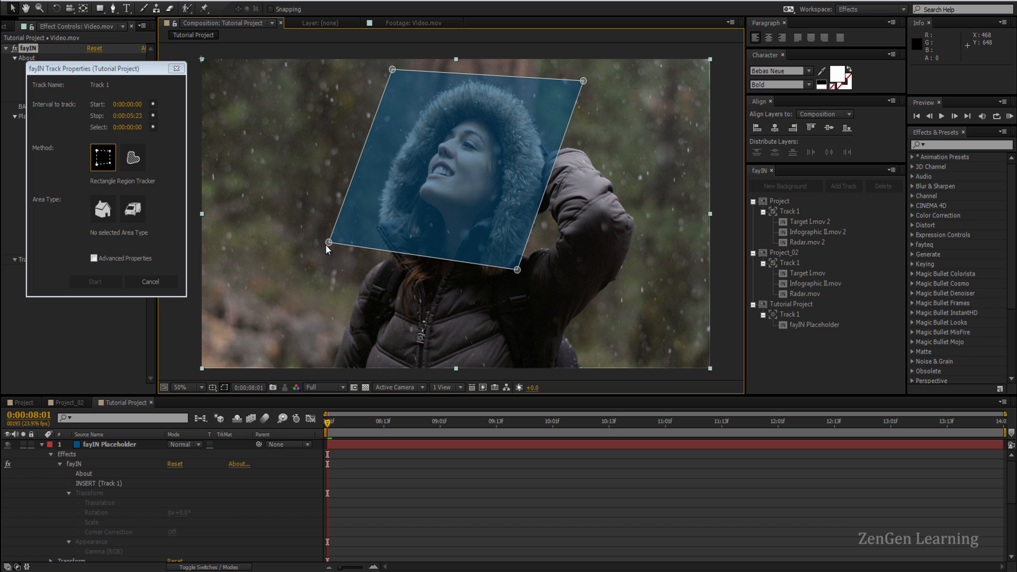
mouse_move(331, 248)
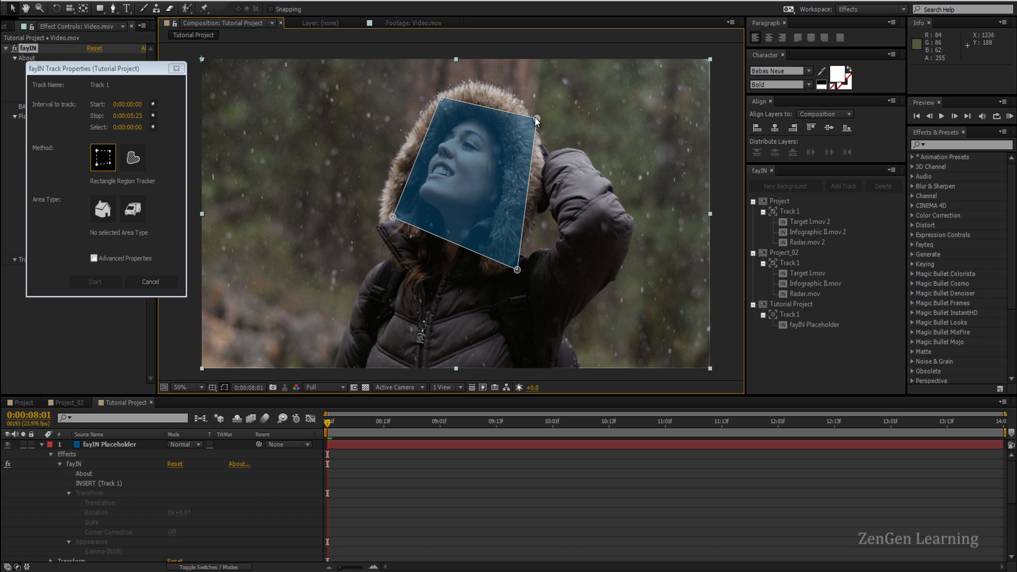
mouse_move(418, 99)
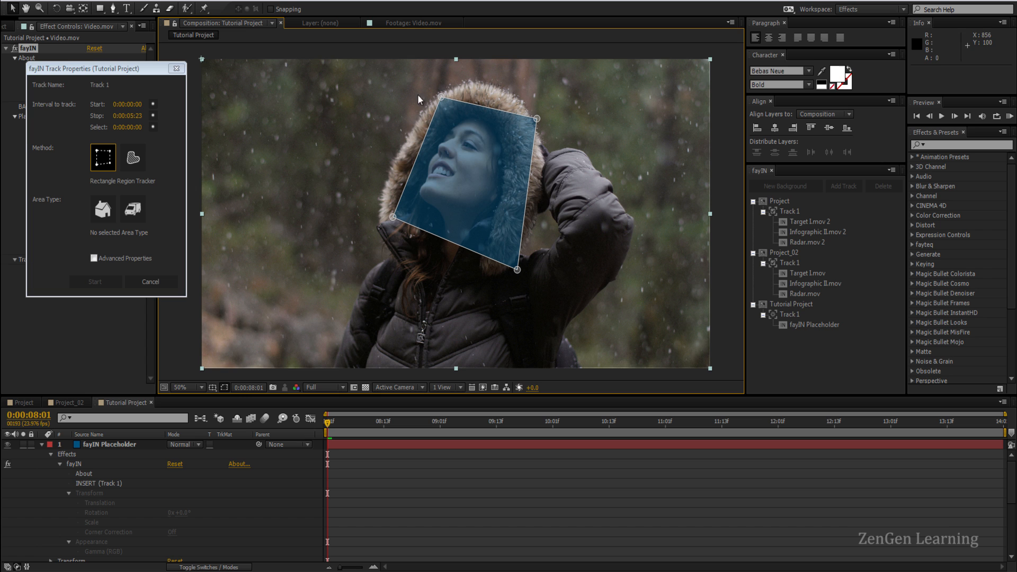
mouse_move(422, 112)
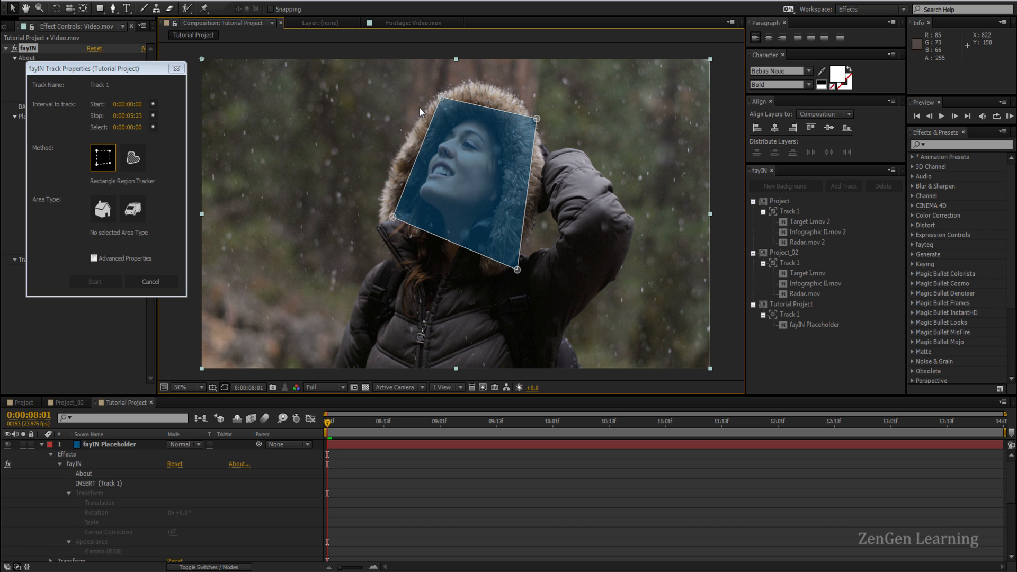
mouse_move(444, 79)
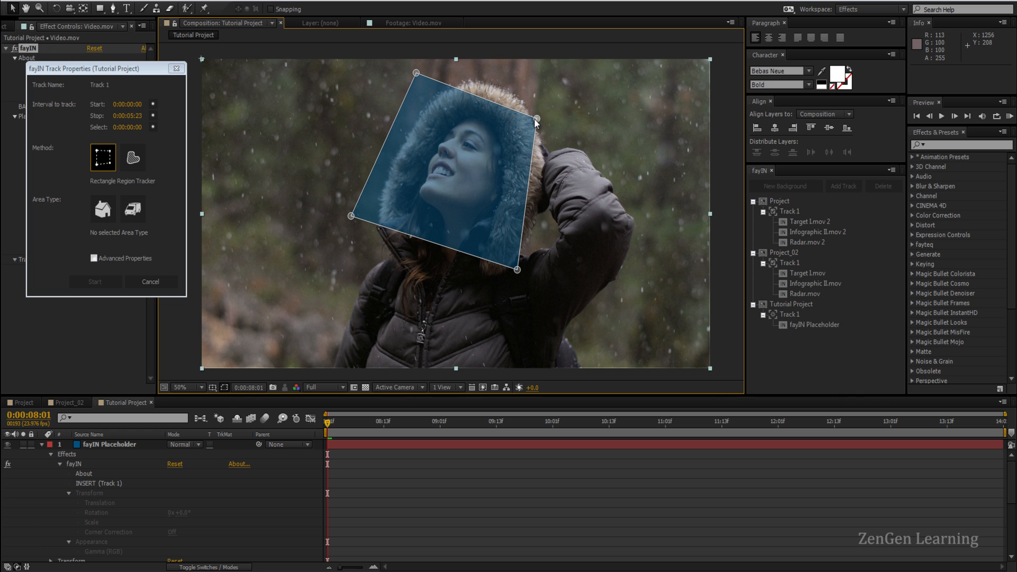
click(184, 388)
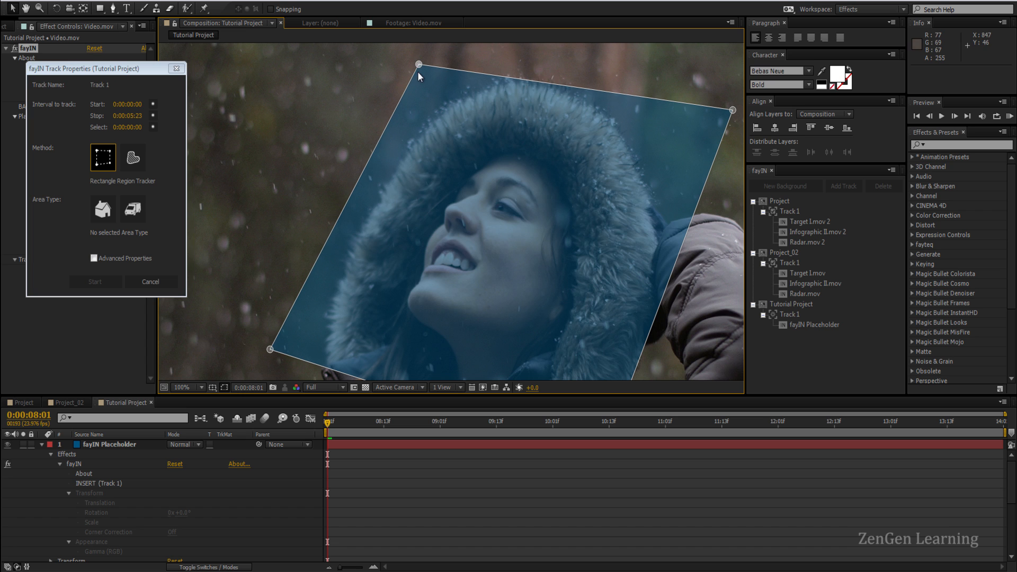
mouse_move(415, 123)
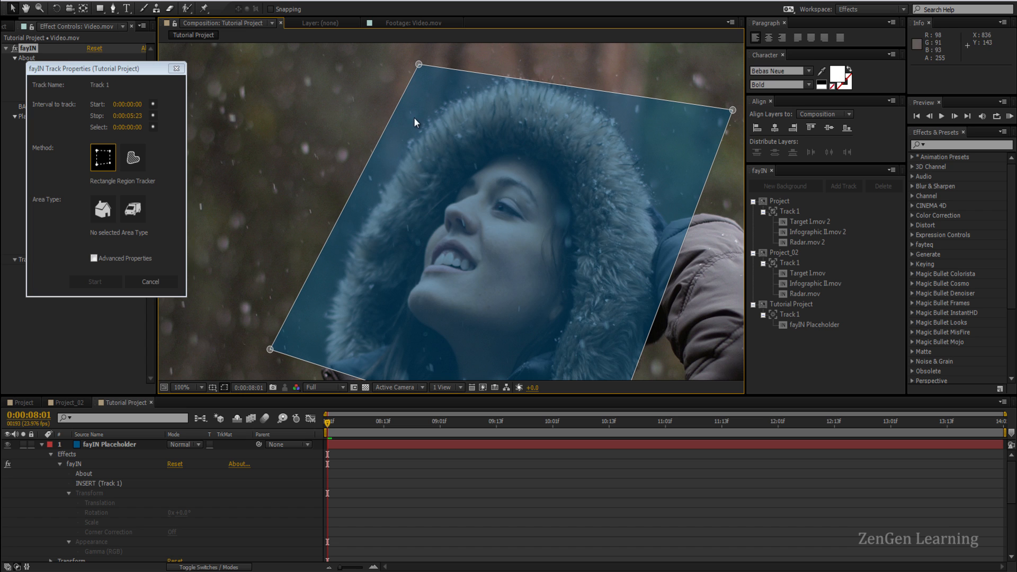
mouse_move(214, 305)
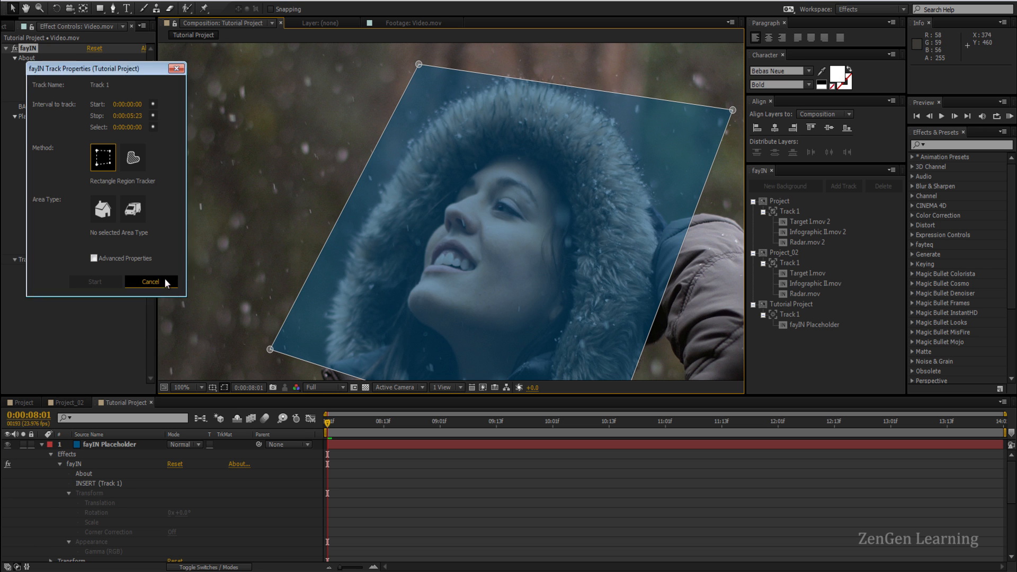
Cancel and re-add the track with Rectangle Region Tracker set to Static Area.
click(149, 281)
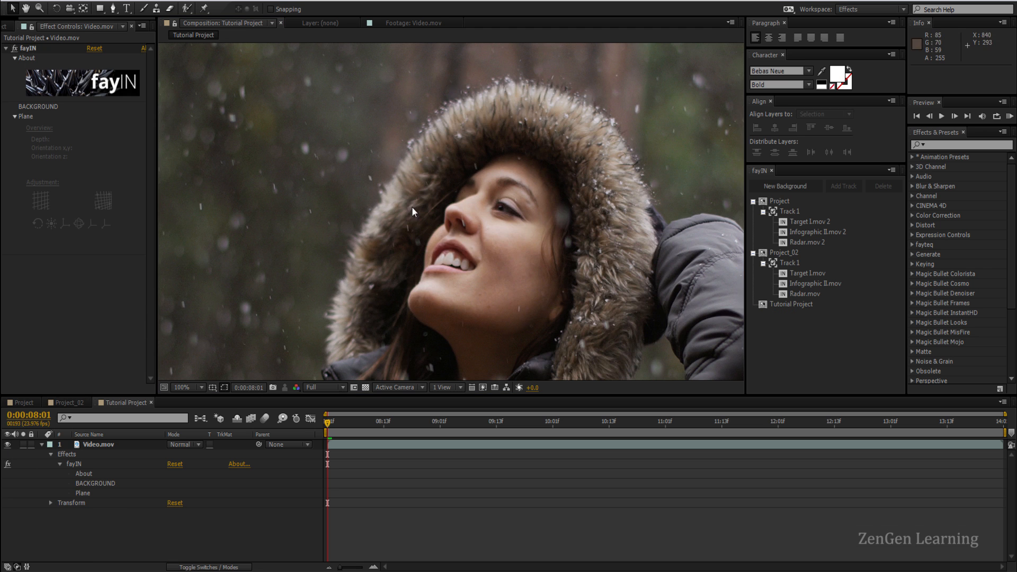
mouse_move(746, 268)
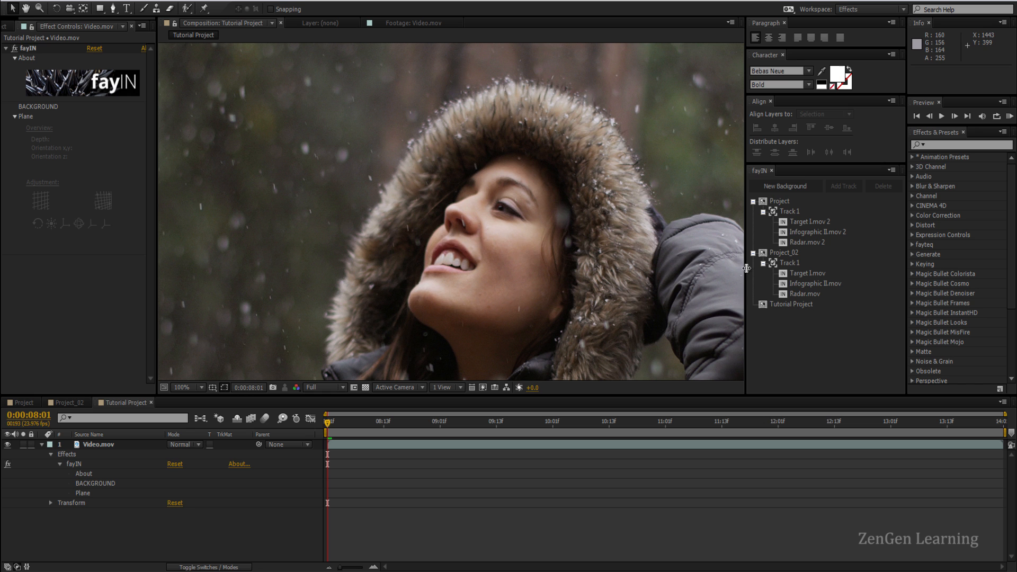
click(842, 186)
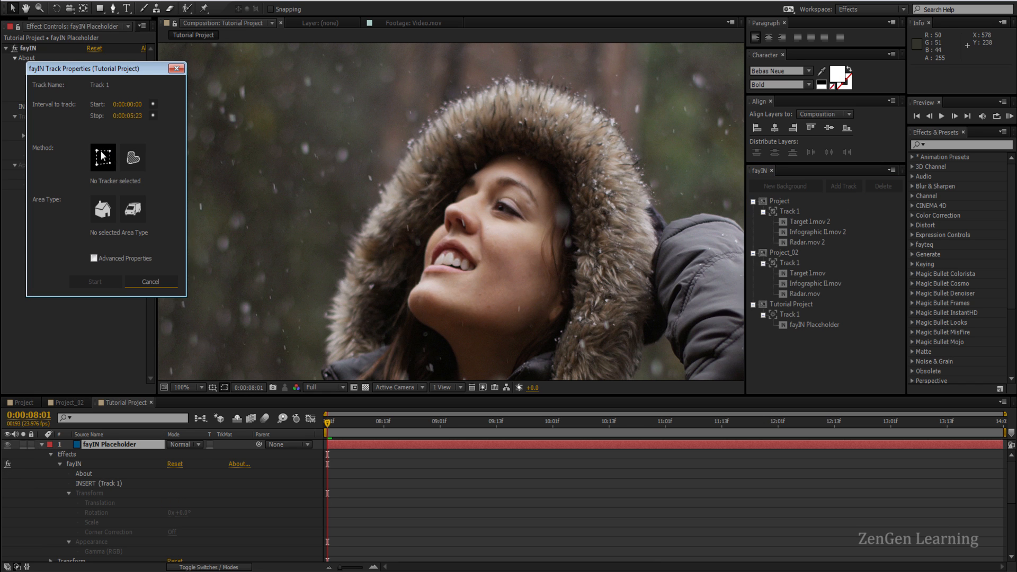
click(103, 157)
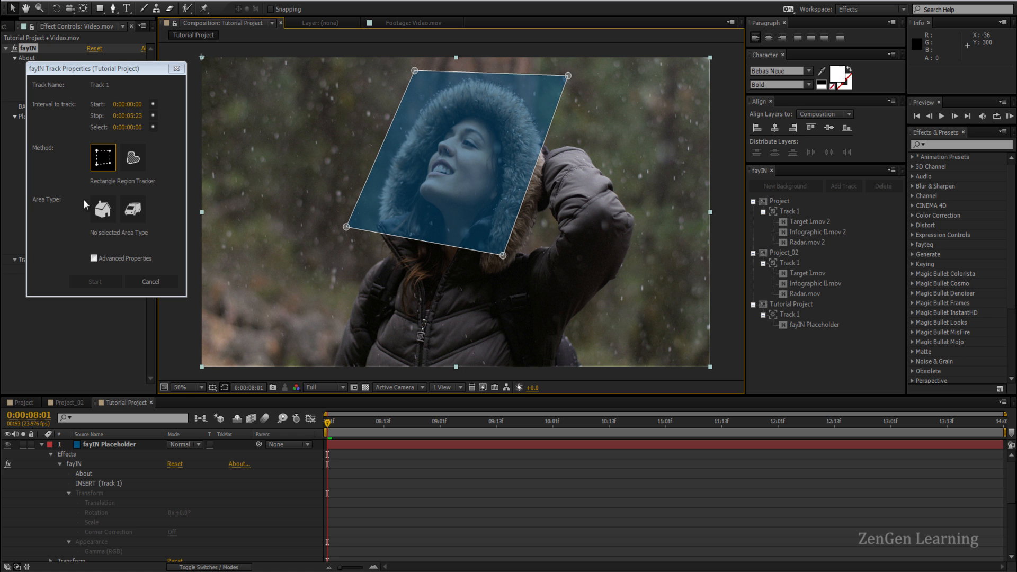
mouse_move(337, 426)
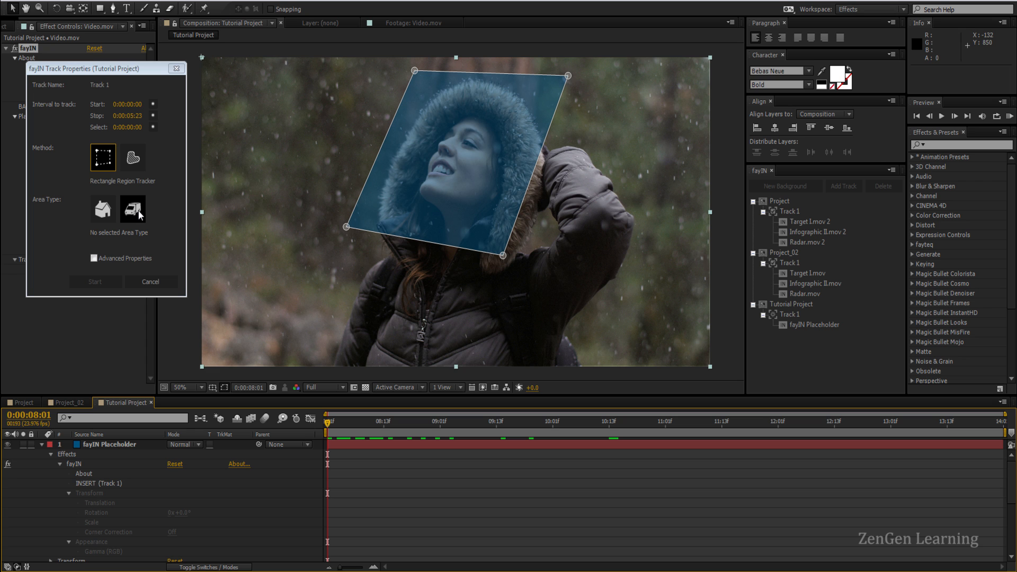
mouse_move(102, 209)
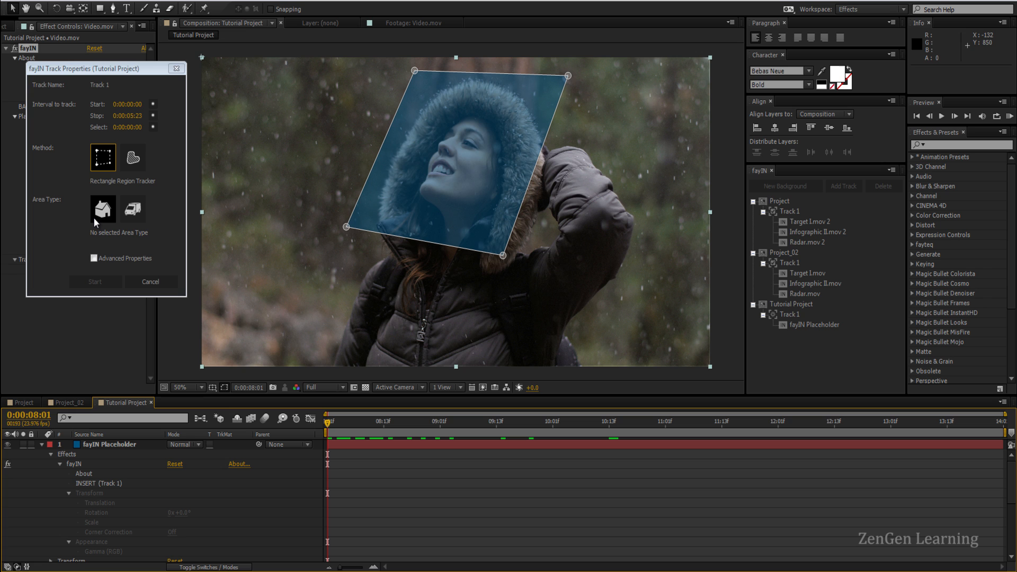
click(103, 209)
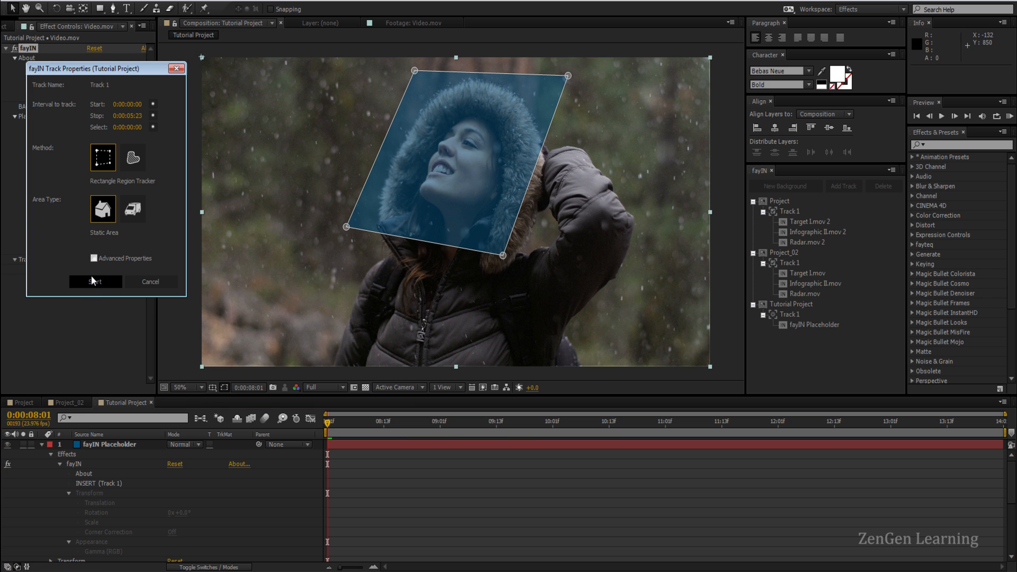
Track the face region, rotate the plane grid to match her face and check a later frame.
click(94, 281)
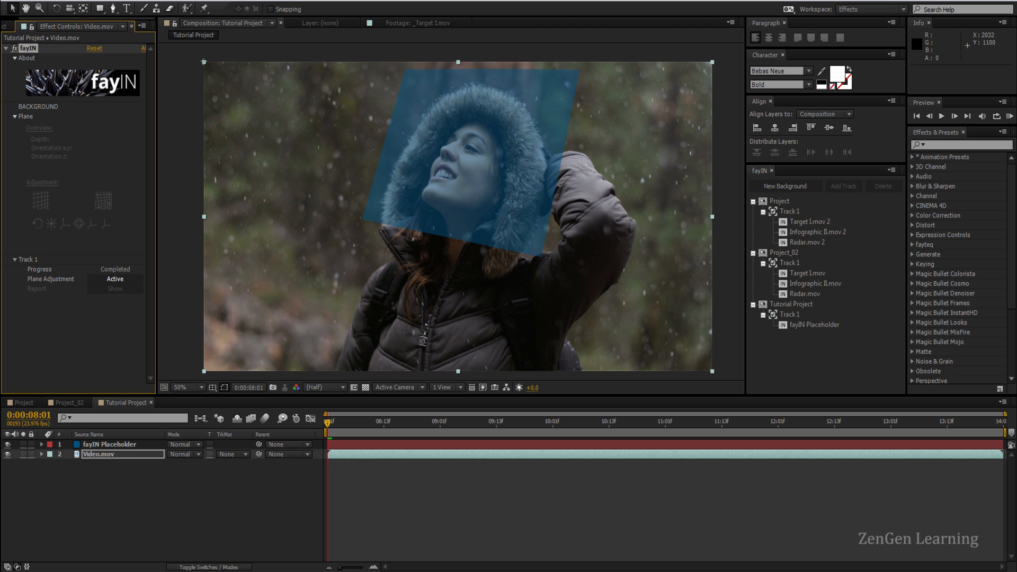
mouse_move(123, 283)
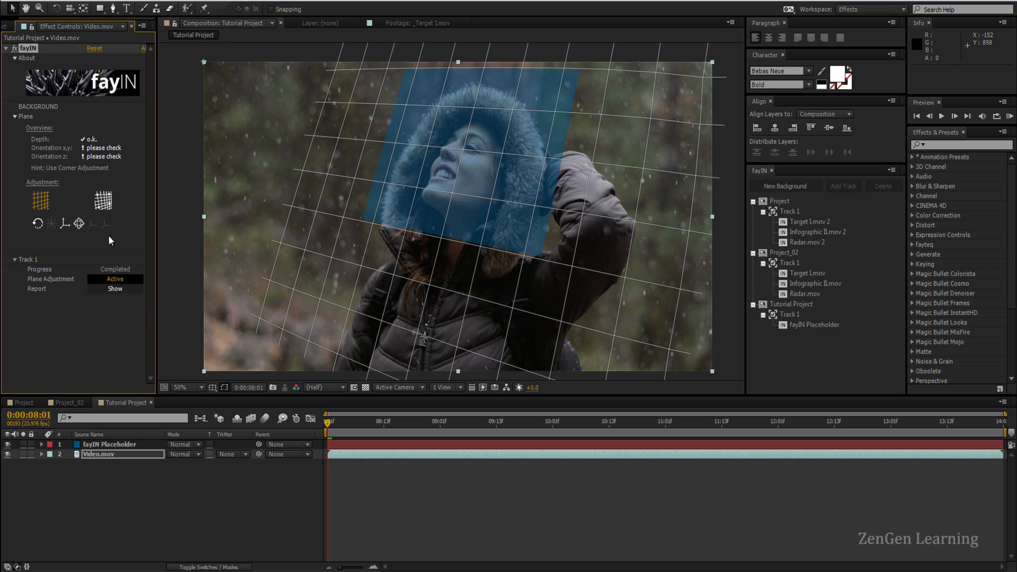
mouse_move(106, 172)
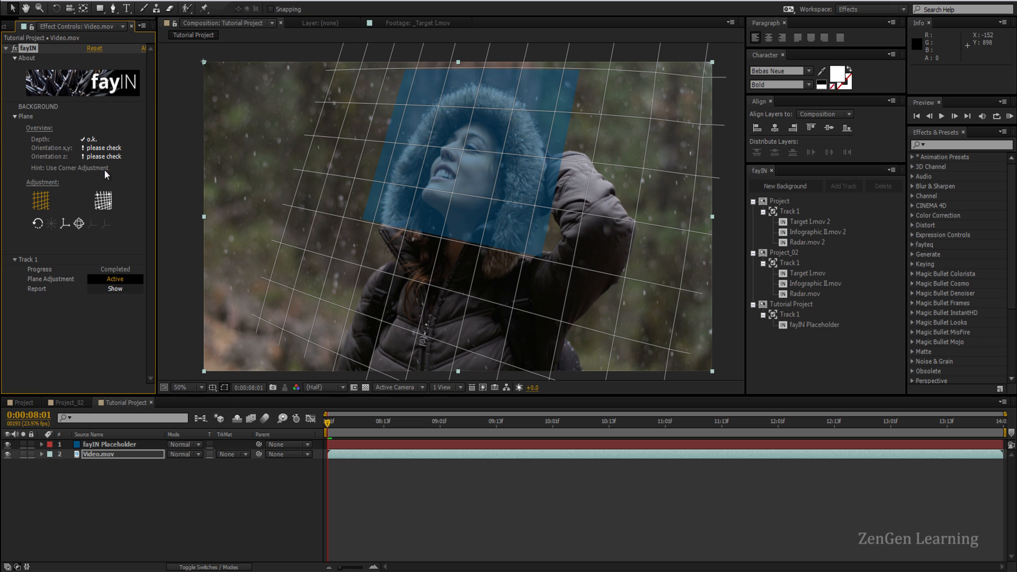
mouse_move(41, 148)
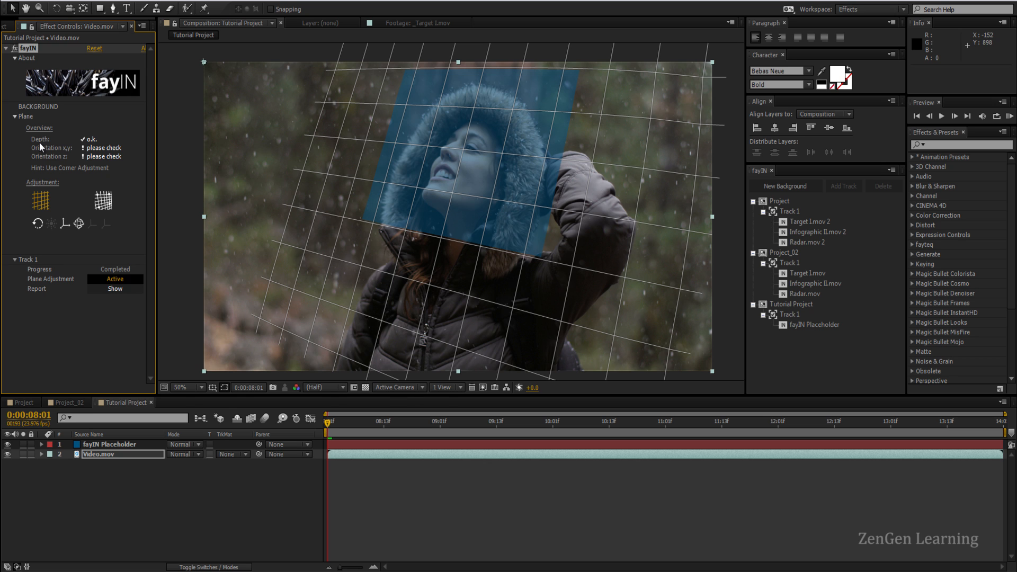
mouse_move(69, 157)
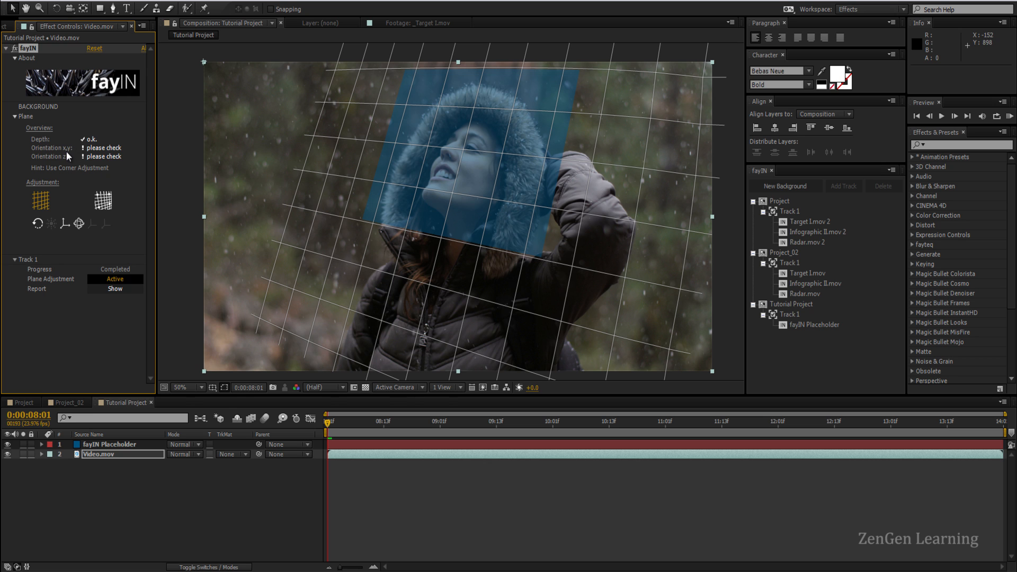
mouse_move(64, 163)
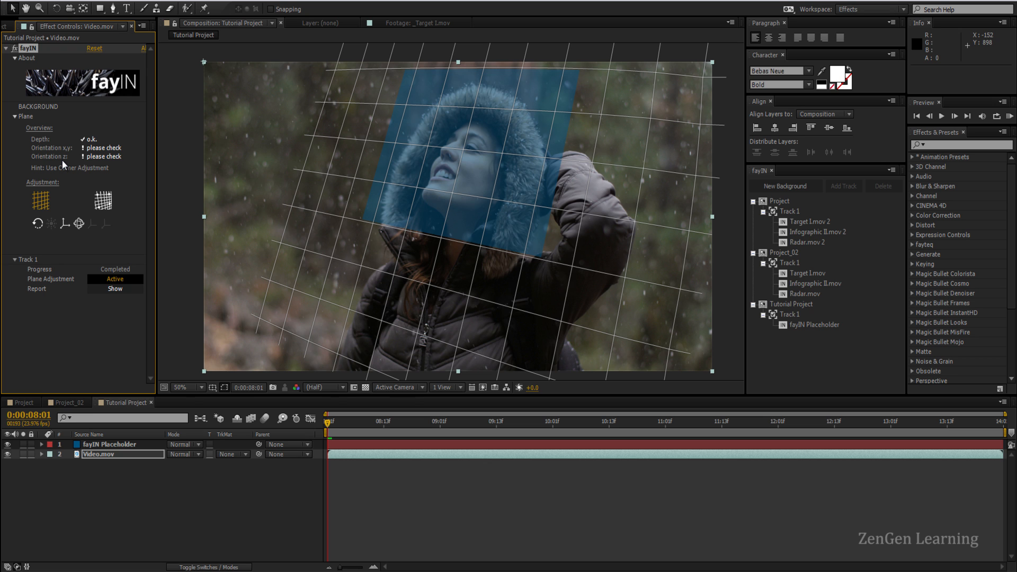
mouse_move(52, 203)
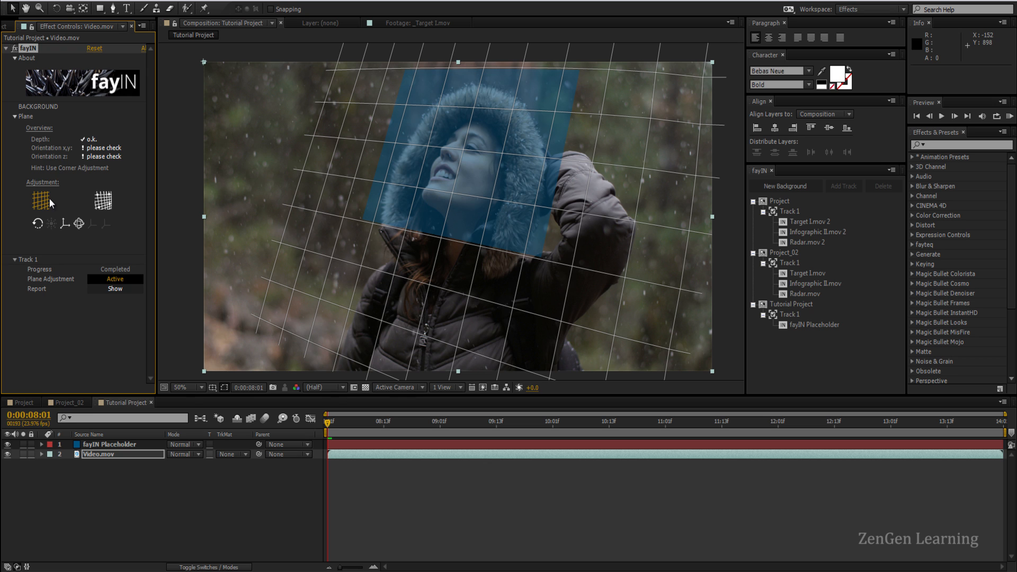
mouse_move(102, 200)
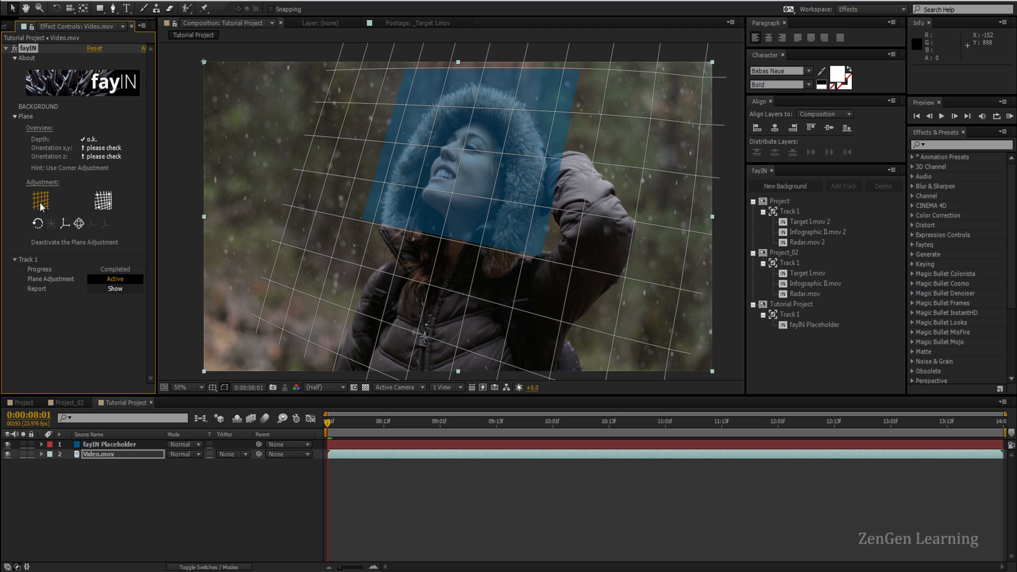
mouse_move(79, 224)
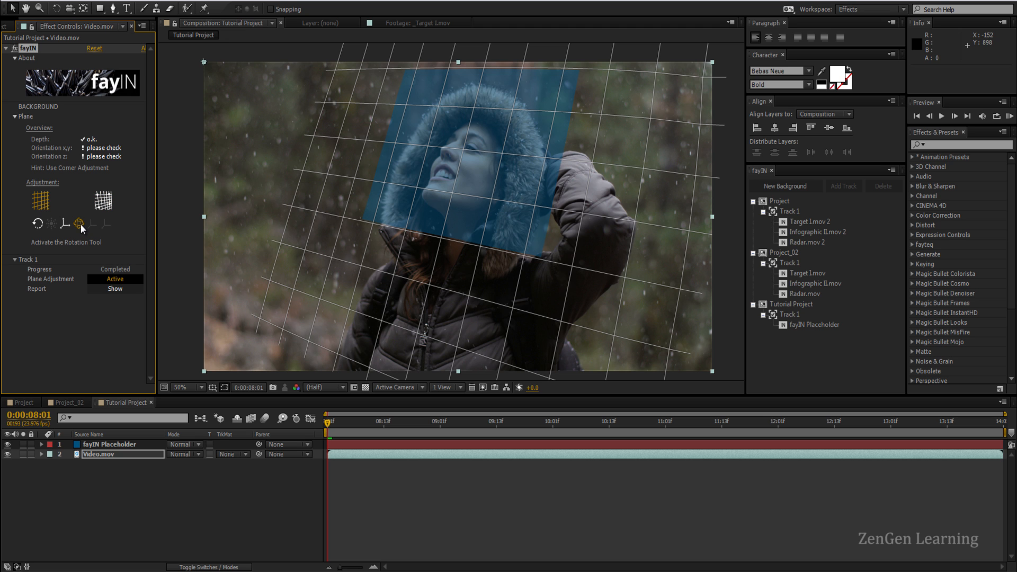
click(78, 224)
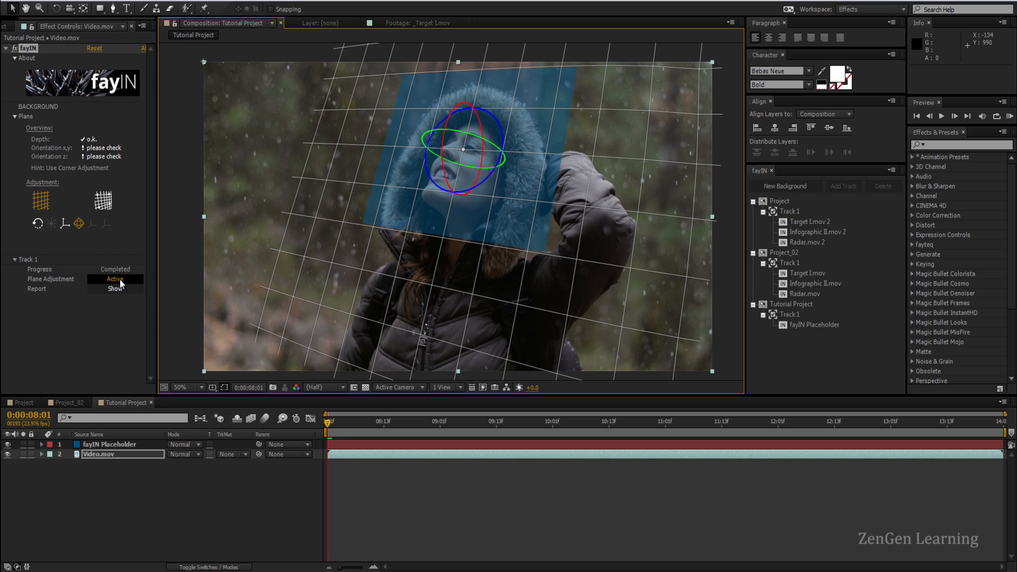
mouse_move(309, 401)
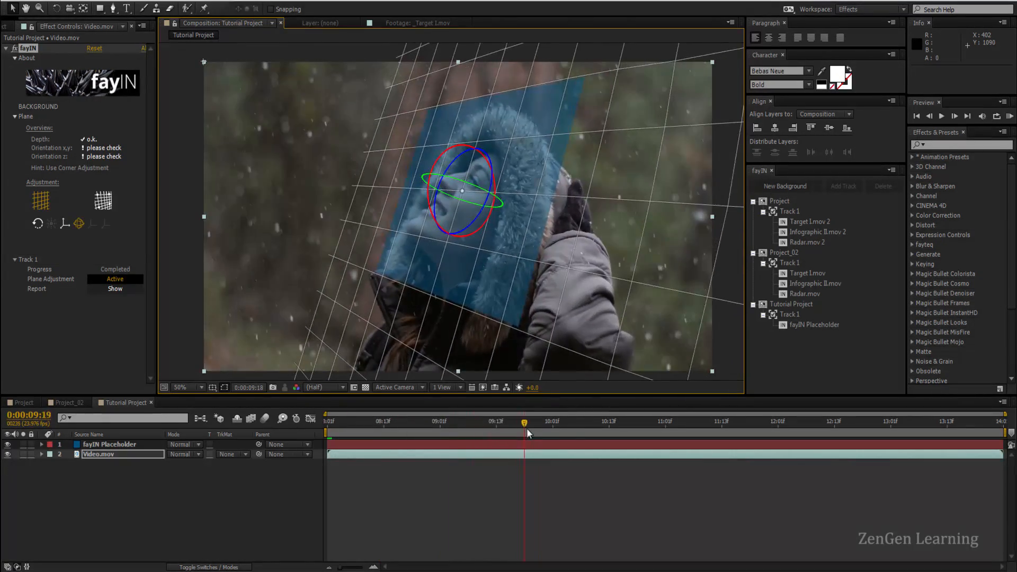
click(769, 431)
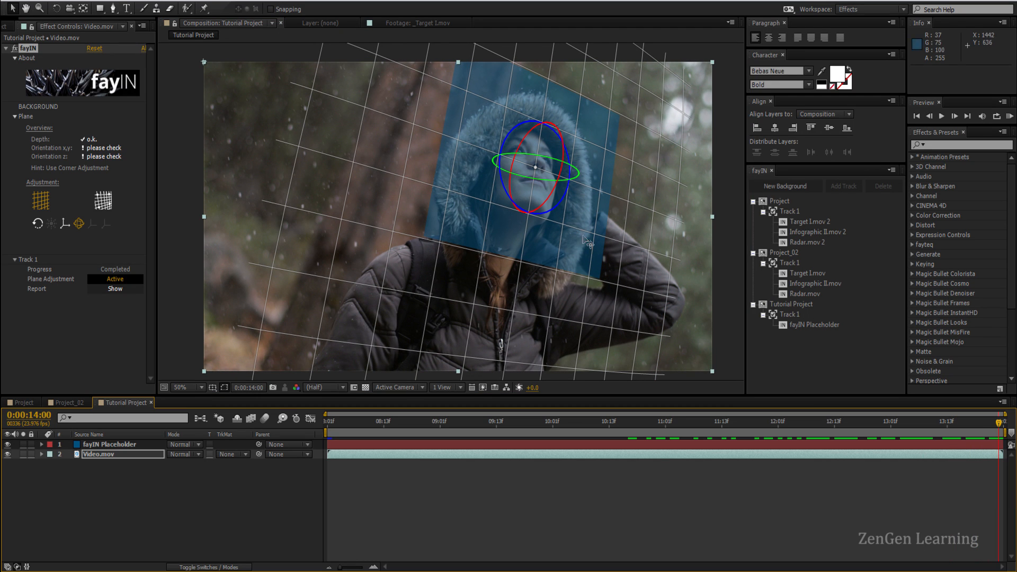
mouse_move(651, 238)
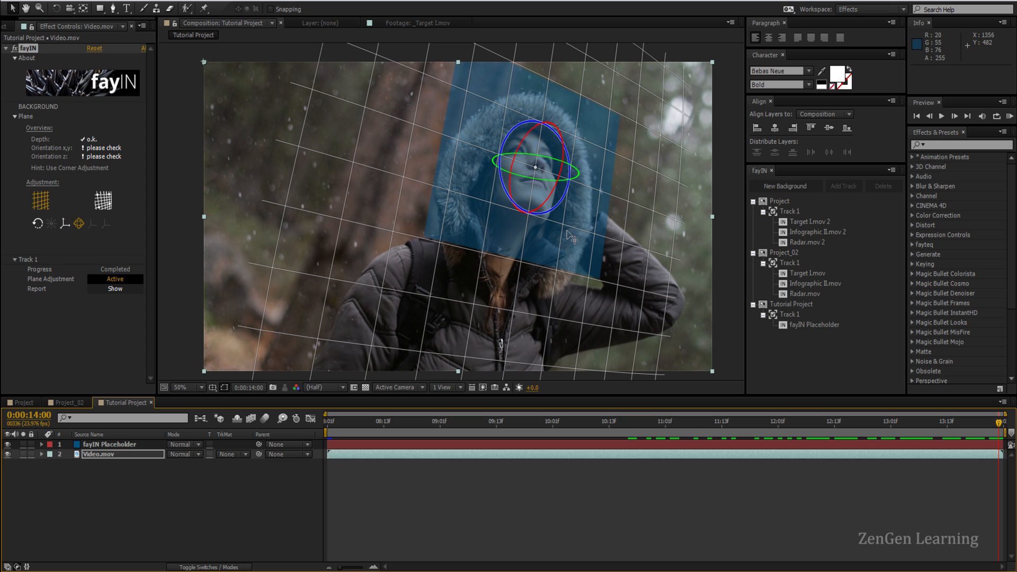
mouse_move(812, 346)
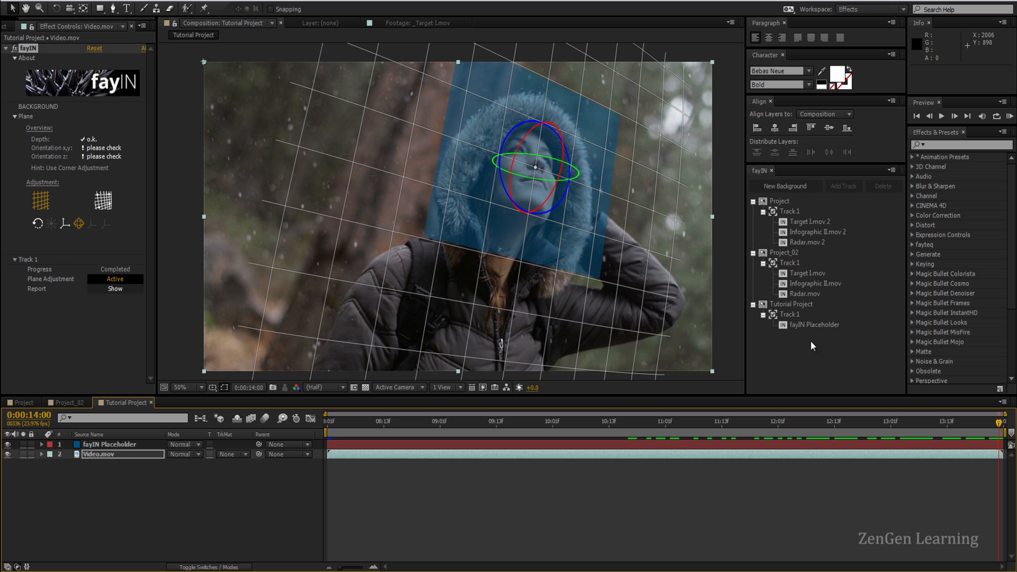
mouse_move(805, 326)
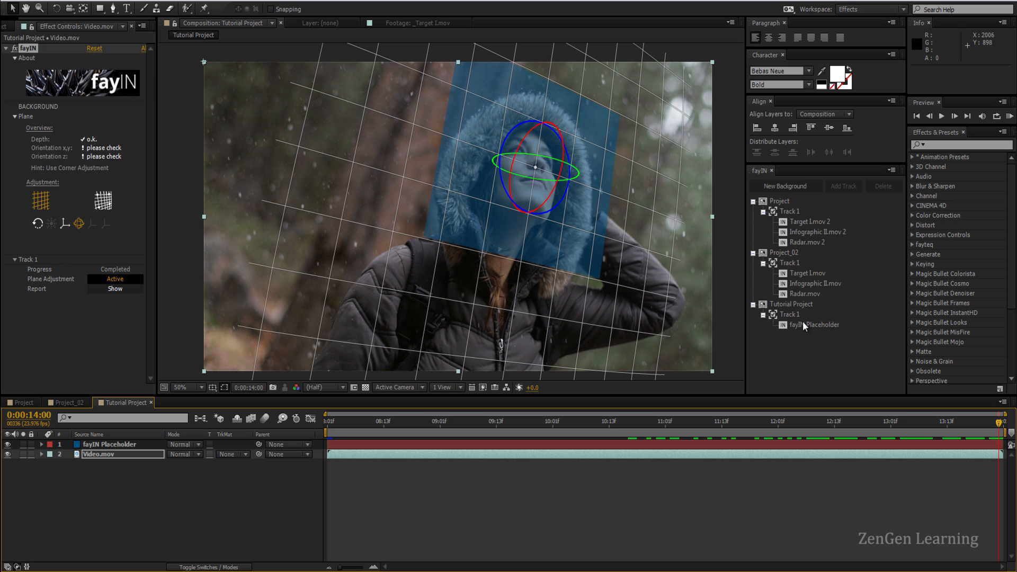
mouse_move(808, 333)
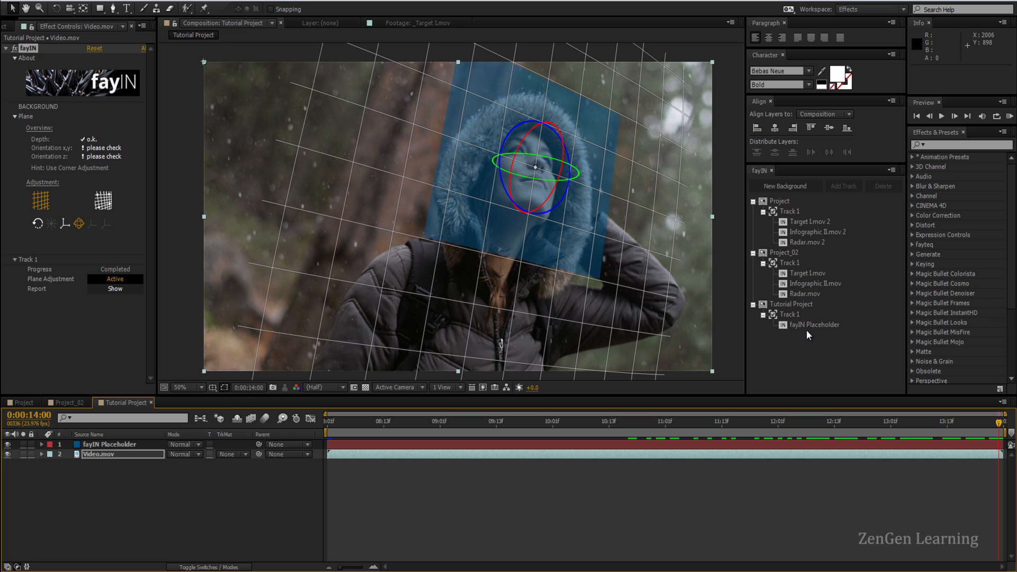
mouse_move(807, 332)
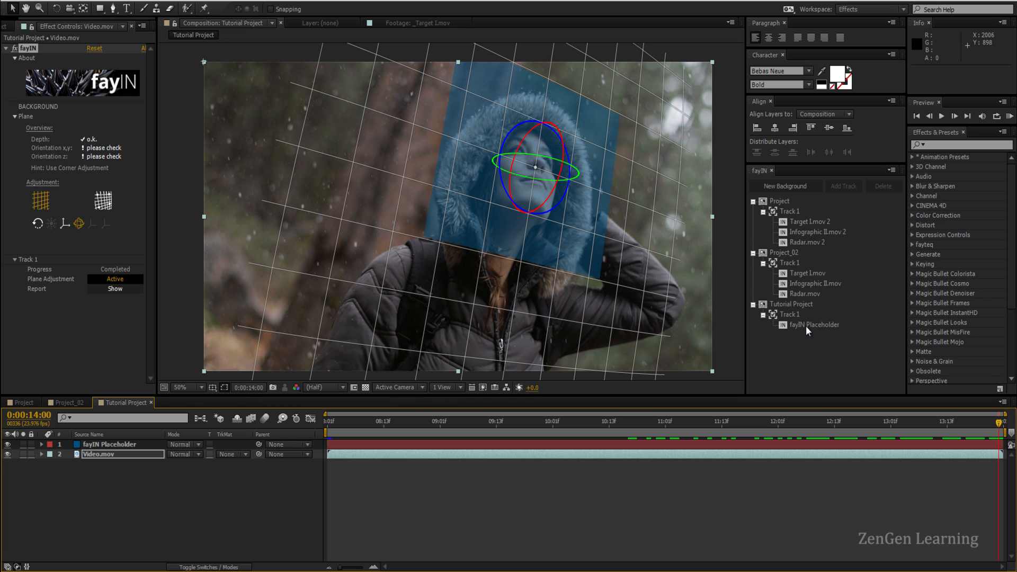
Preview the target and radar HUD clips, then replace the fayIN Placeholder with _Target I.mov.
right_click(813, 324)
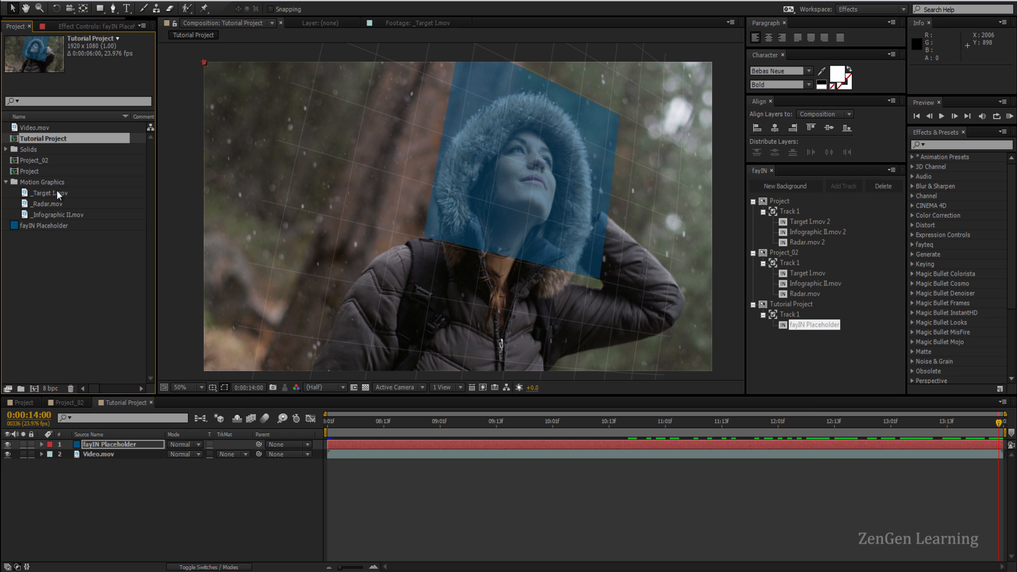
double_click(45, 204)
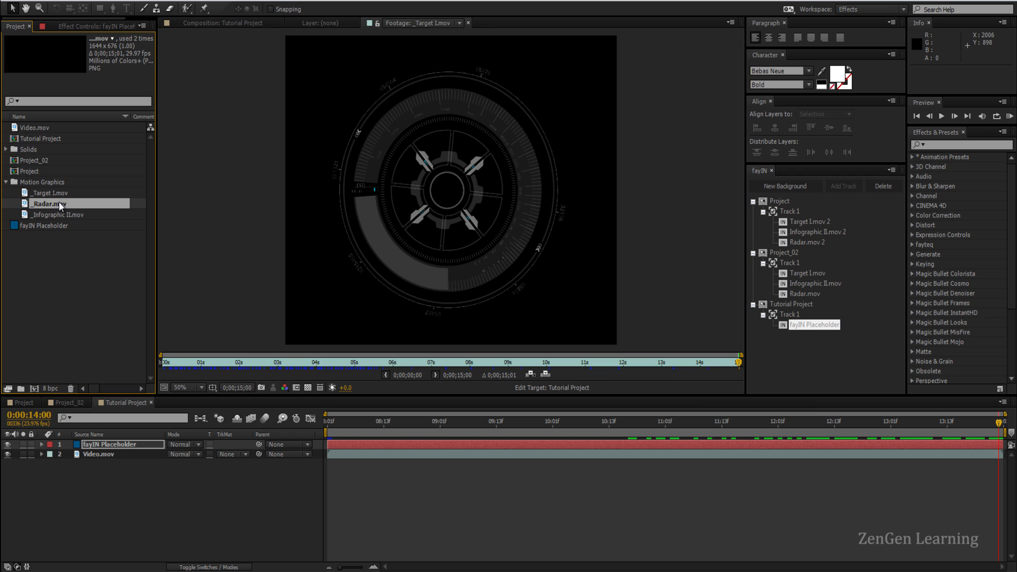
double_click(48, 203)
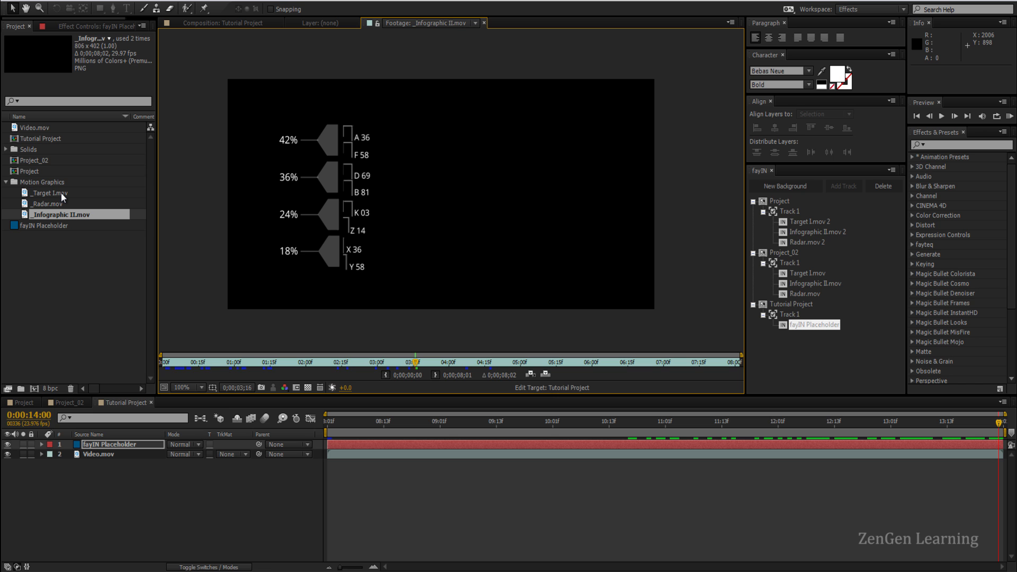
mouse_move(167, 162)
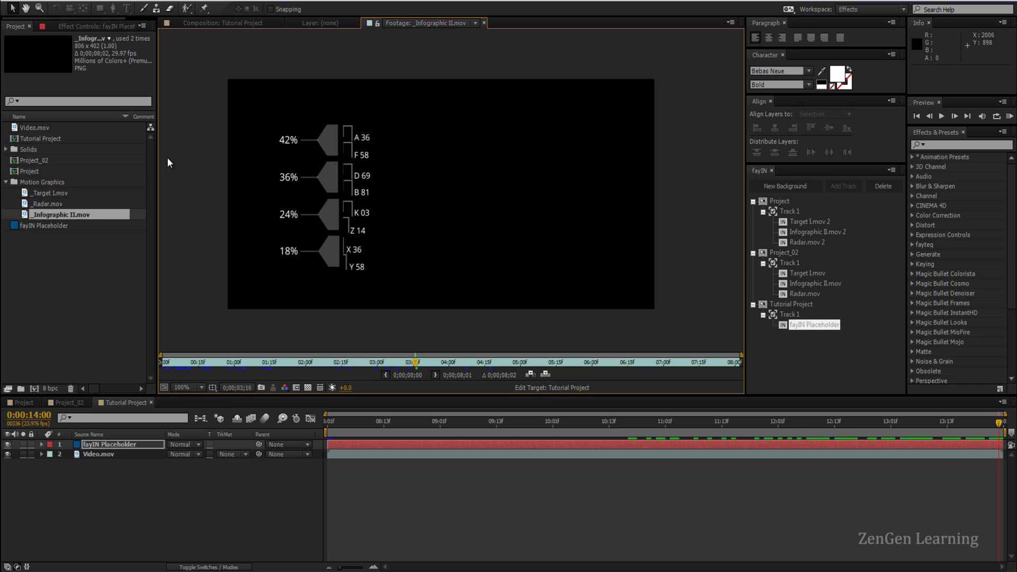
click(221, 23)
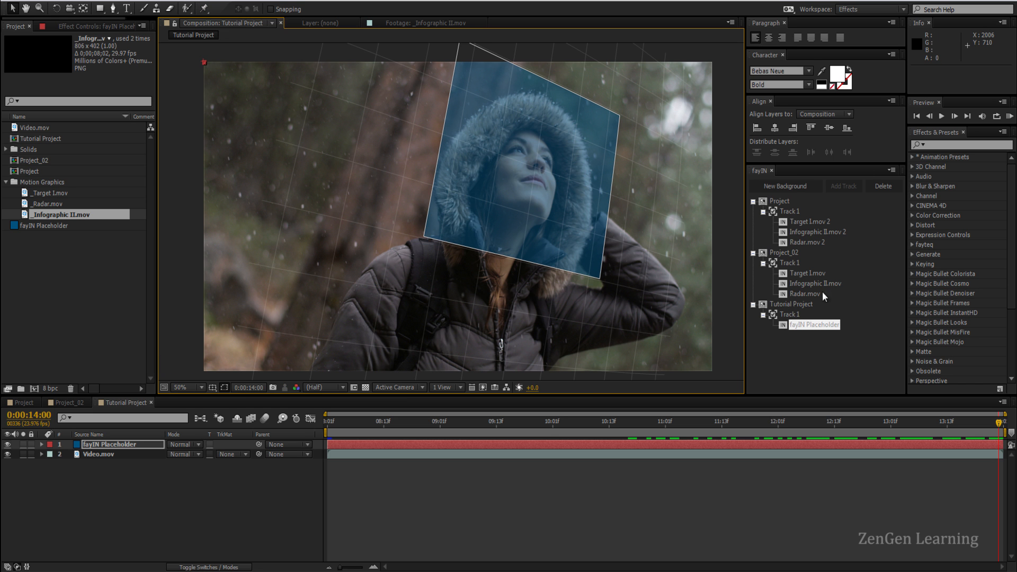
right_click(812, 324)
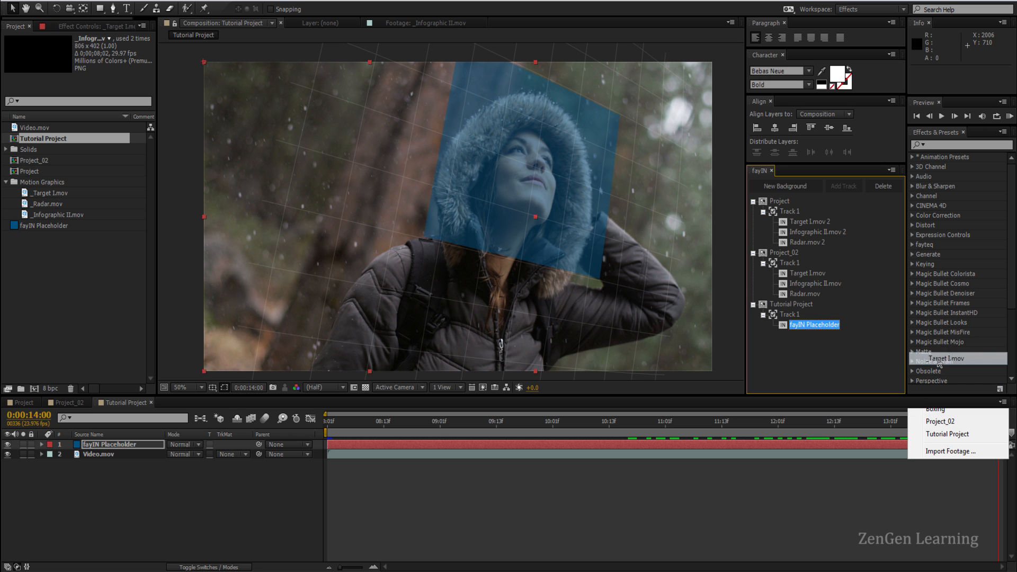
click(947, 358)
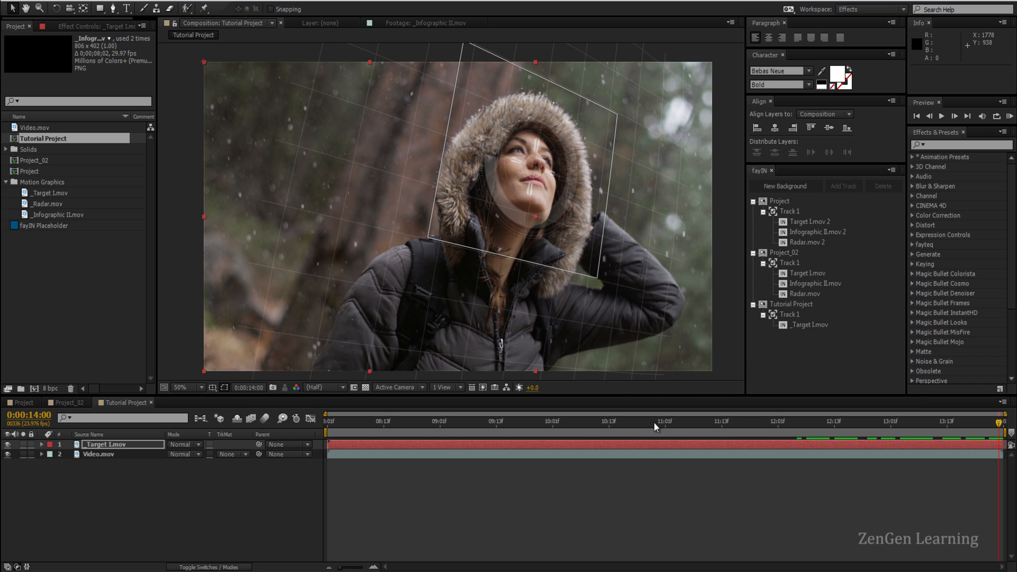
Search for the Glow effect and apply it to the _Target I.mov layer.
click(185, 388)
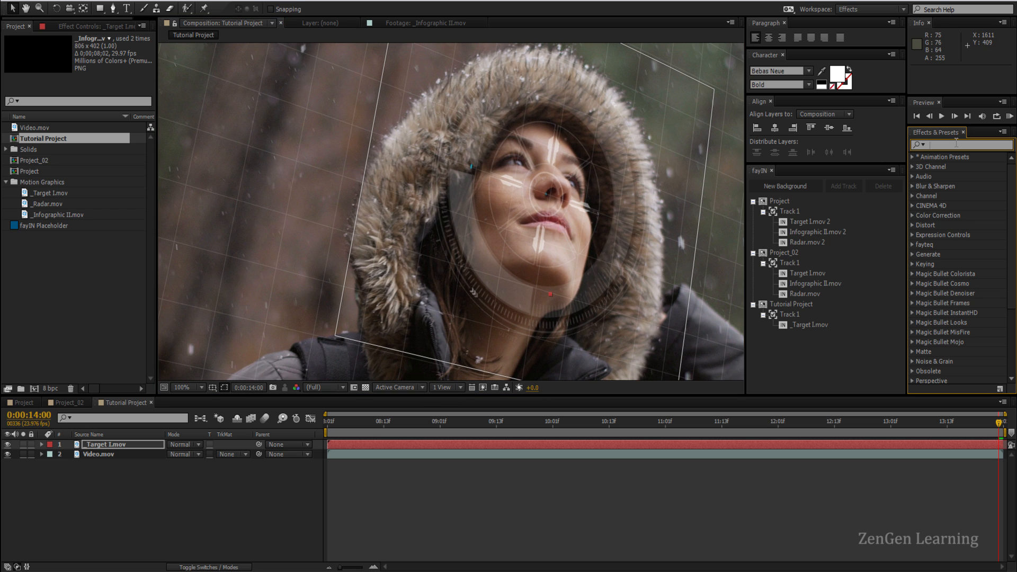
text(glow)
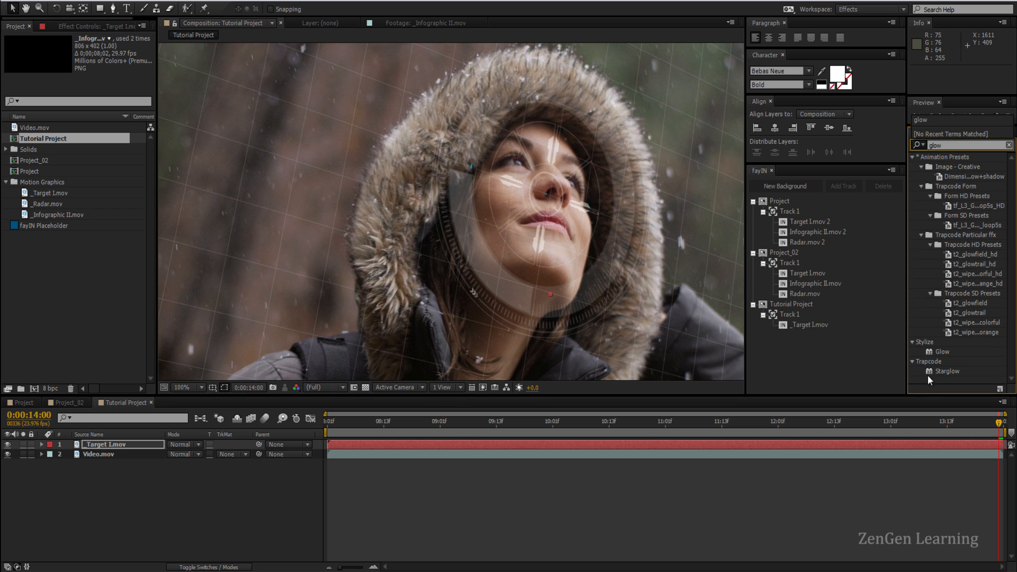
click(942, 352)
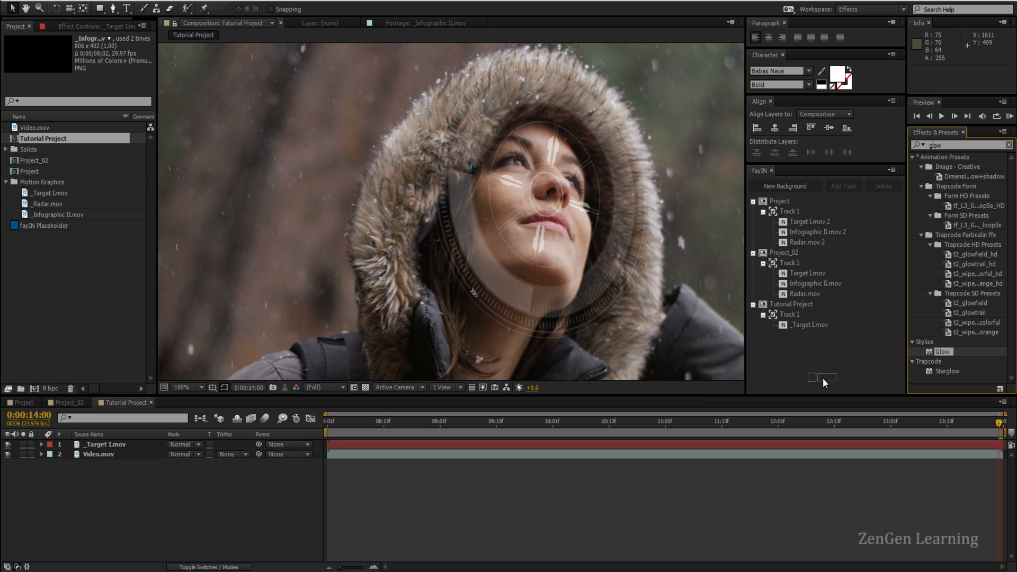
click(107, 444)
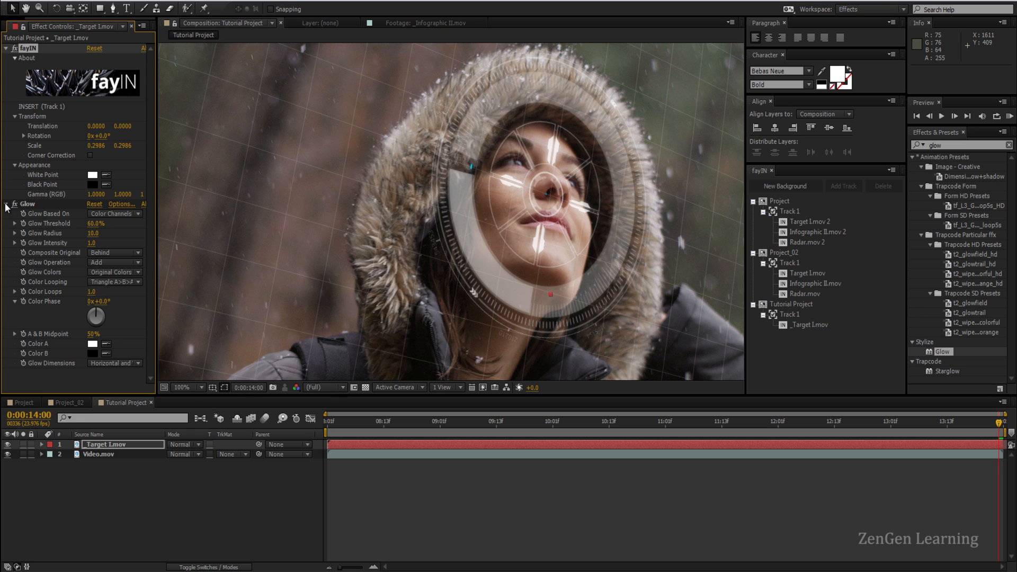
click(6, 207)
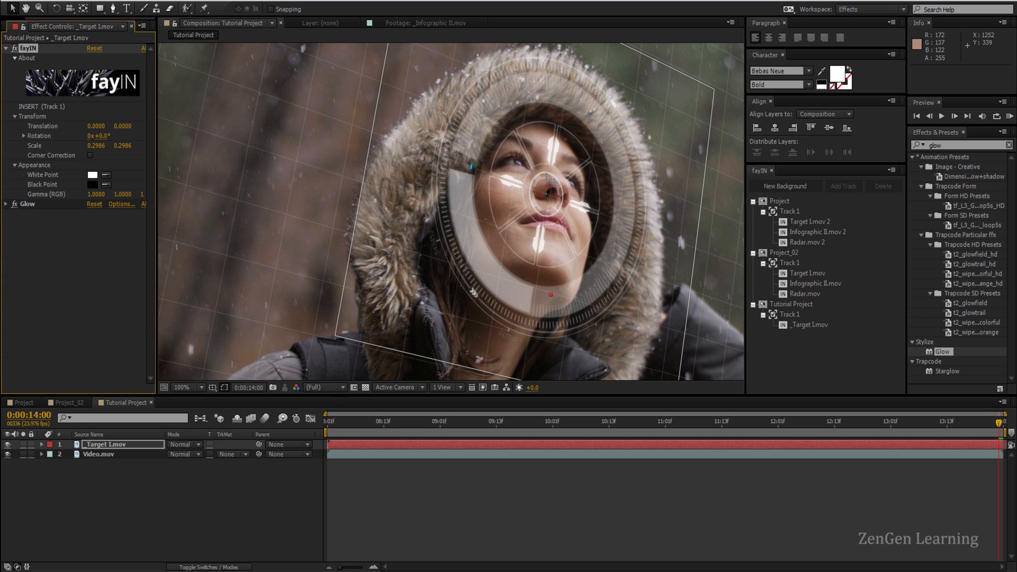
mouse_move(636, 103)
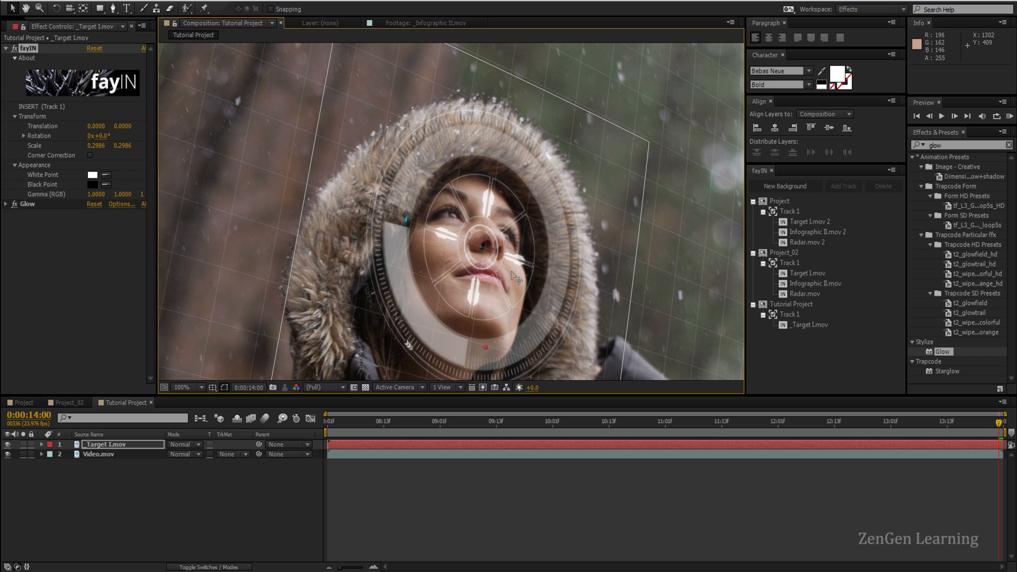
mouse_move(513, 275)
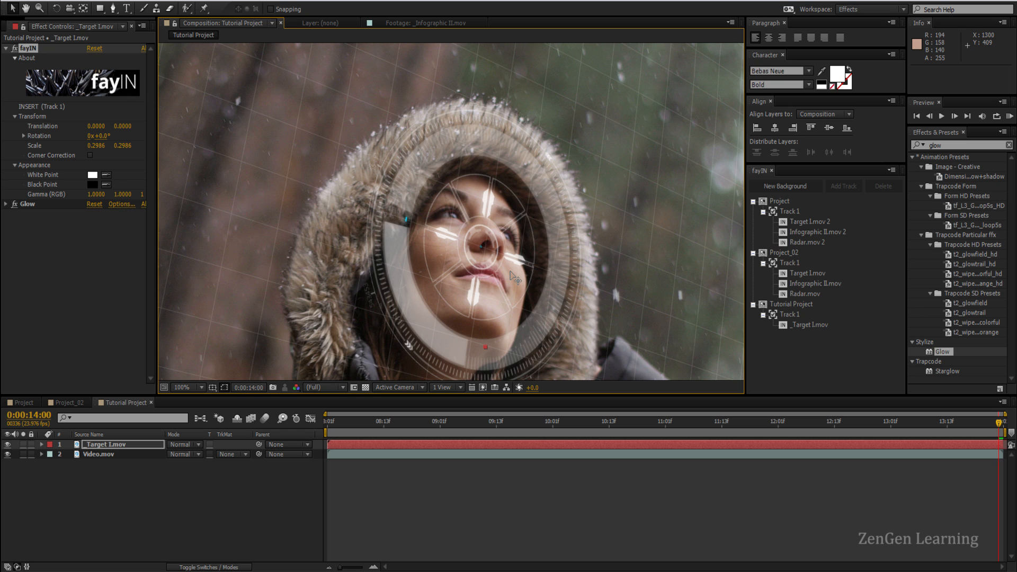
mouse_move(67, 342)
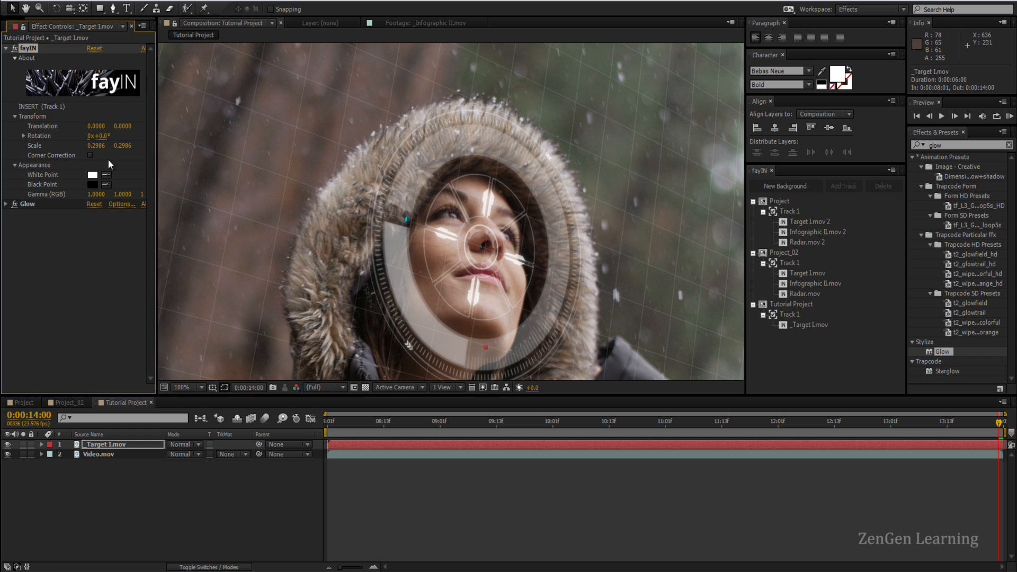
mouse_move(127, 176)
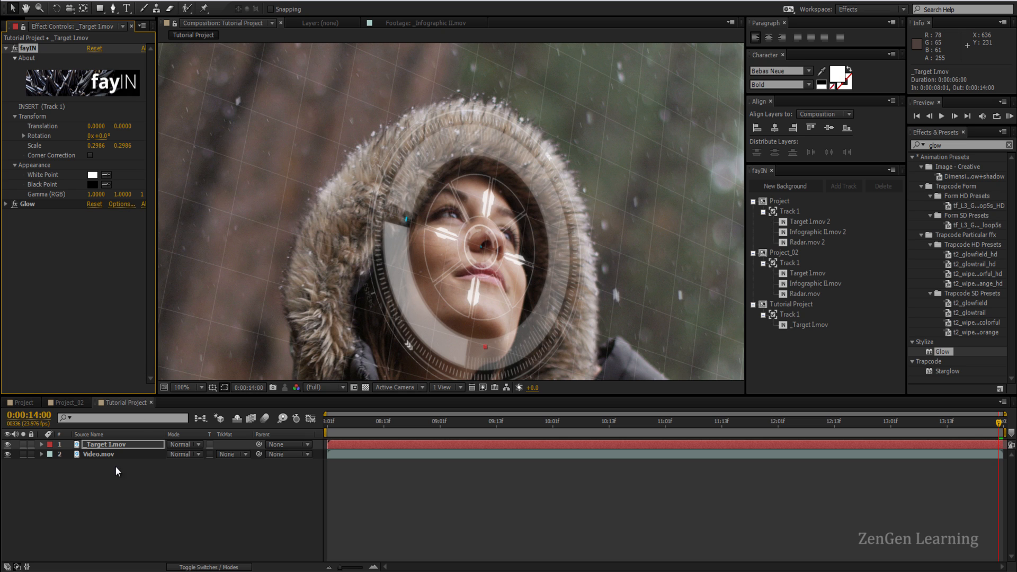
mouse_move(101, 461)
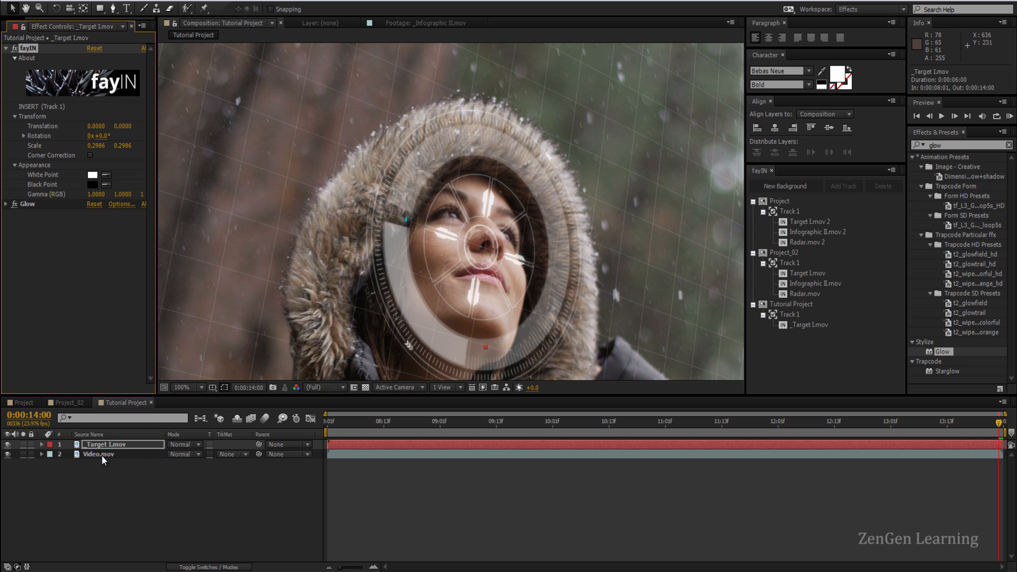
Rotate and translate Video.mov's tracking plane to shift the target toward her eye, viewer at 50%.
click(98, 454)
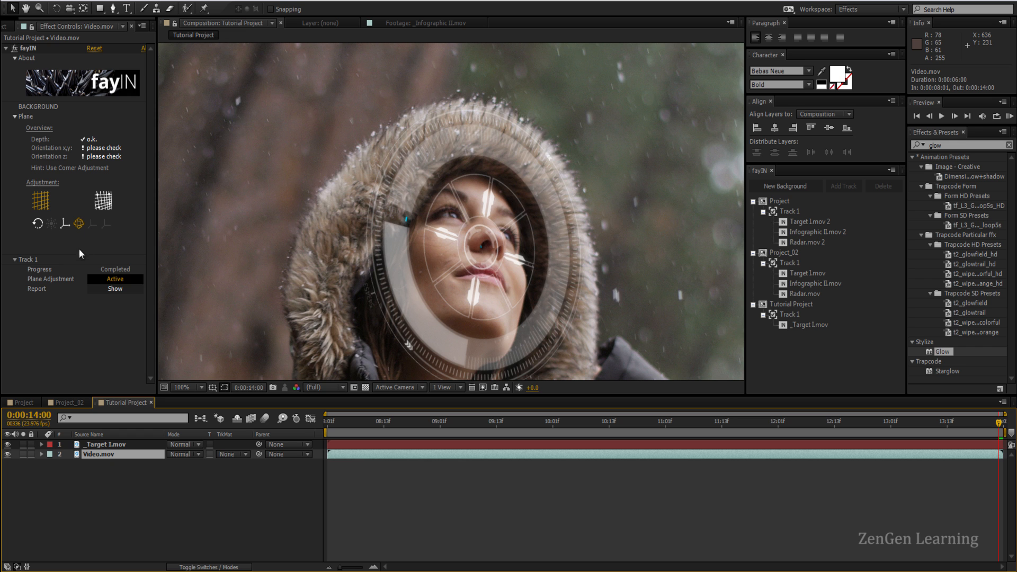
click(80, 223)
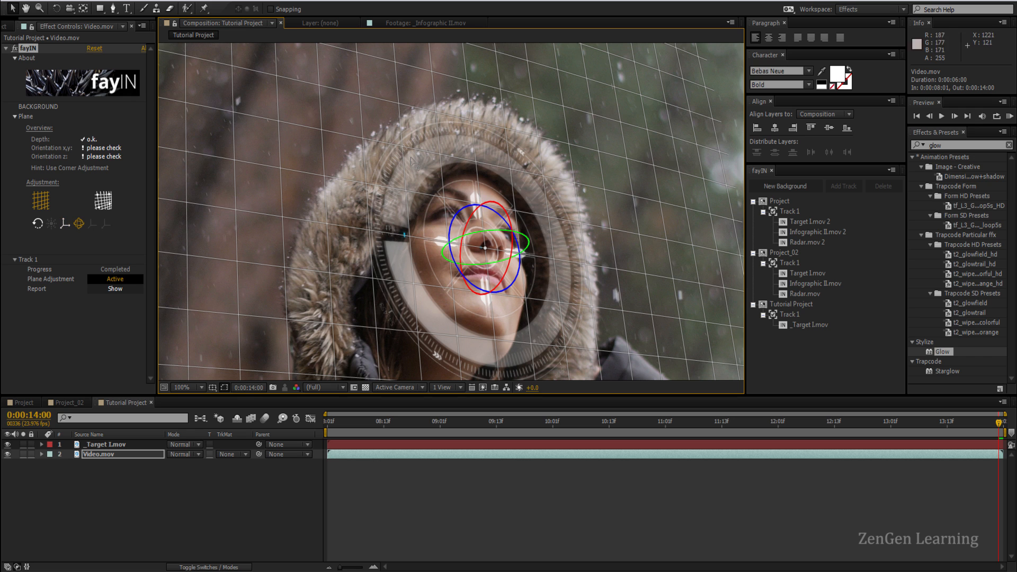
mouse_move(64, 225)
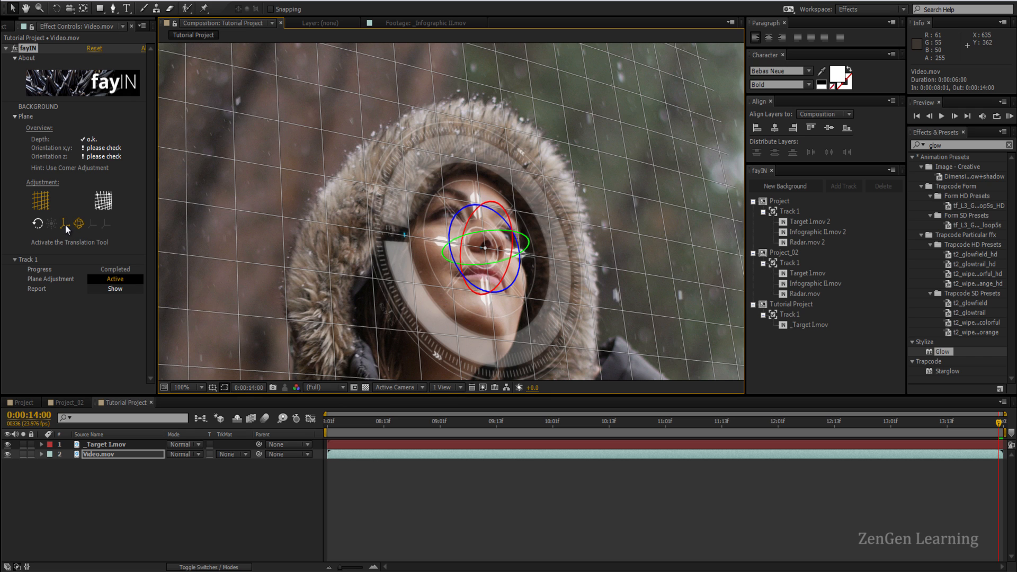
click(78, 223)
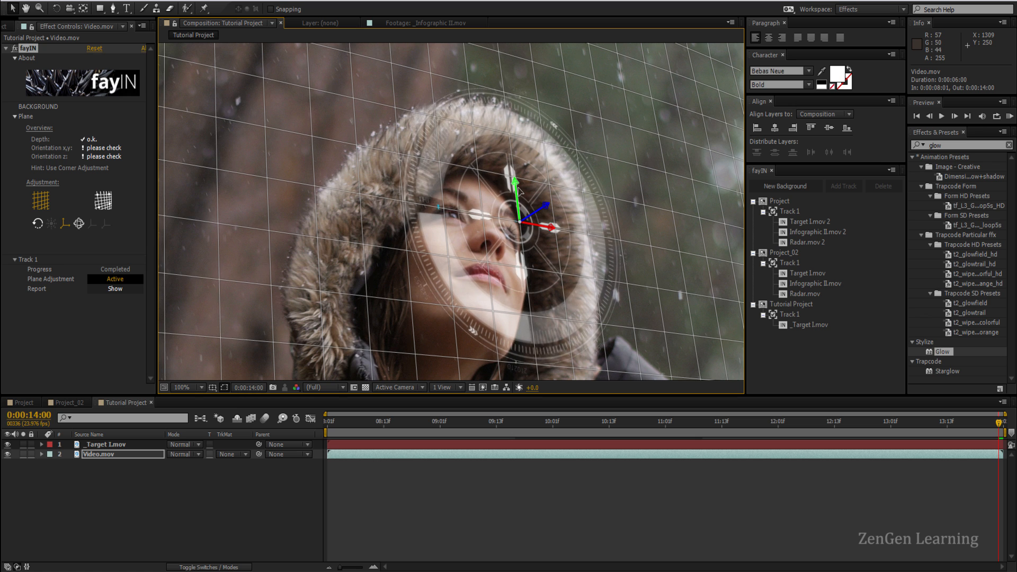
click(199, 388)
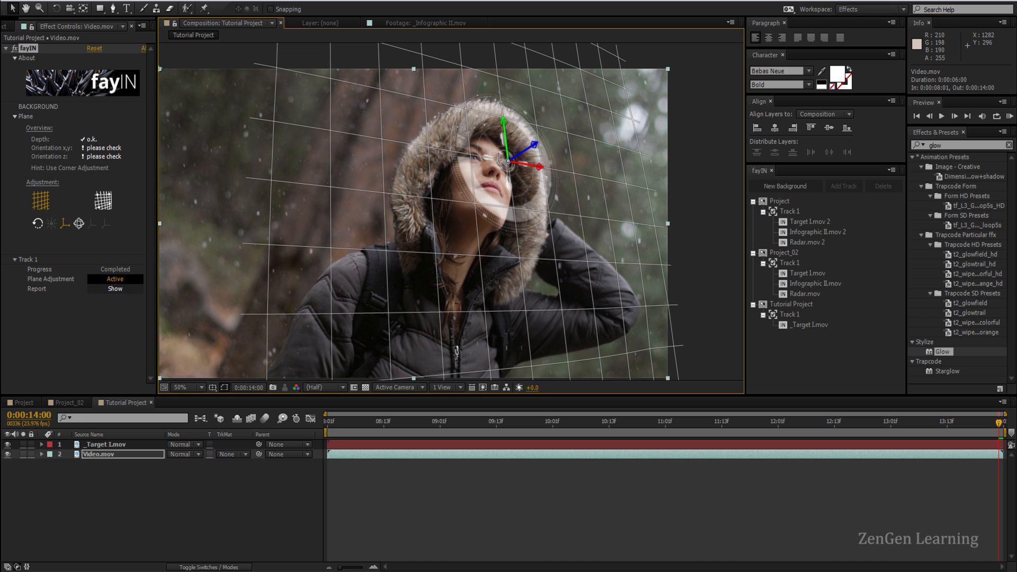
mouse_move(247, 351)
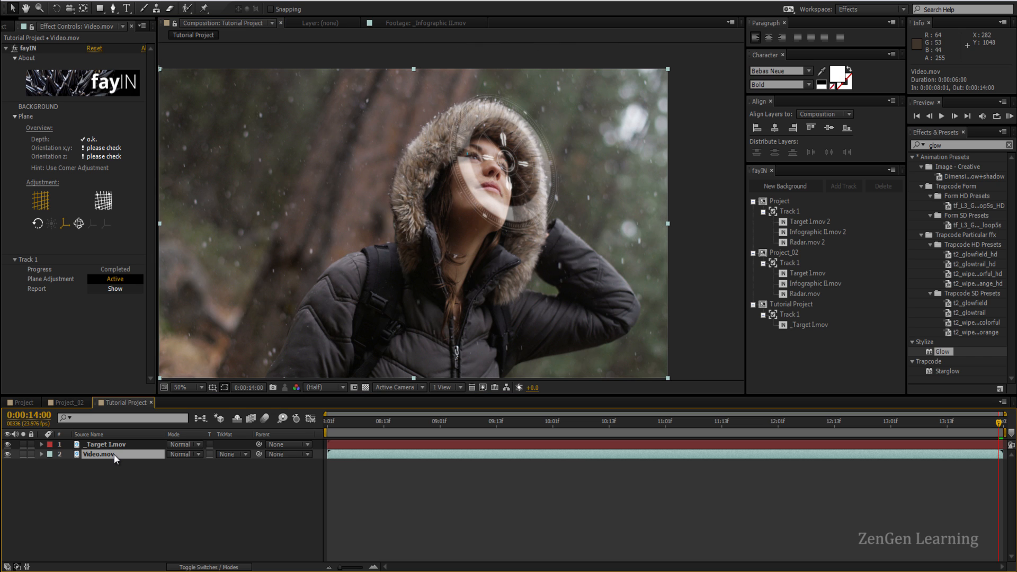
Set the _Target I.mov fayIN Insert Scale to 0.15 and return the playhead to the start.
click(104, 444)
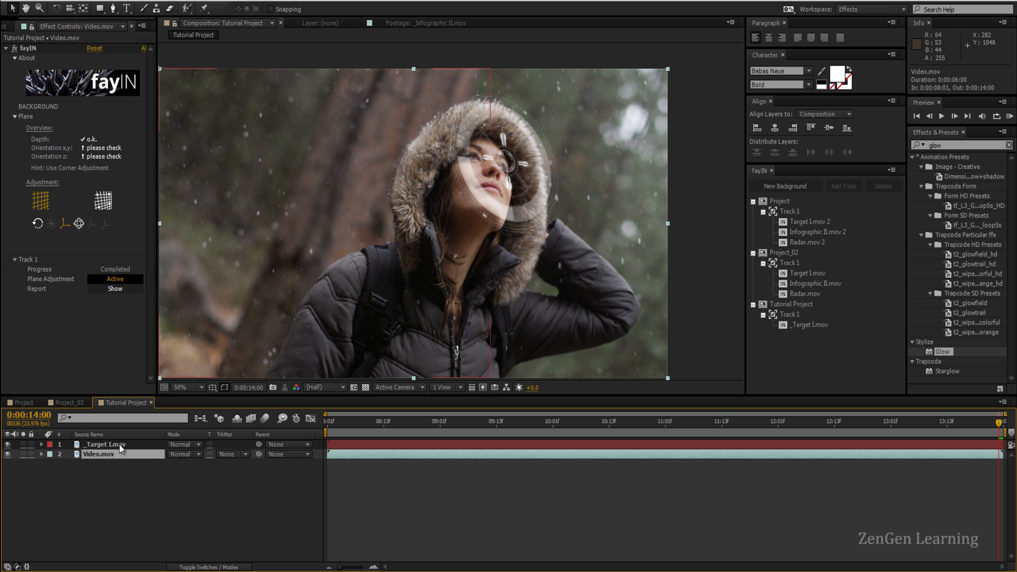
click(103, 443)
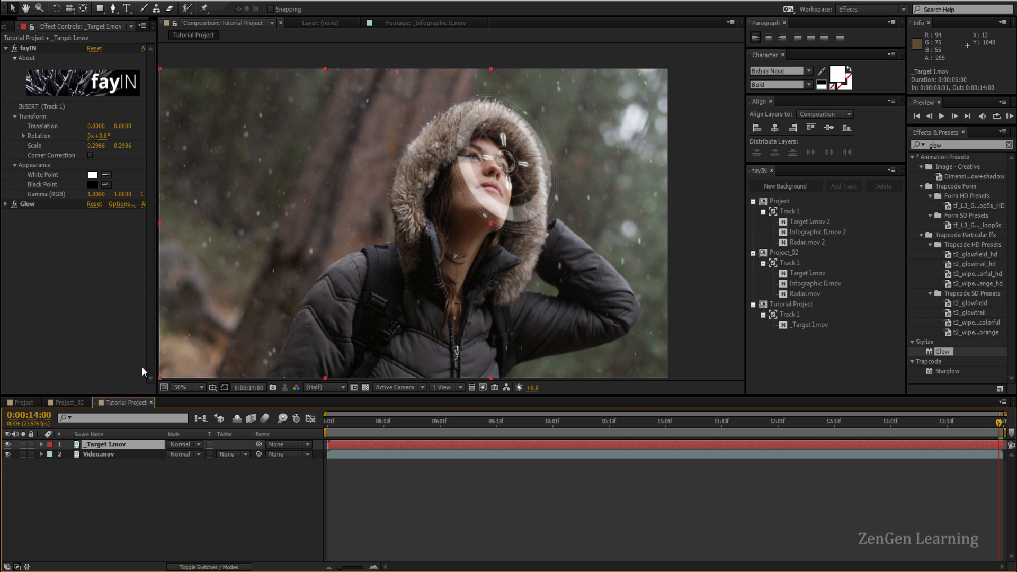
mouse_move(150, 357)
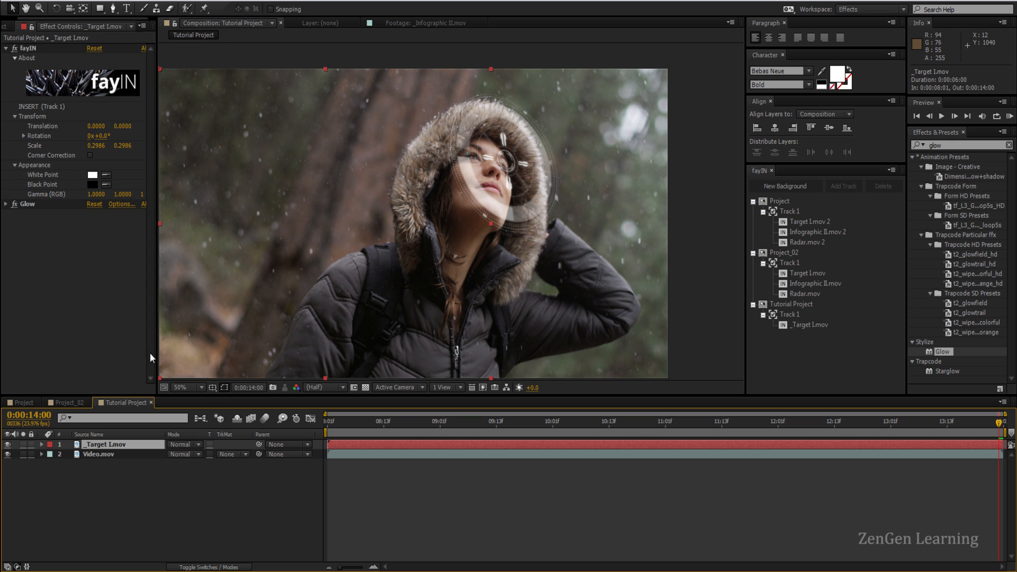
mouse_move(519, 183)
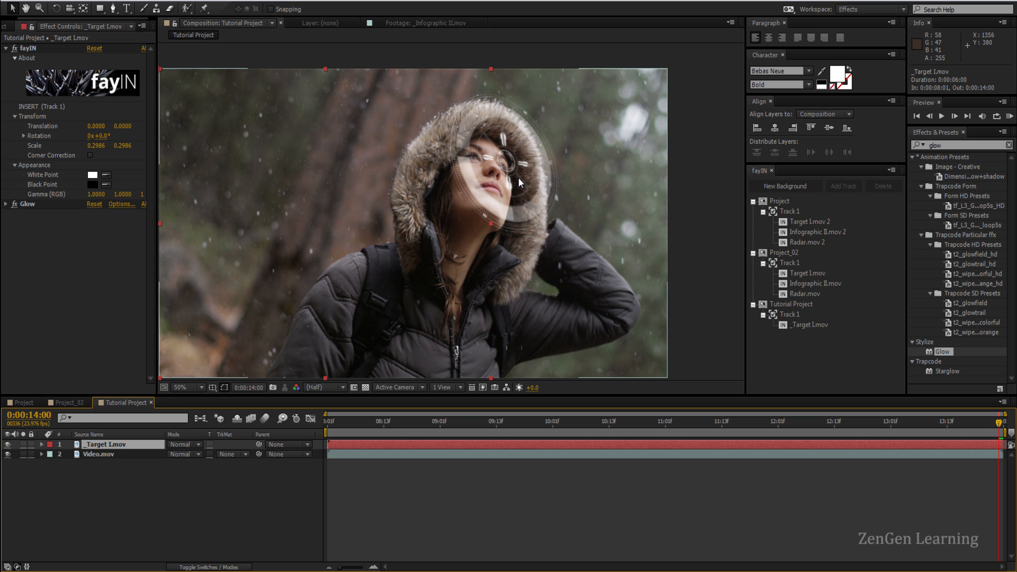
click(184, 388)
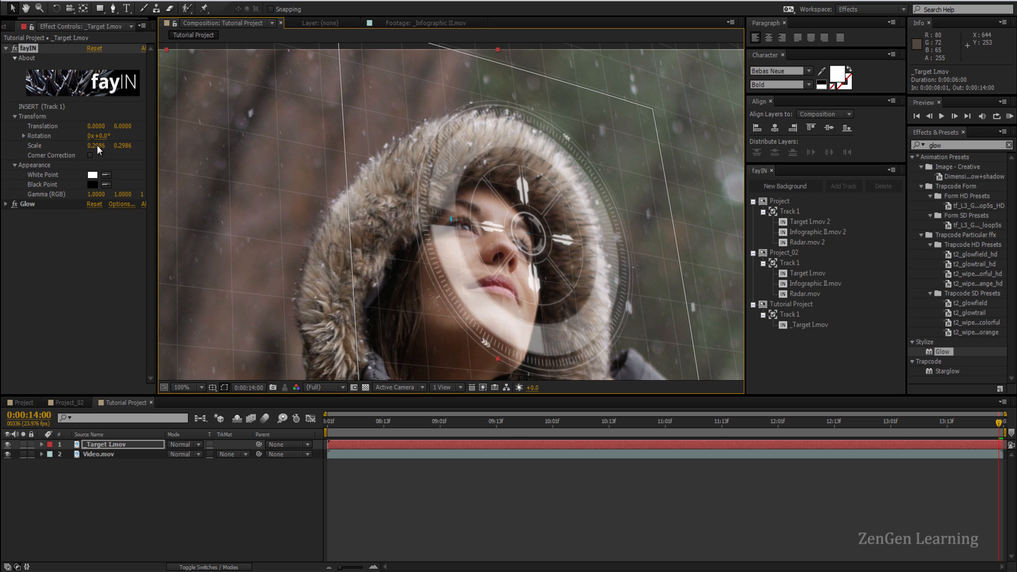
mouse_move(519, 288)
text(0.1500)
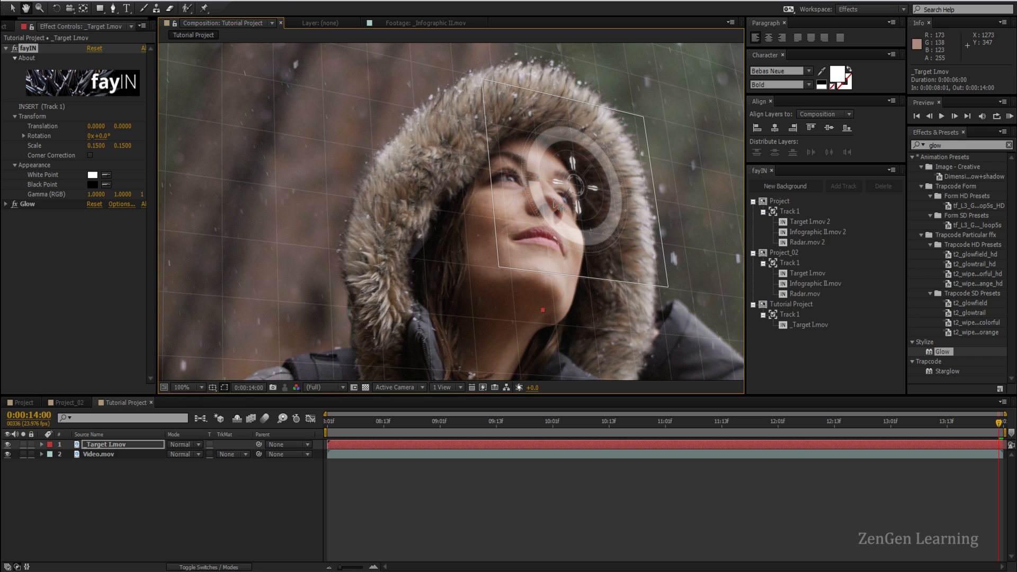
click(183, 388)
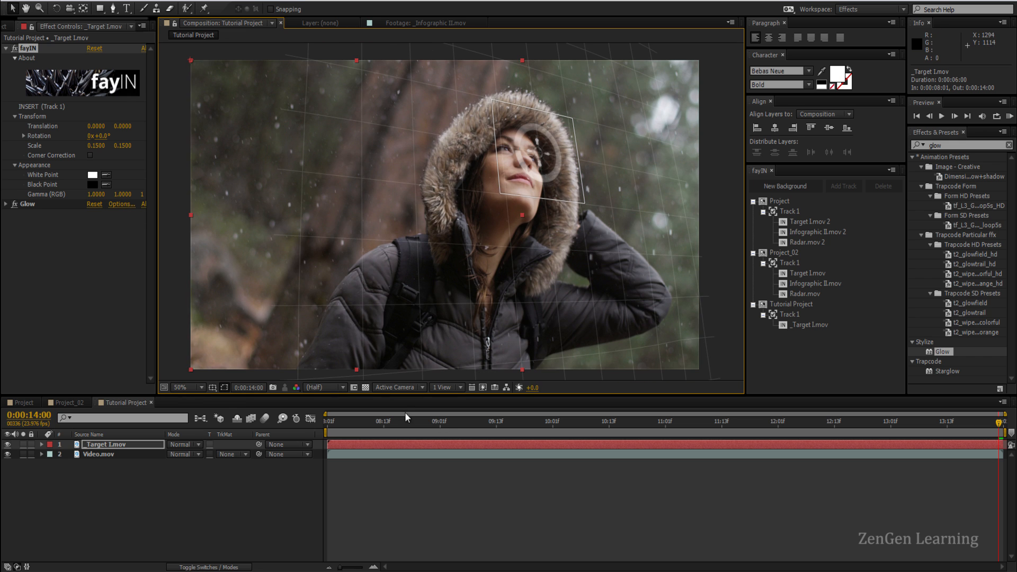
click(327, 421)
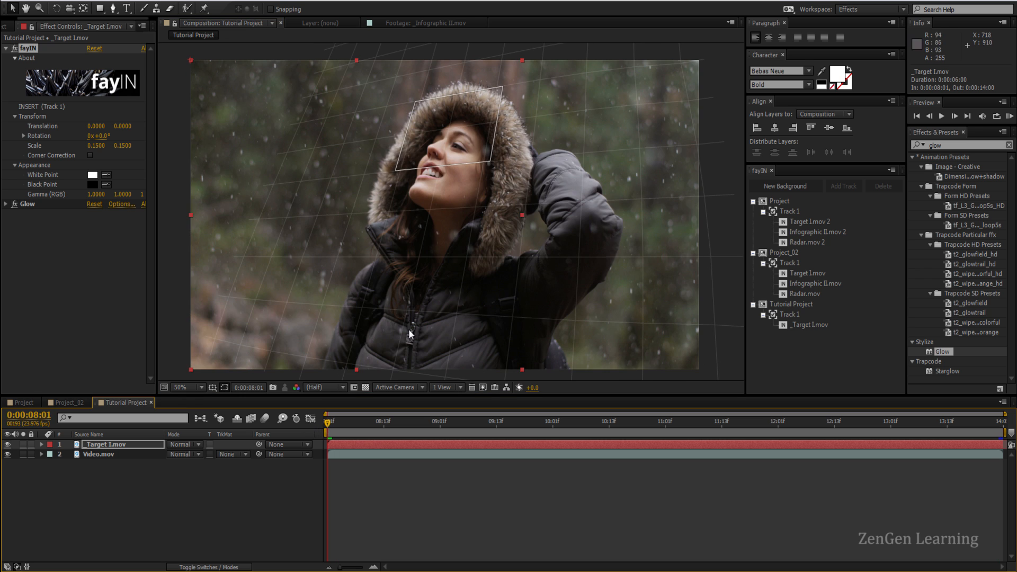
mouse_move(433, 197)
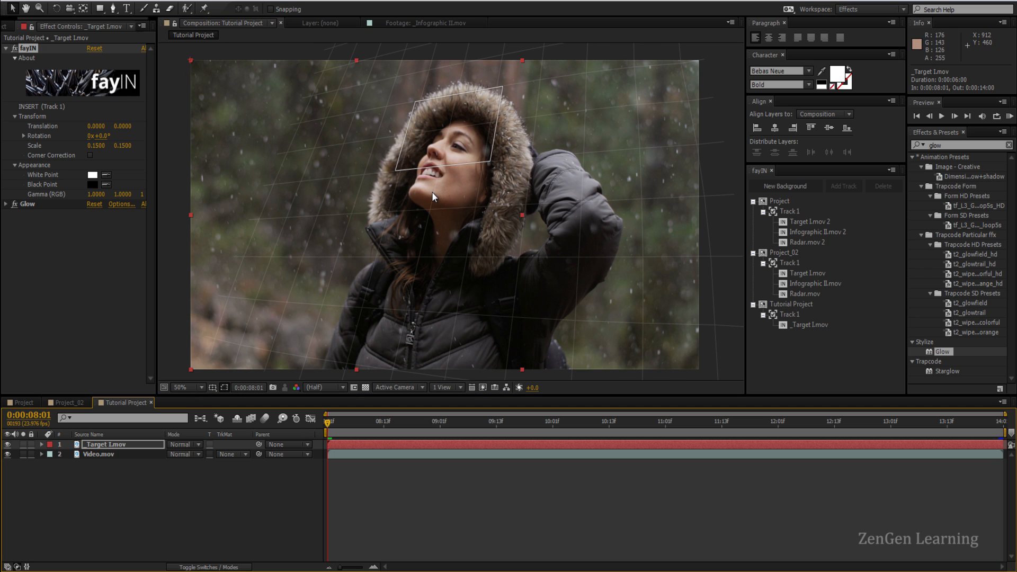
mouse_move(776, 305)
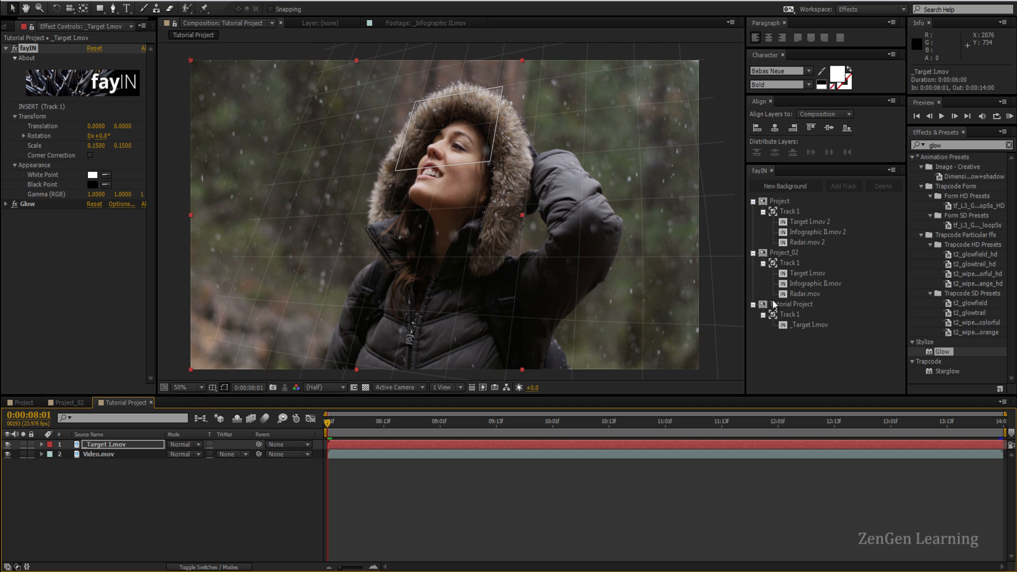
mouse_move(793, 317)
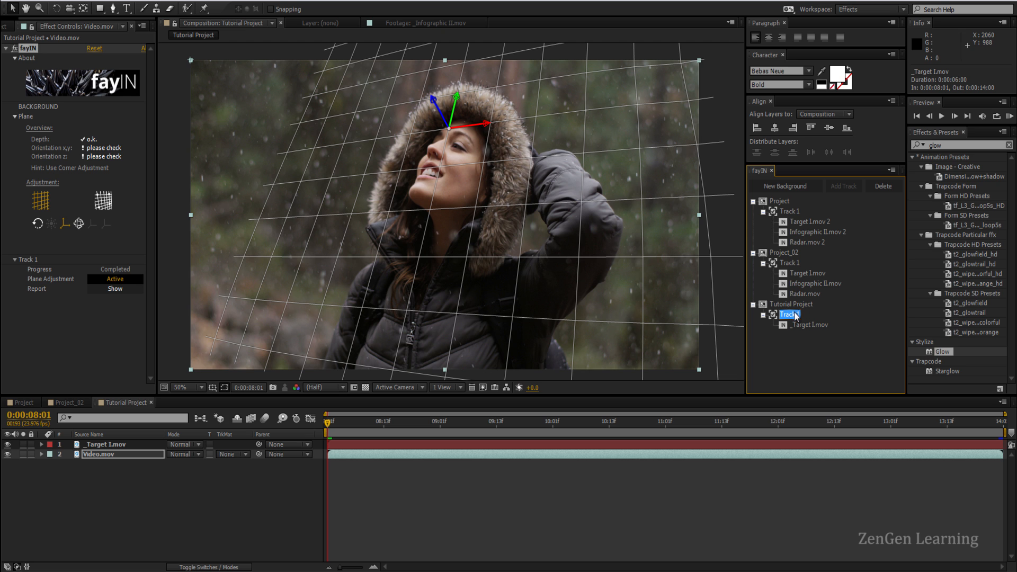
Bring up the insert options for _Target 1.mov on Track 1 in the fayIN panel.
right_click(788, 315)
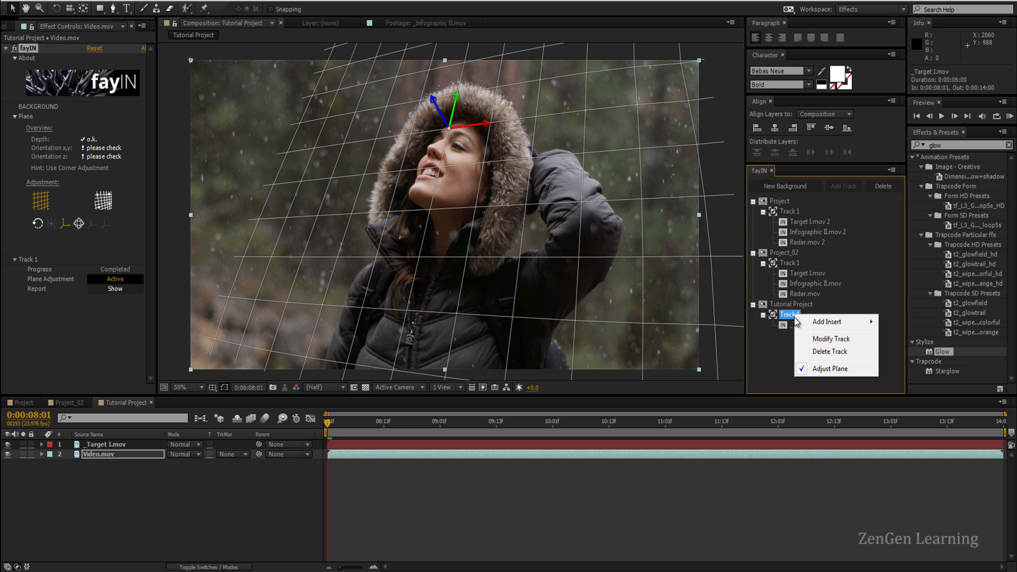
click(828, 322)
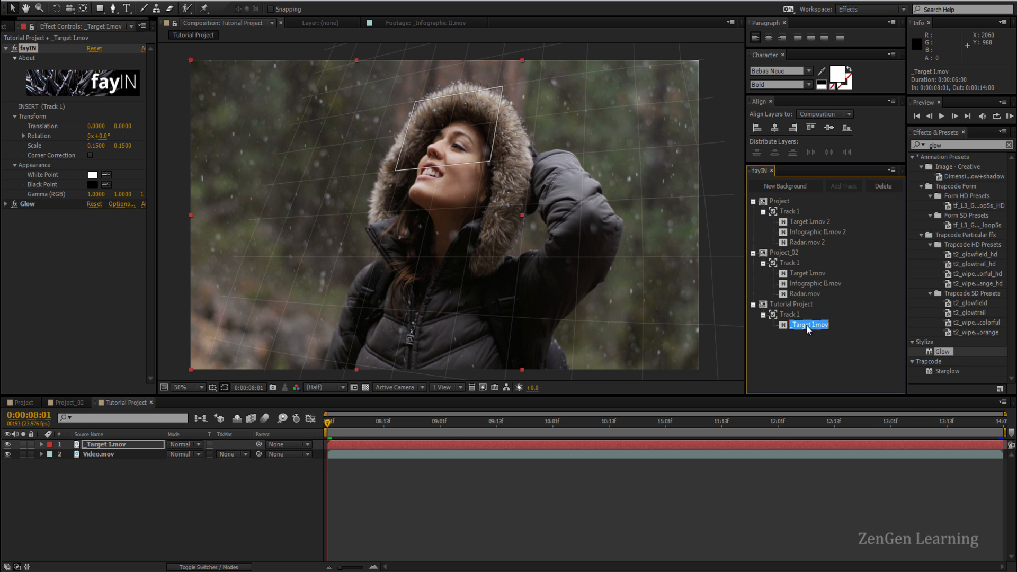
right_click(807, 324)
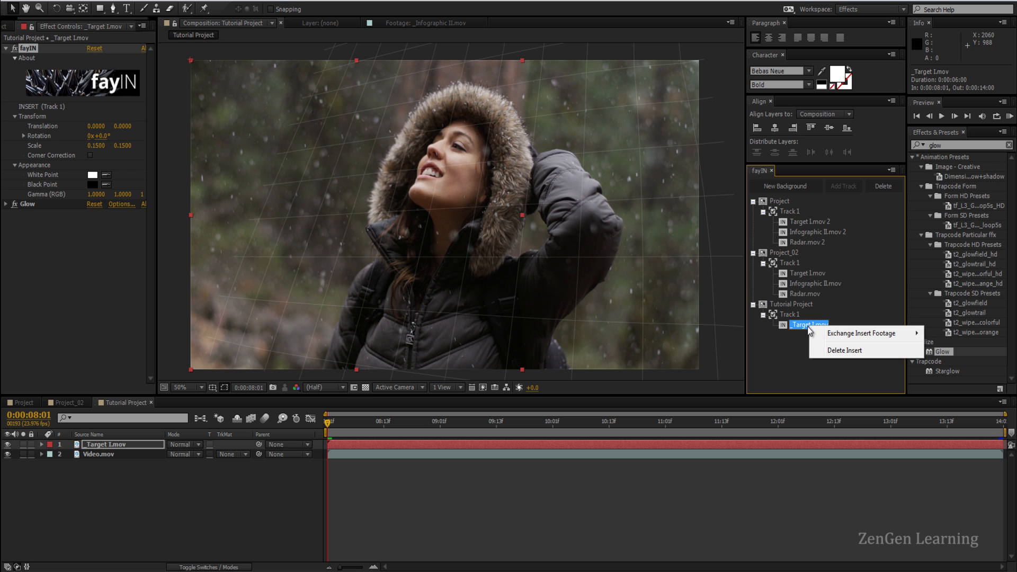
mouse_move(794, 313)
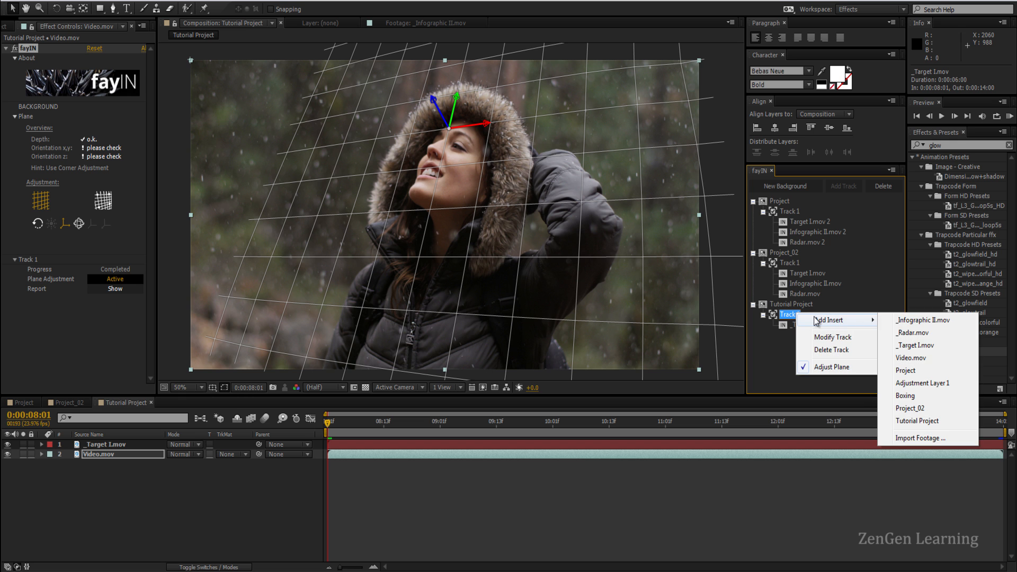
Add _Radar.mov as a new insert on Track 1 and apply the Glow effect.
click(912, 331)
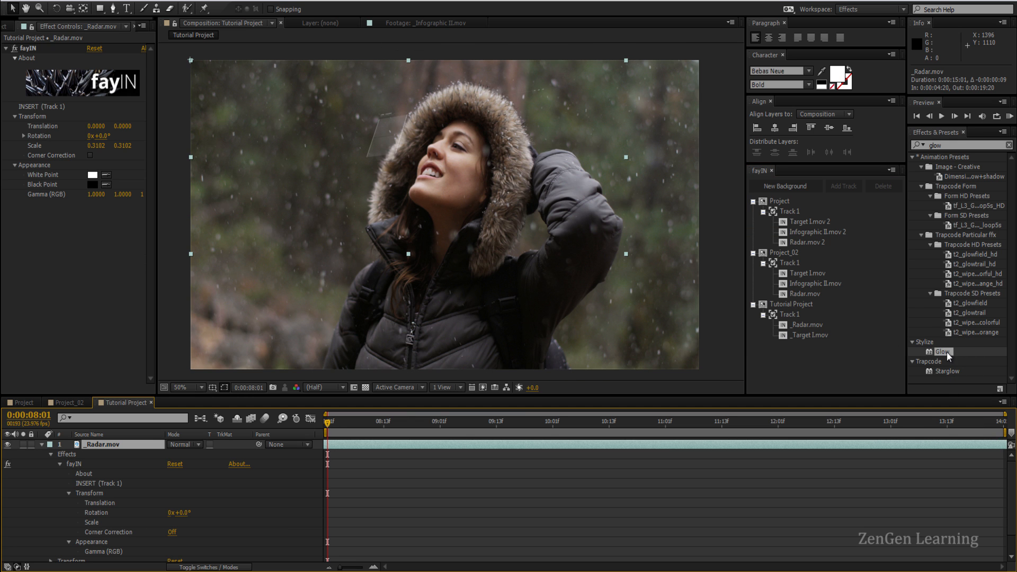
double_click(938, 351)
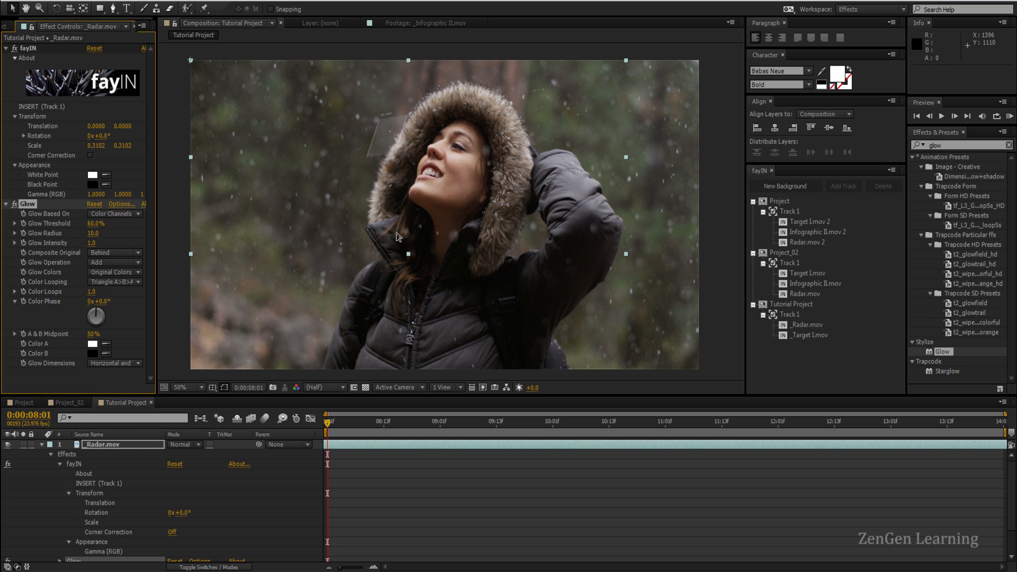
click(433, 420)
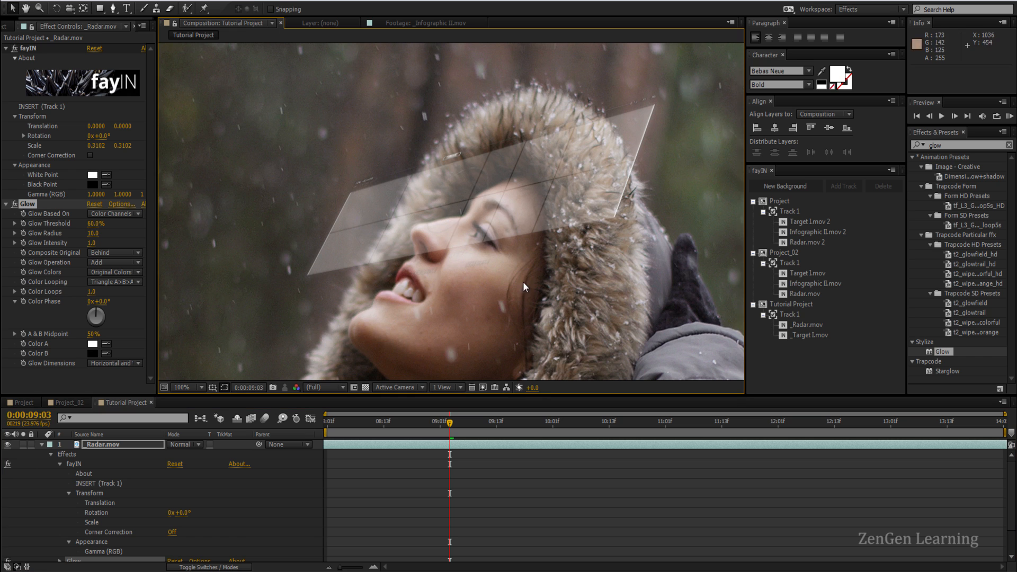
scroll(down, 3)
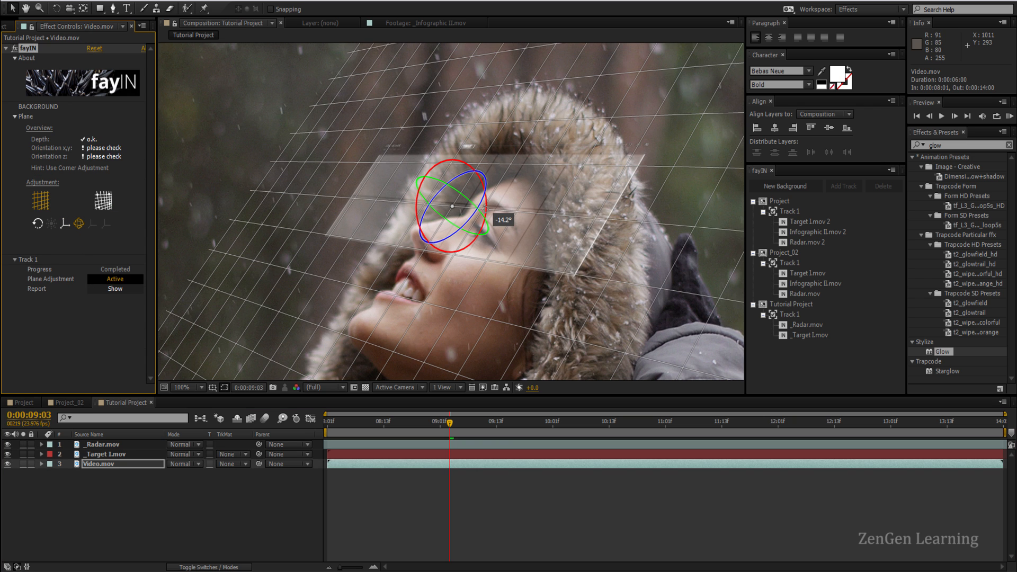
Tilt the fayIN tracking plane onto the woman's forehead and verify the fit across frames.
click(184, 388)
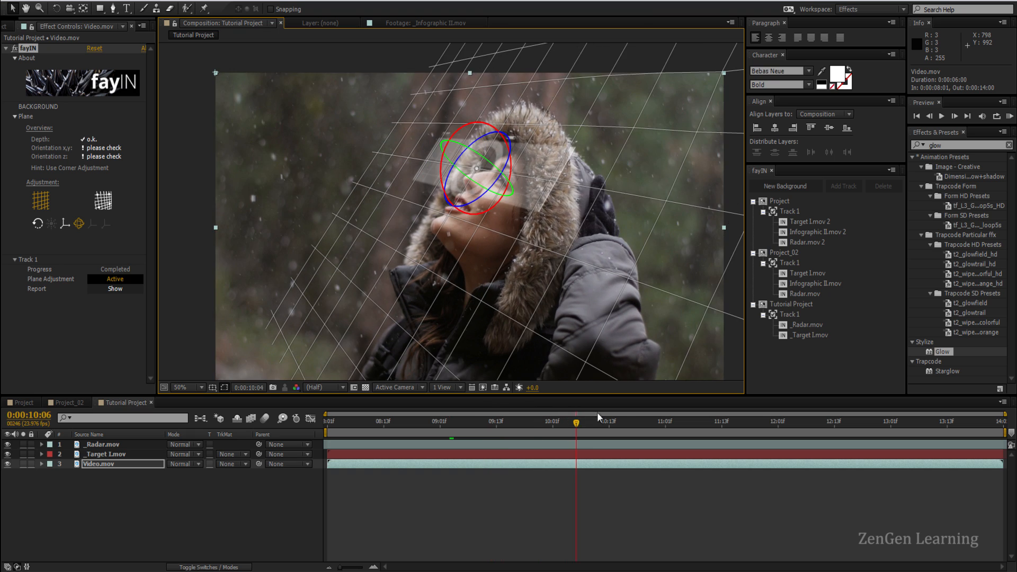
click(802, 422)
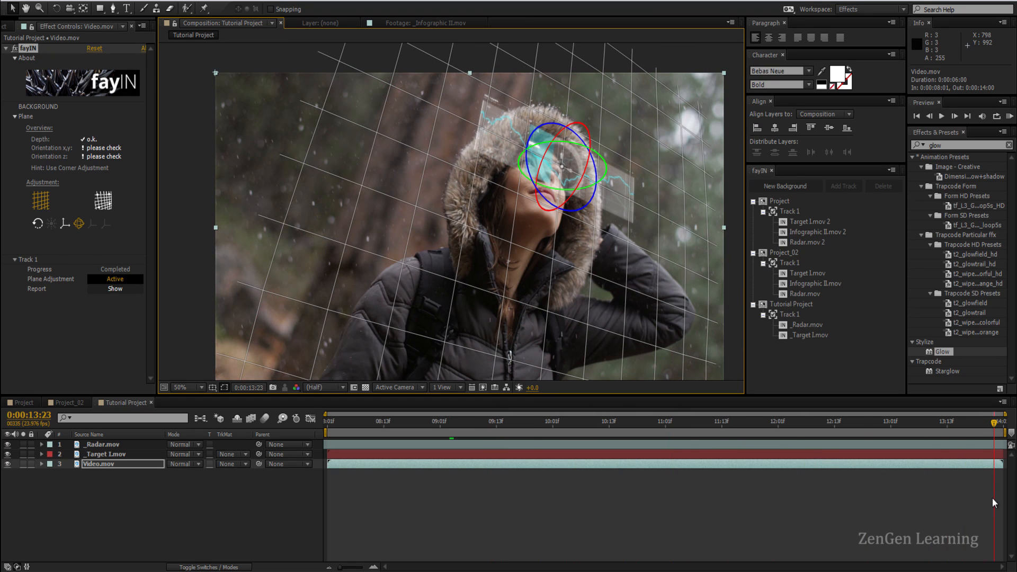
click(406, 421)
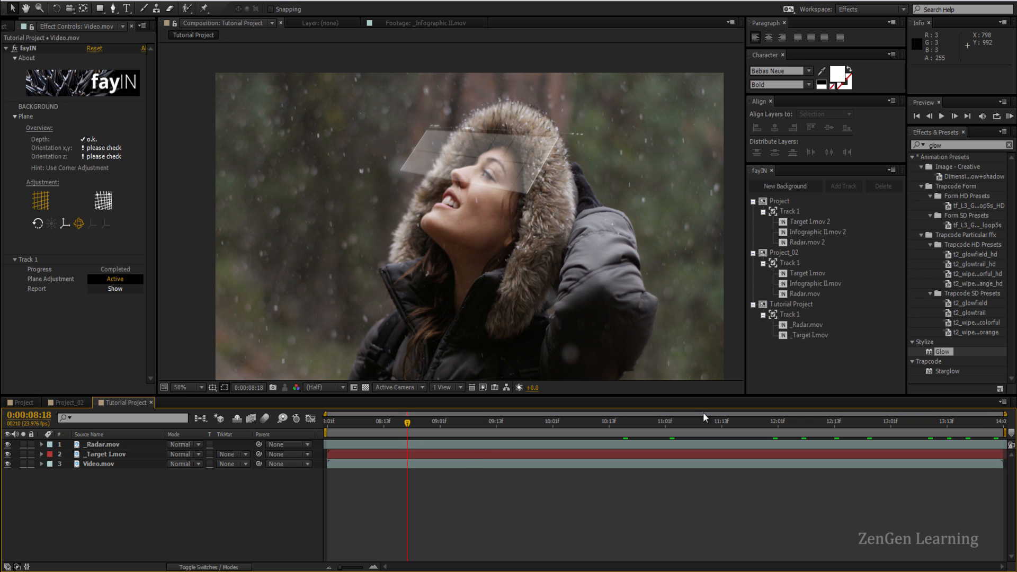
Add _Infographic II.mov as an insert on Track 1 and check it at a later frame.
right_click(789, 314)
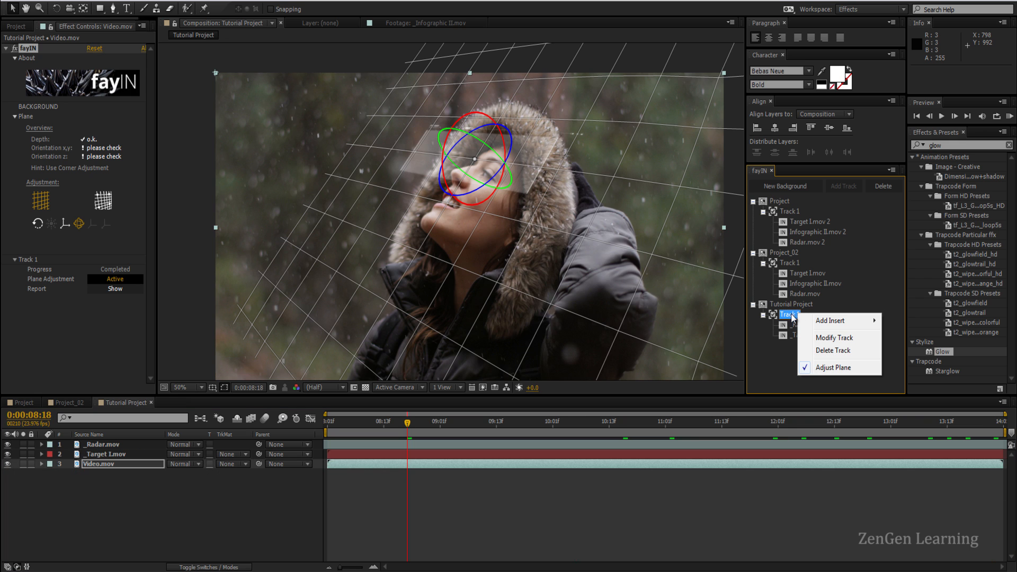
mouse_move(831, 320)
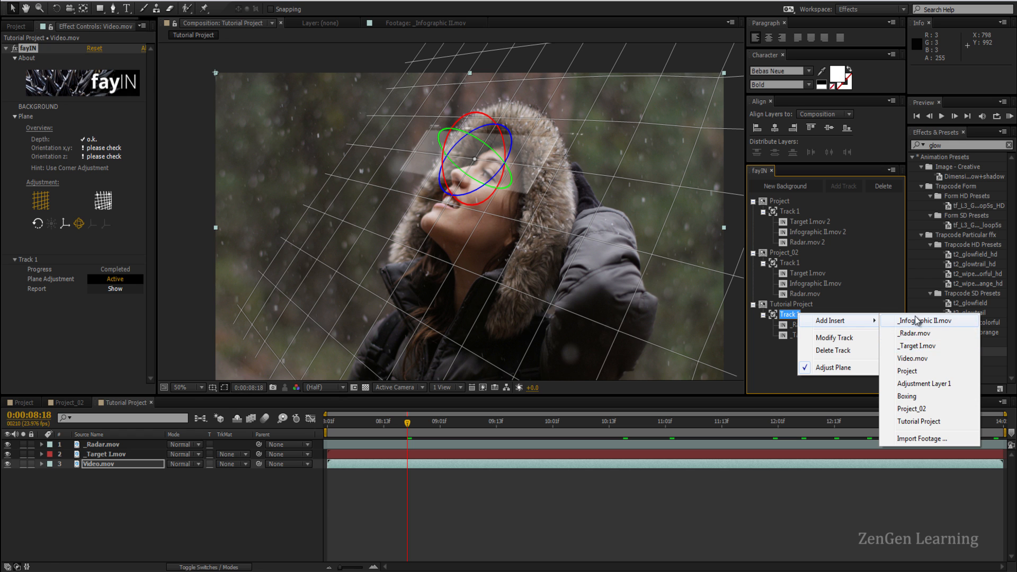
click(922, 320)
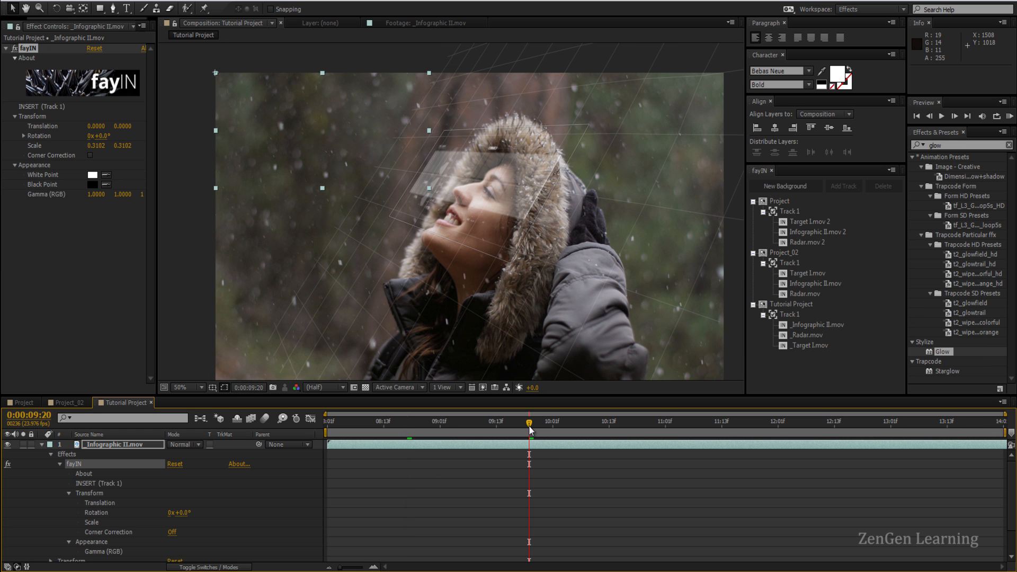
click(655, 422)
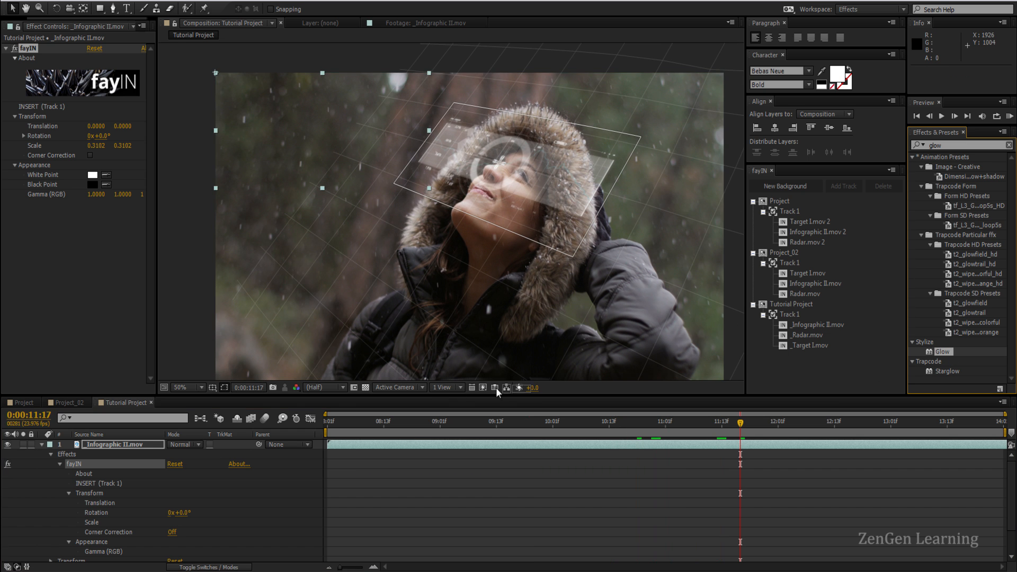
Apply Glow to _Infographic II.mov and adjust its fayIN translation and scale to 0.2344.
double_click(938, 352)
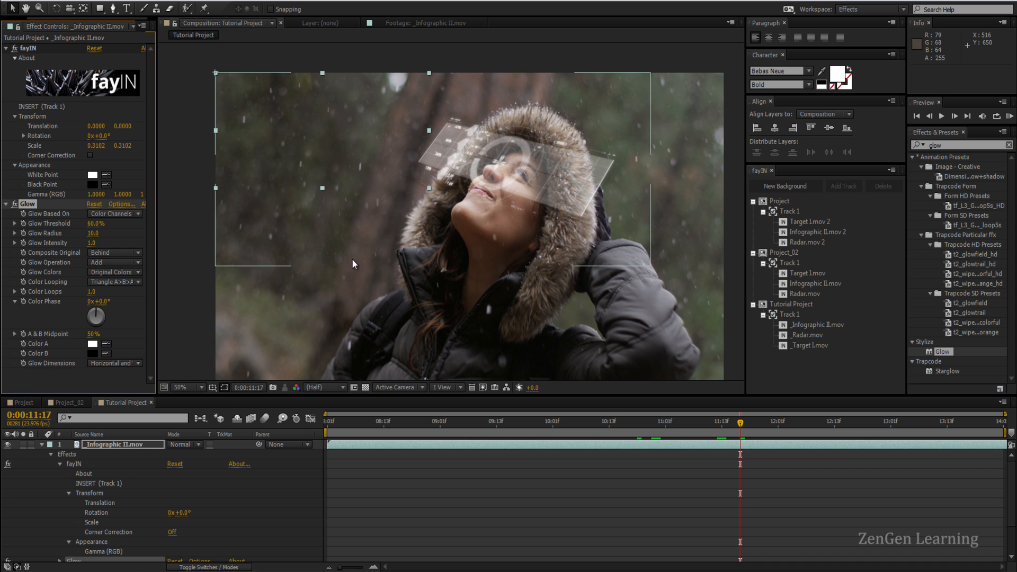
click(182, 388)
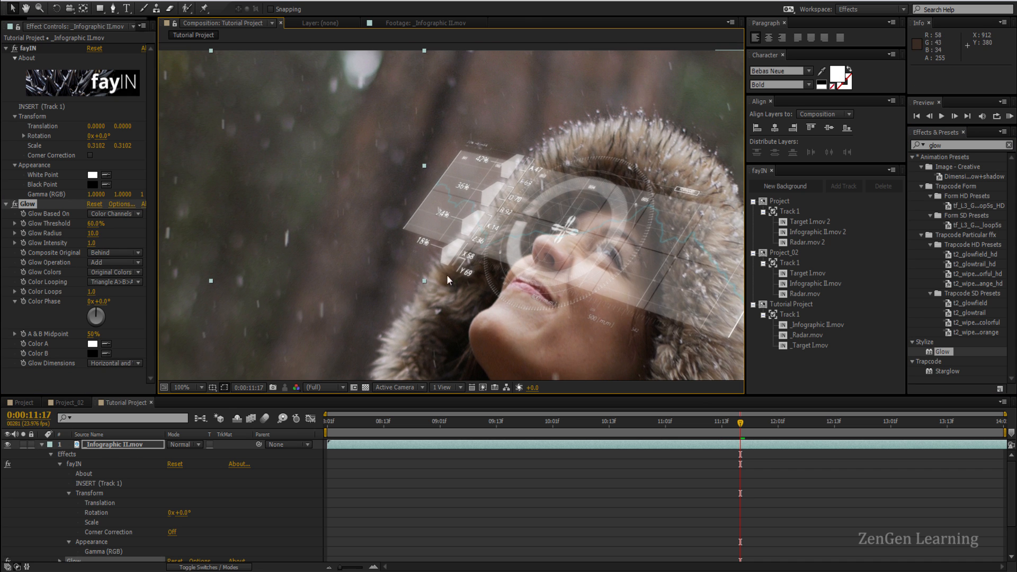
click(122, 444)
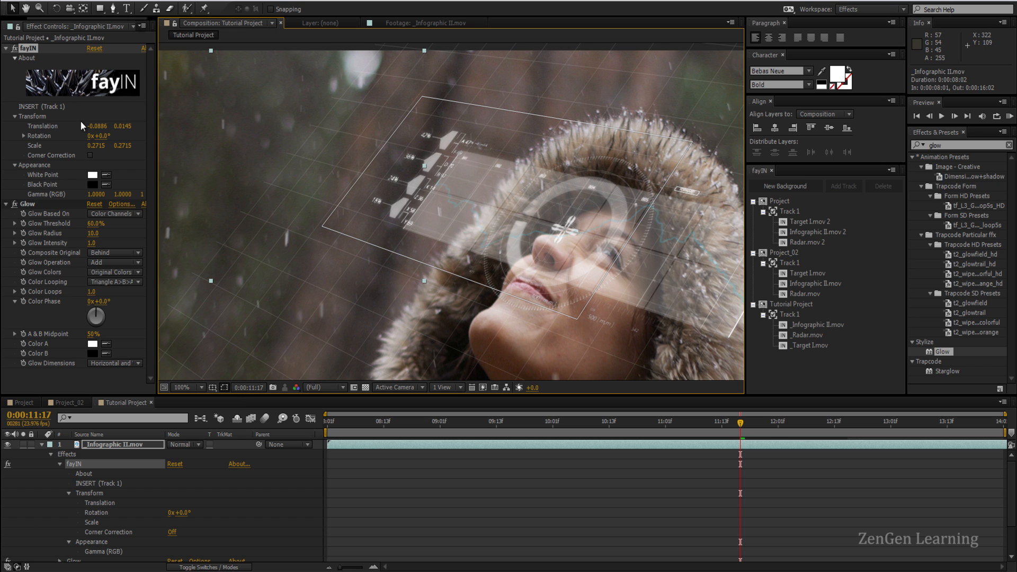
mouse_move(422, 97)
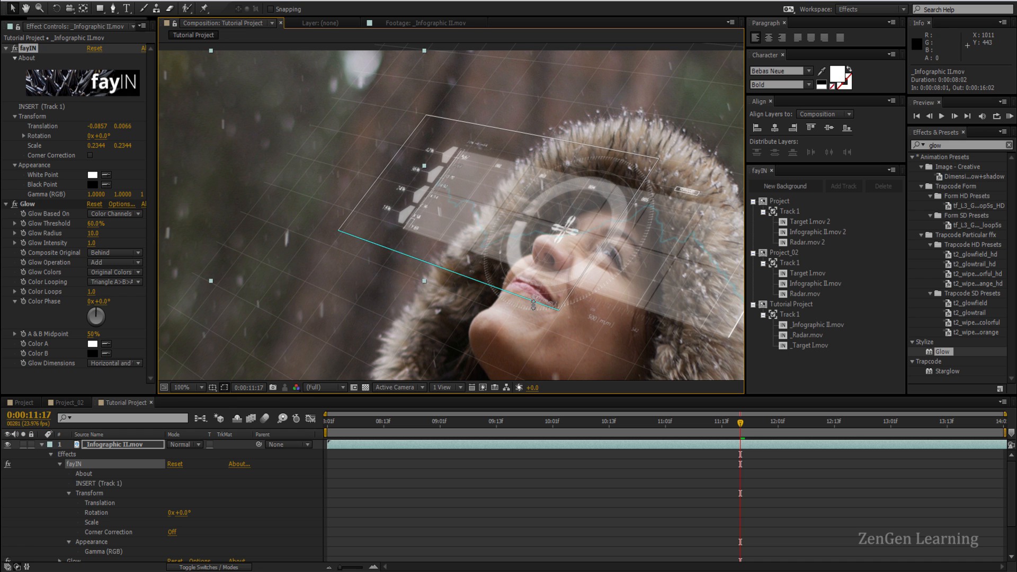
Zoom back out and preview the infographic near the end and start of the shot.
click(188, 388)
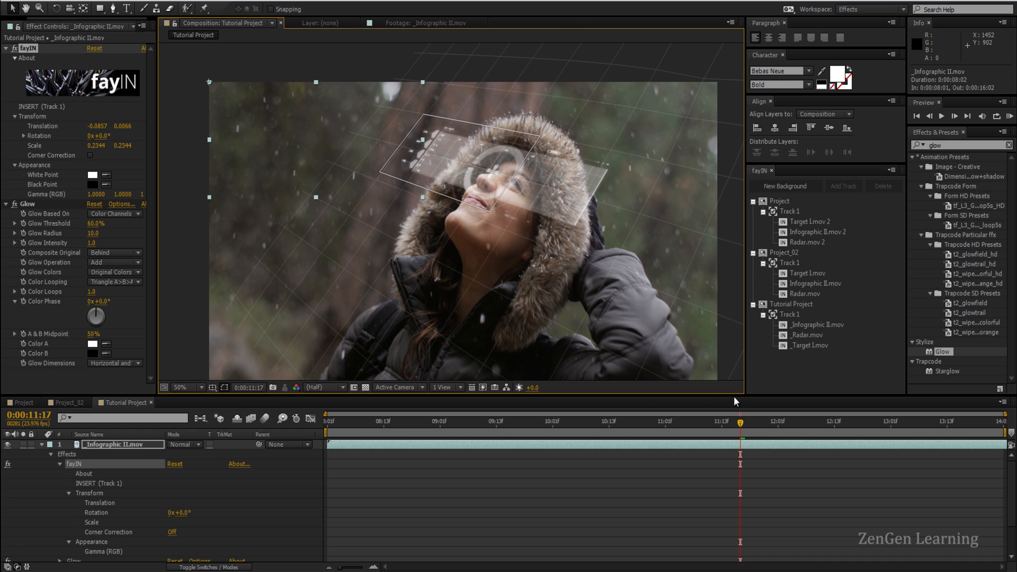
click(811, 420)
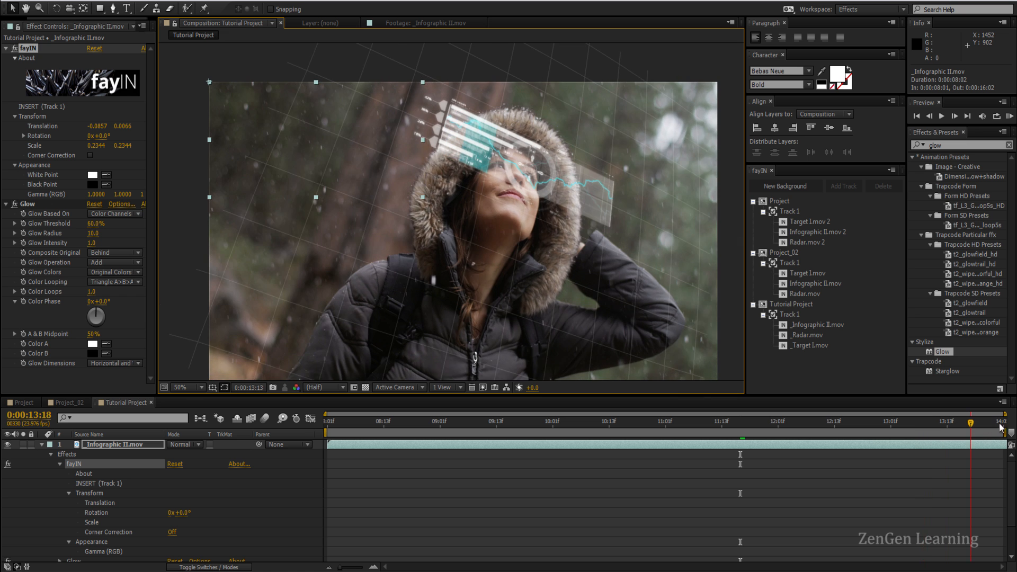
click(331, 421)
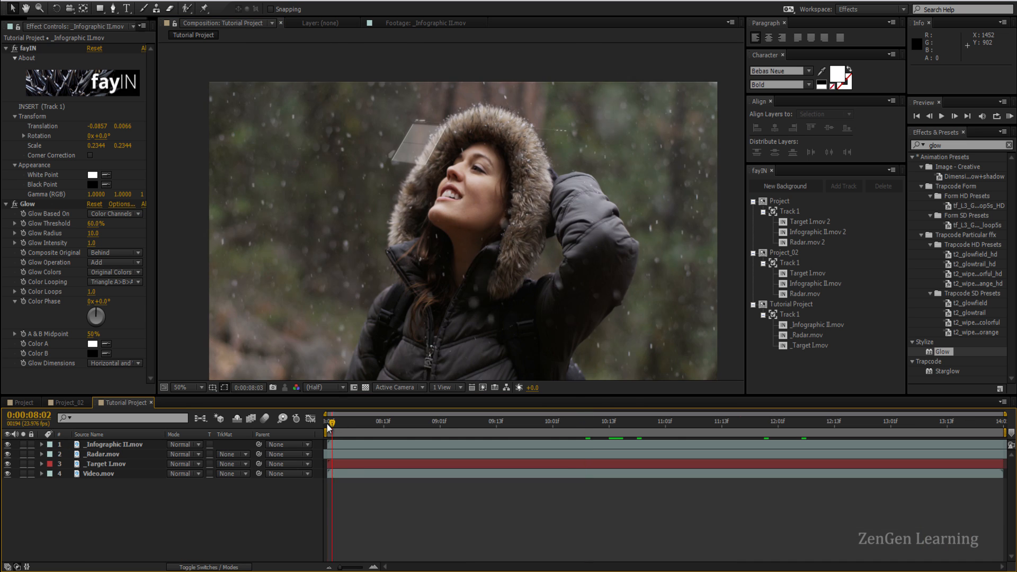
Scrub the timeline to review the tracked HUD graphics across the shot.
click(467, 421)
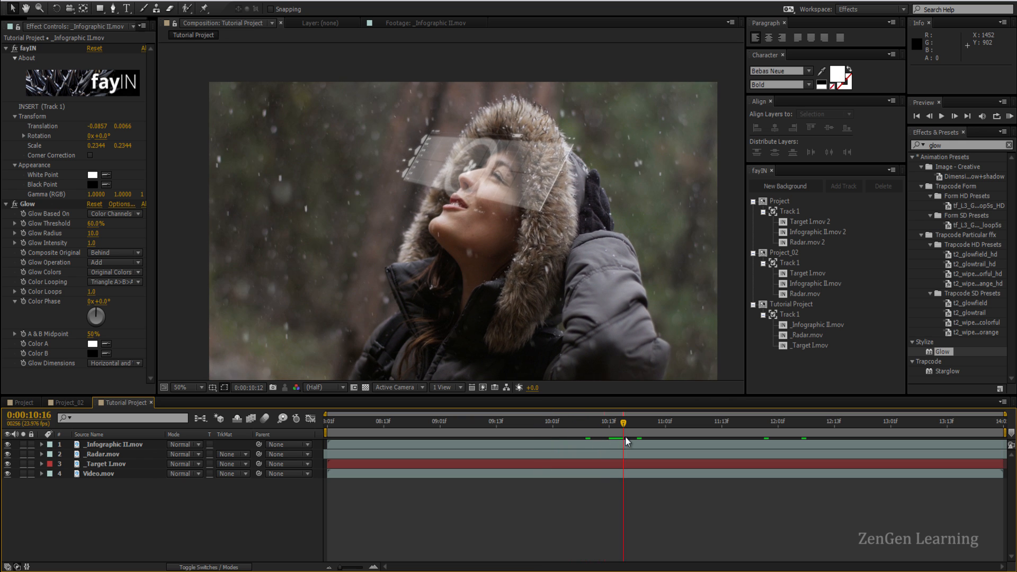
click(711, 420)
text(tint)
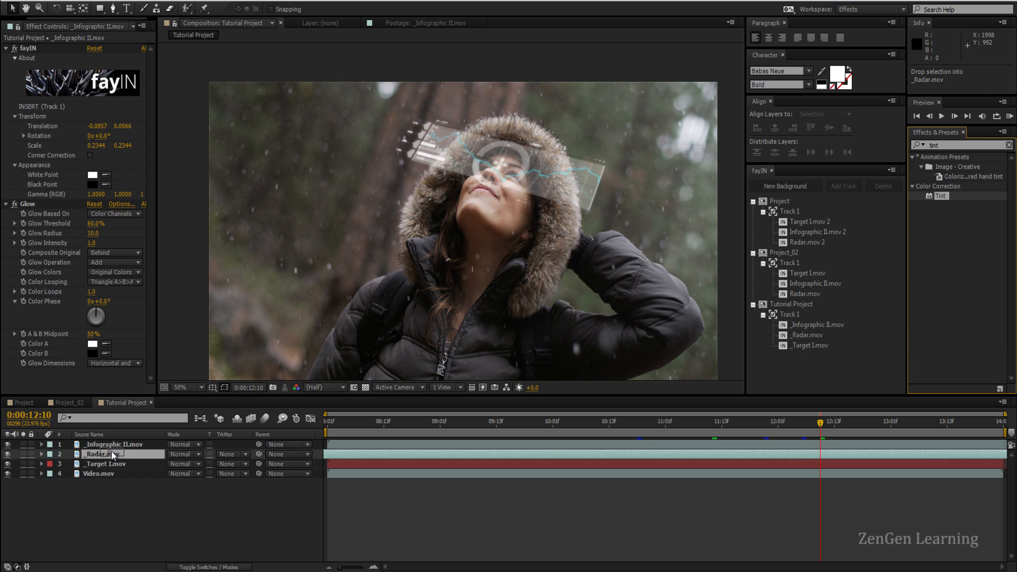
Apply Tint to _Radar.mov with Map White To set to light cyan 39D3FF.
click(104, 453)
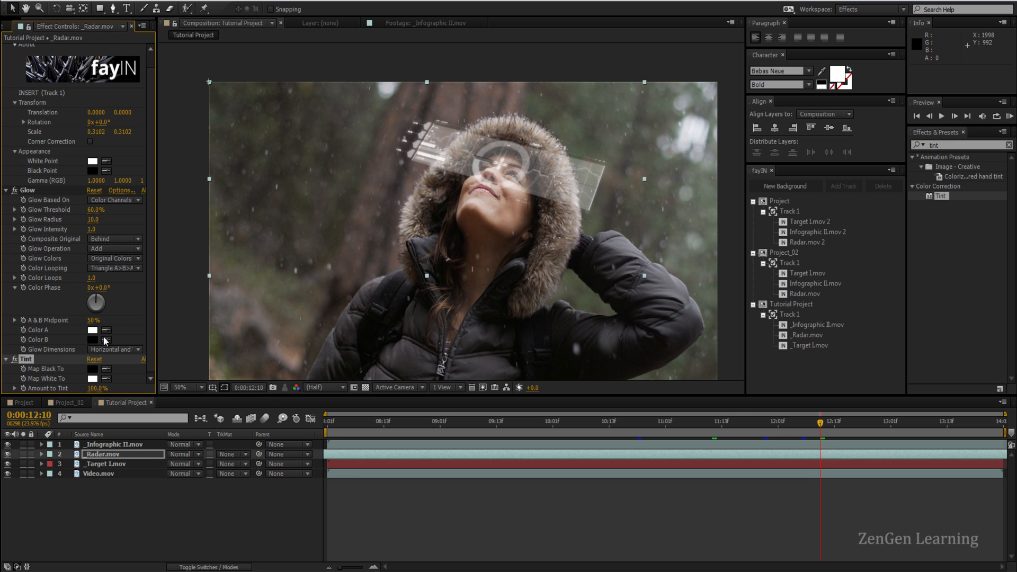
click(93, 378)
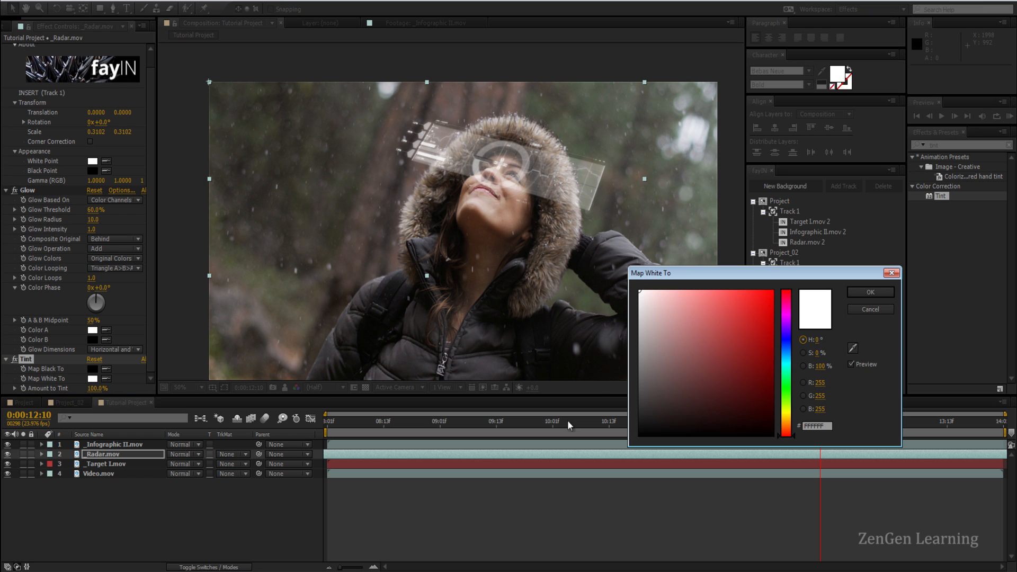
click(745, 290)
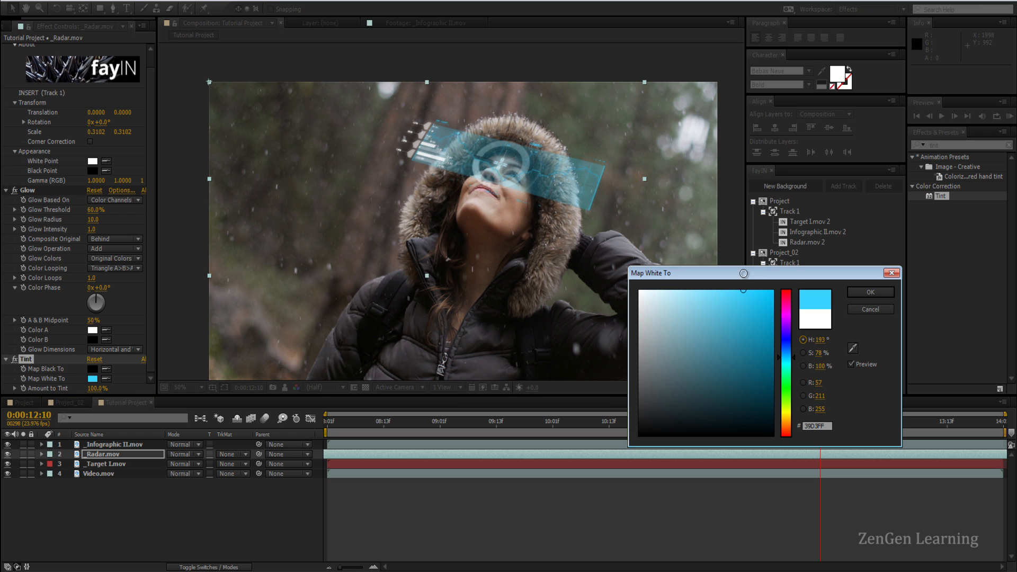
click(869, 292)
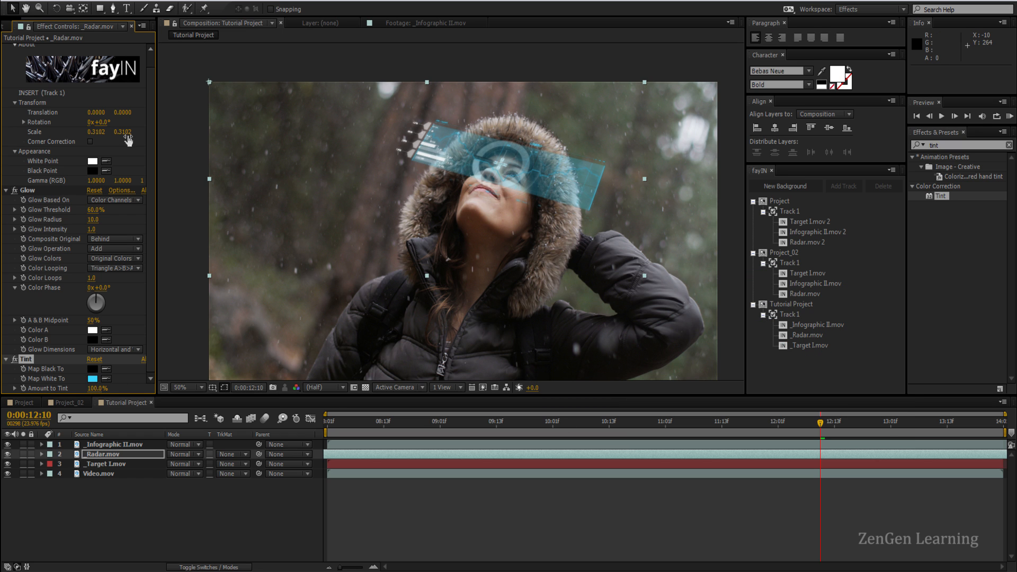
Switch to the finished letterboxed Project composition.
click(785, 420)
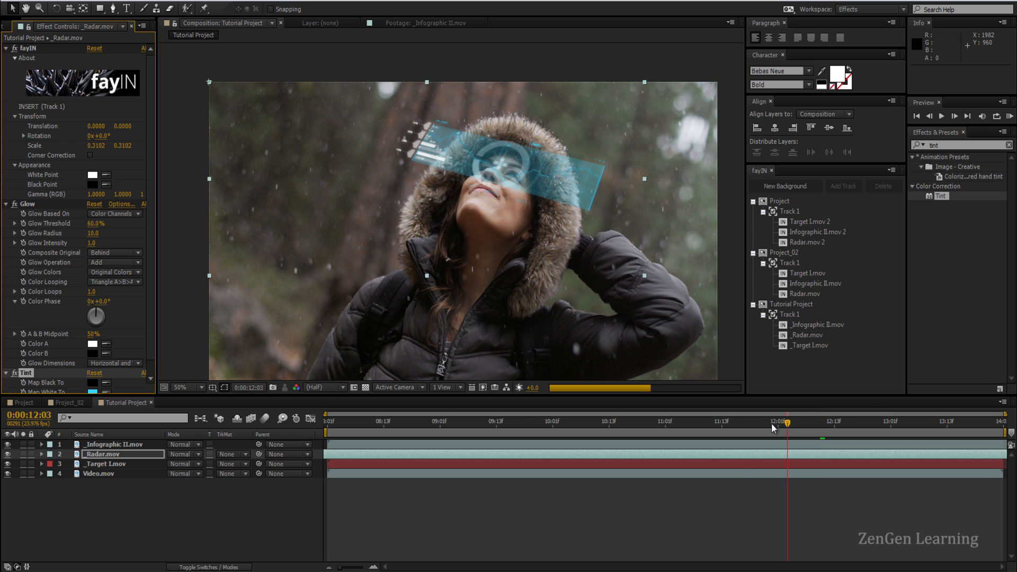
click(522, 421)
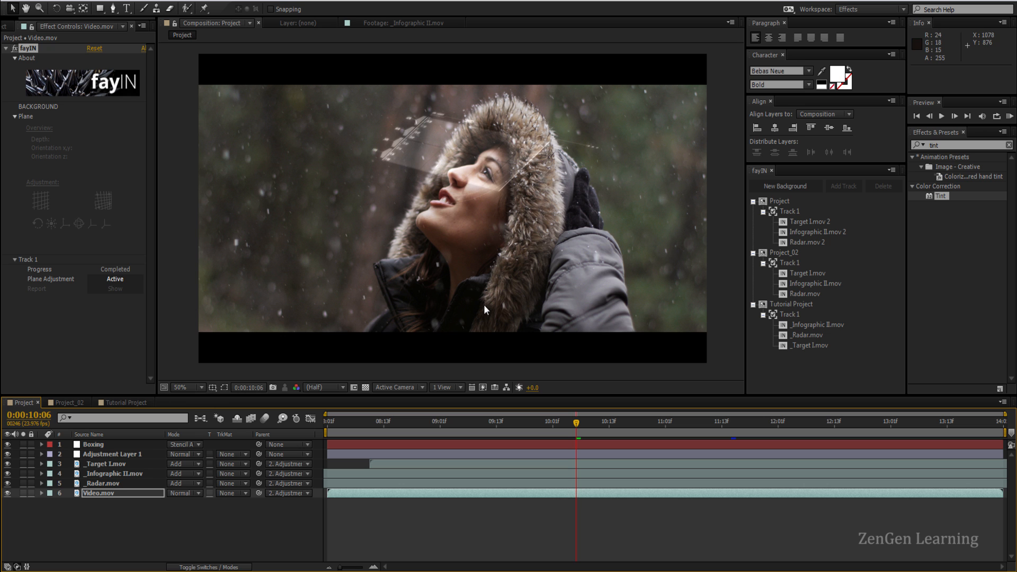
Return to Tutorial Project and start a new 1920×1080 white solid layer.
click(125, 402)
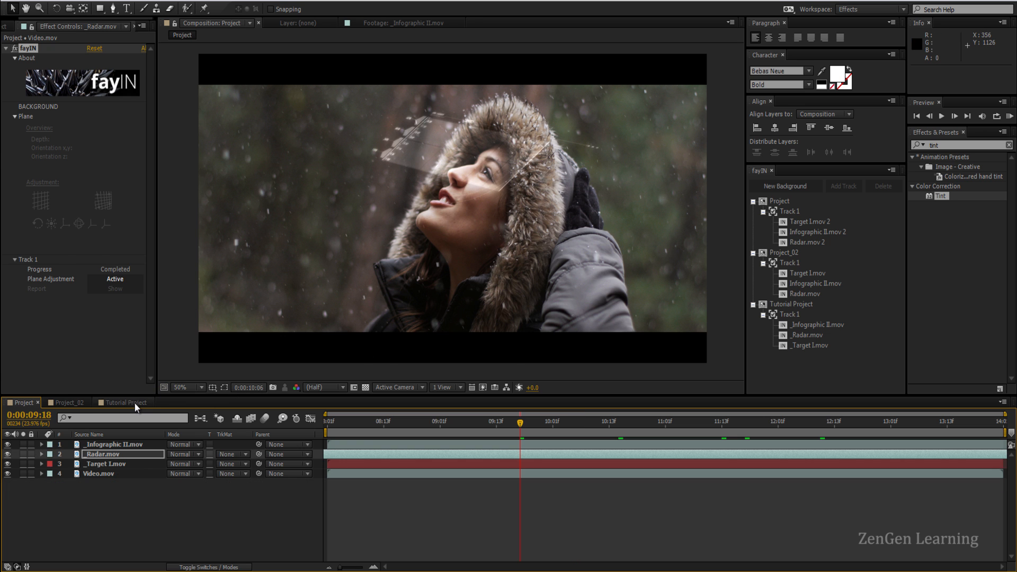
click(125, 402)
text(Bo)
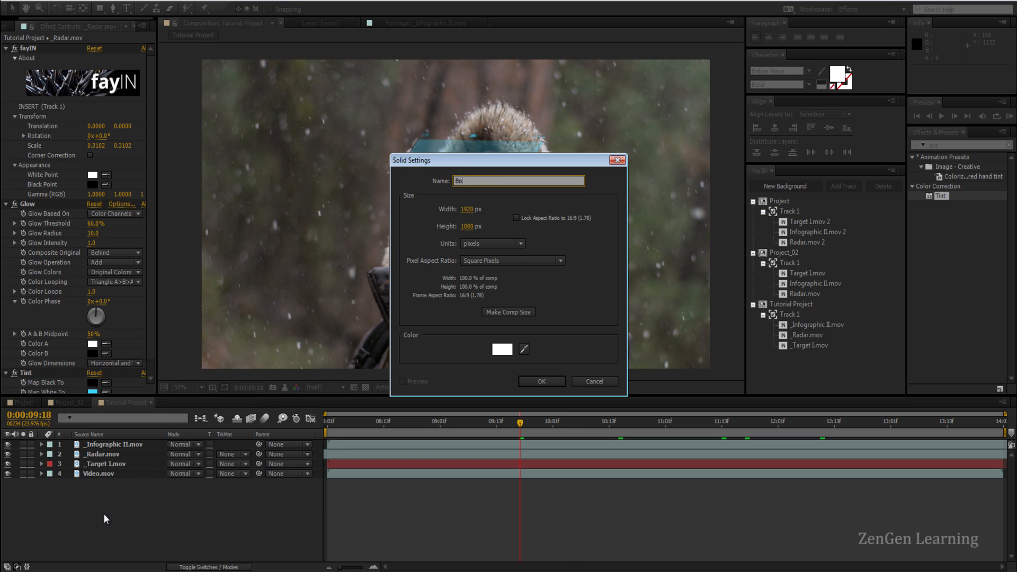
Create the Boxing solid, scale it to 100×80% and set its mode to Stencil Alpha for letterbox bars.
click(541, 381)
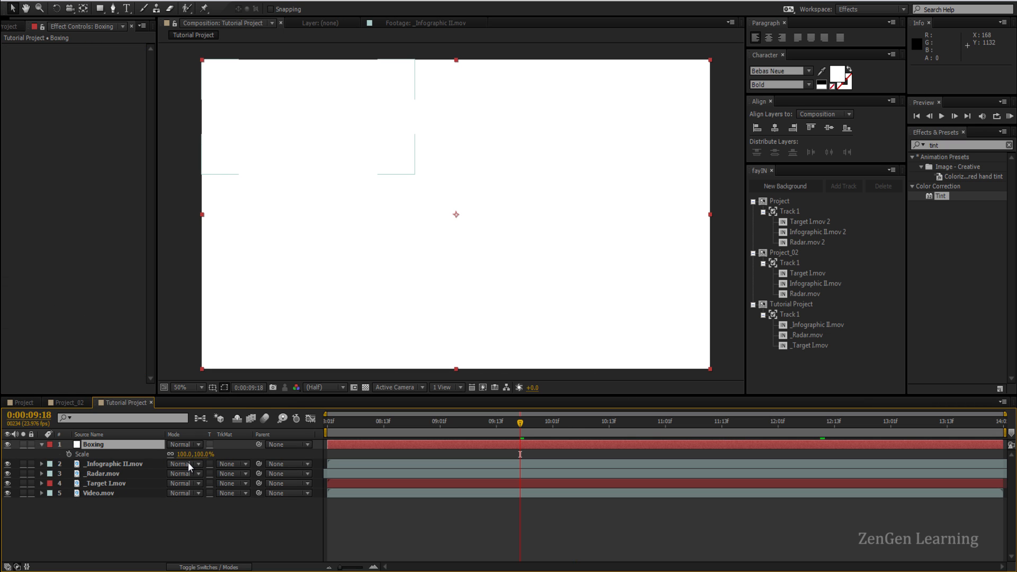
double_click(201, 455)
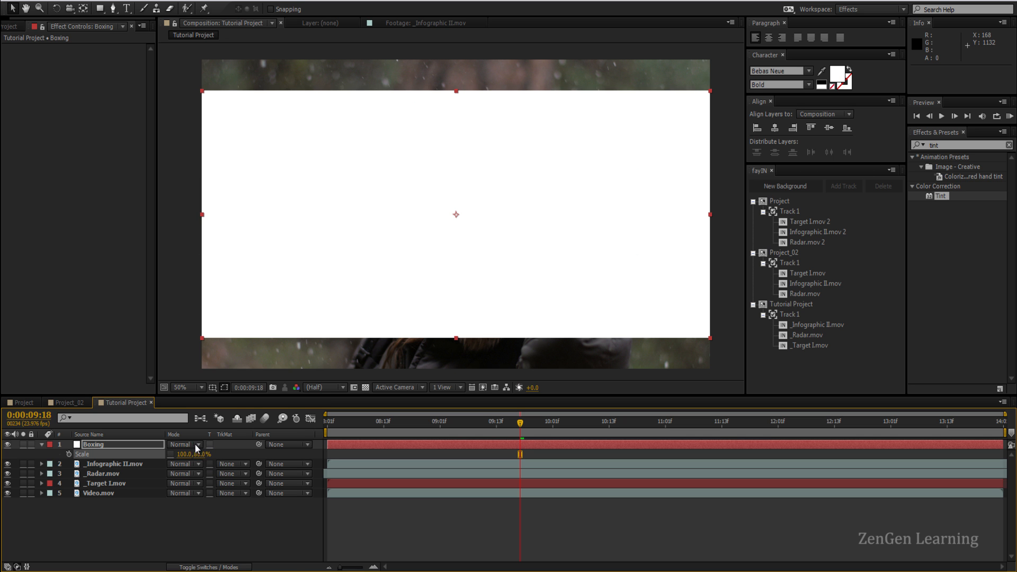
click(184, 444)
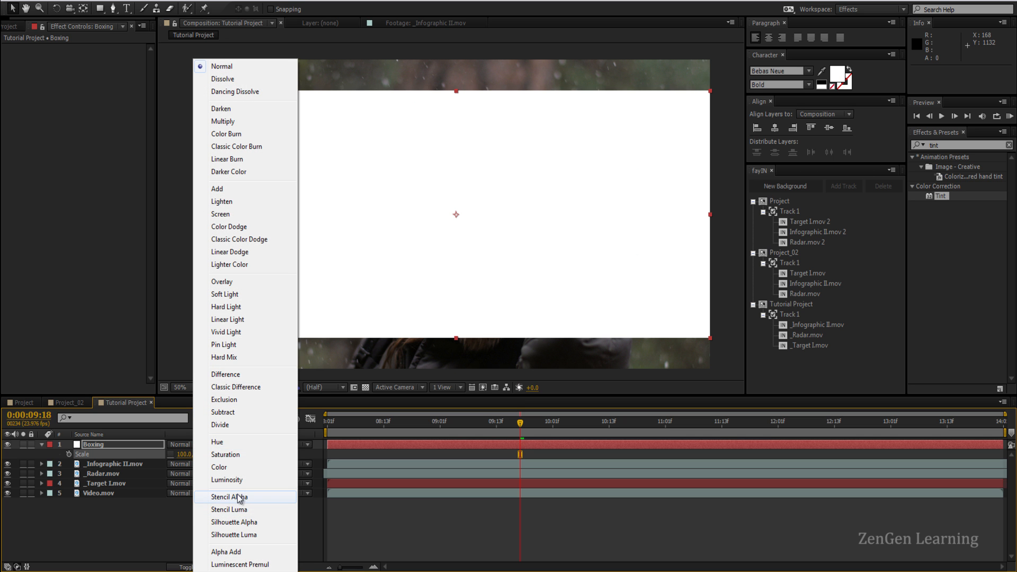
click(229, 496)
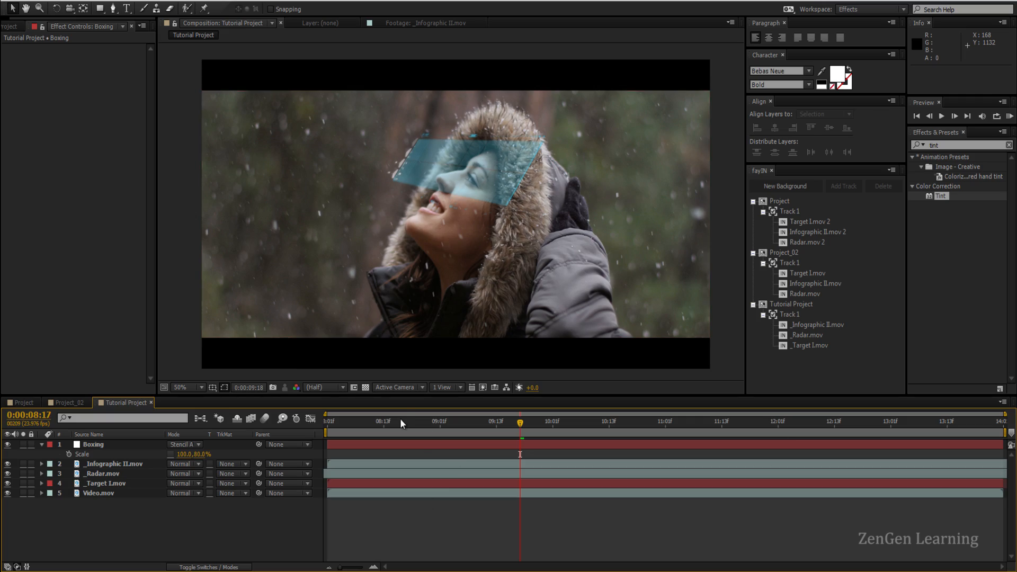